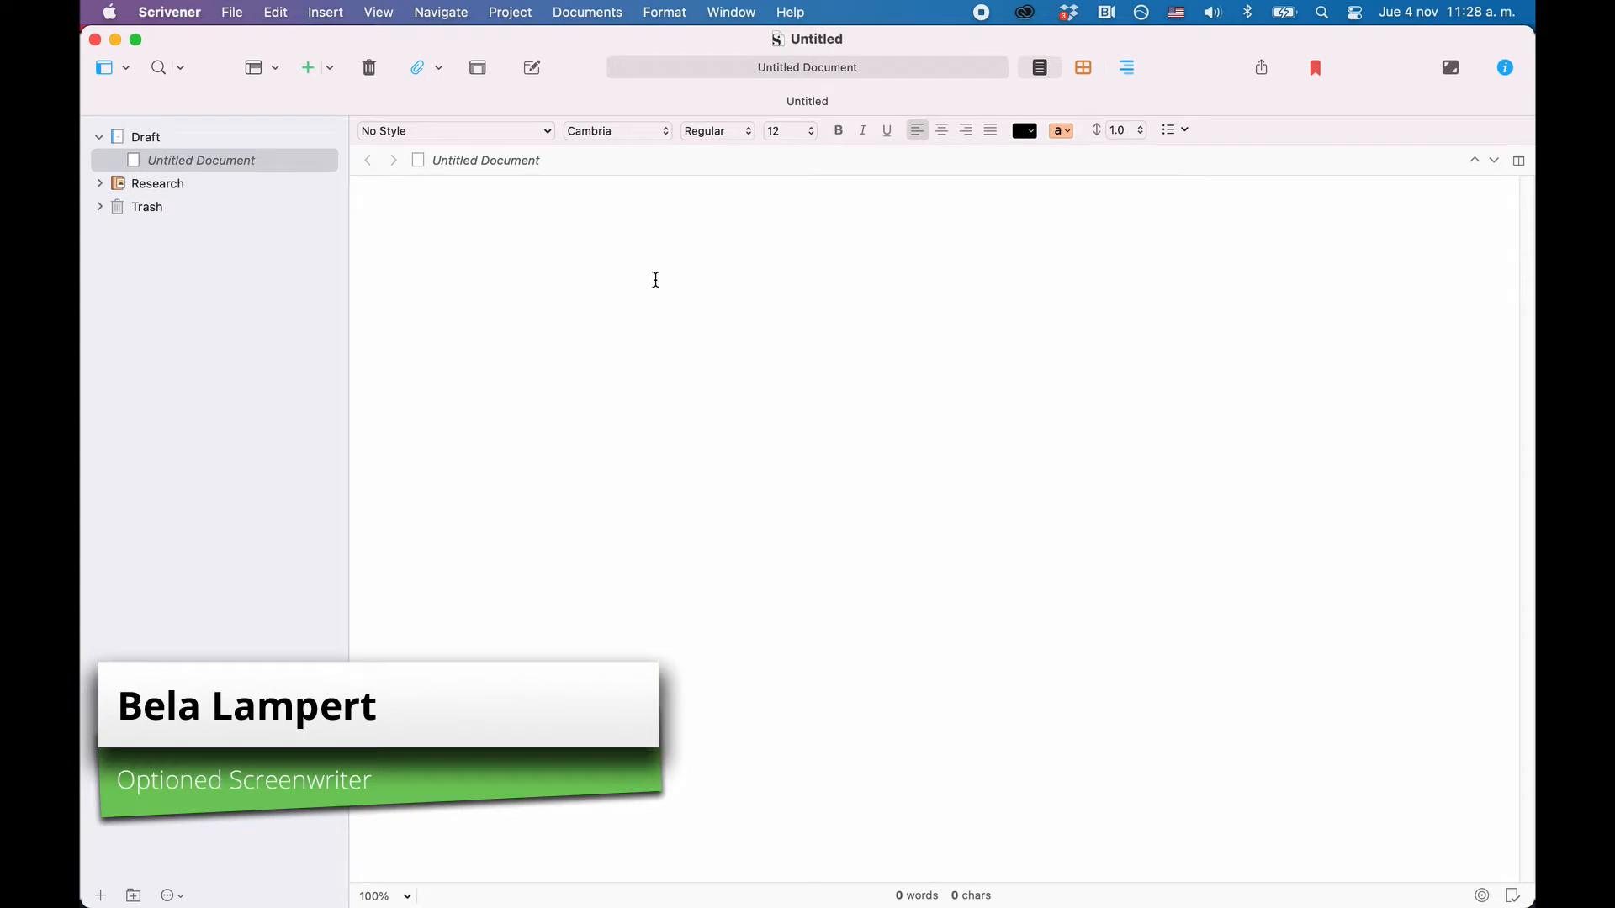
Open the Project Templates chooser via File > New Project, with Blank highlighted.
click(647, 203)
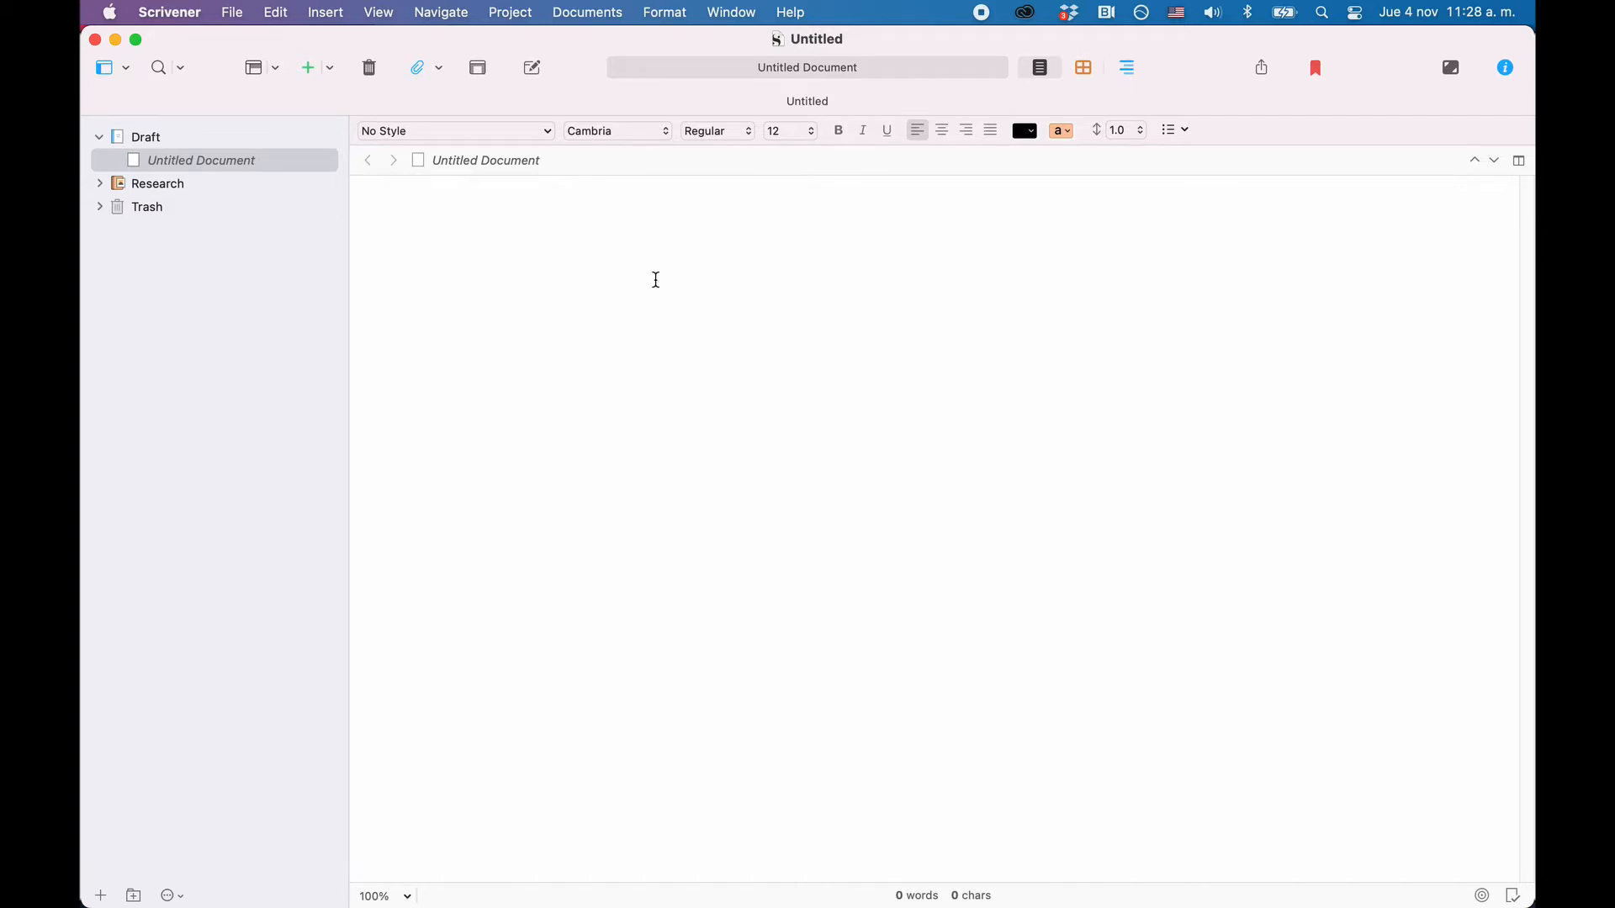
click(647, 203)
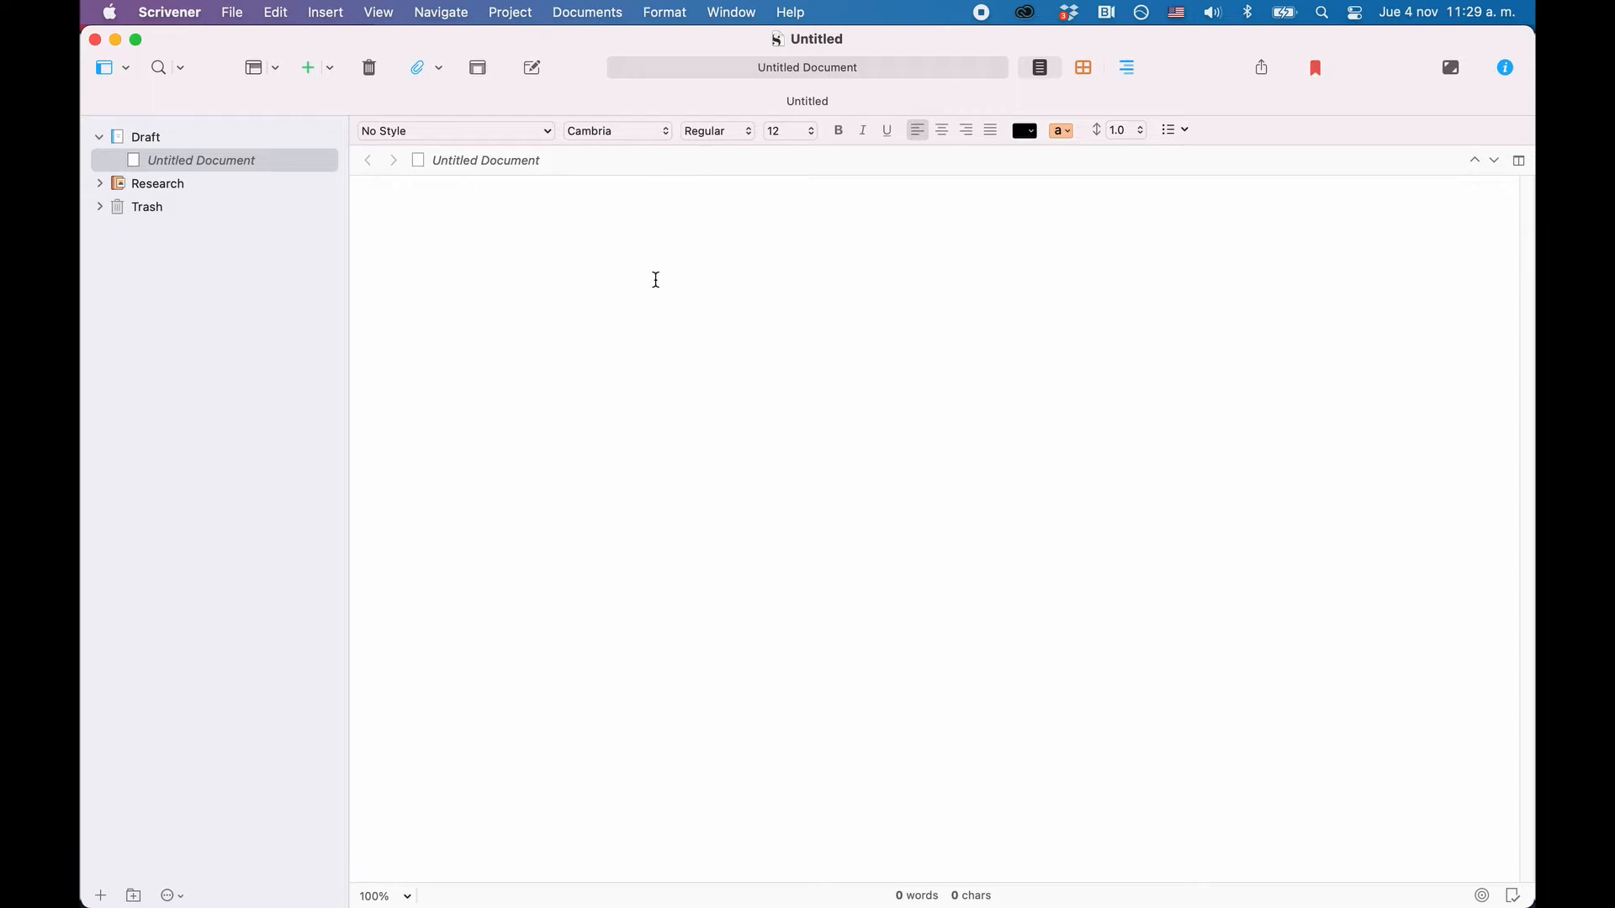
click(647, 203)
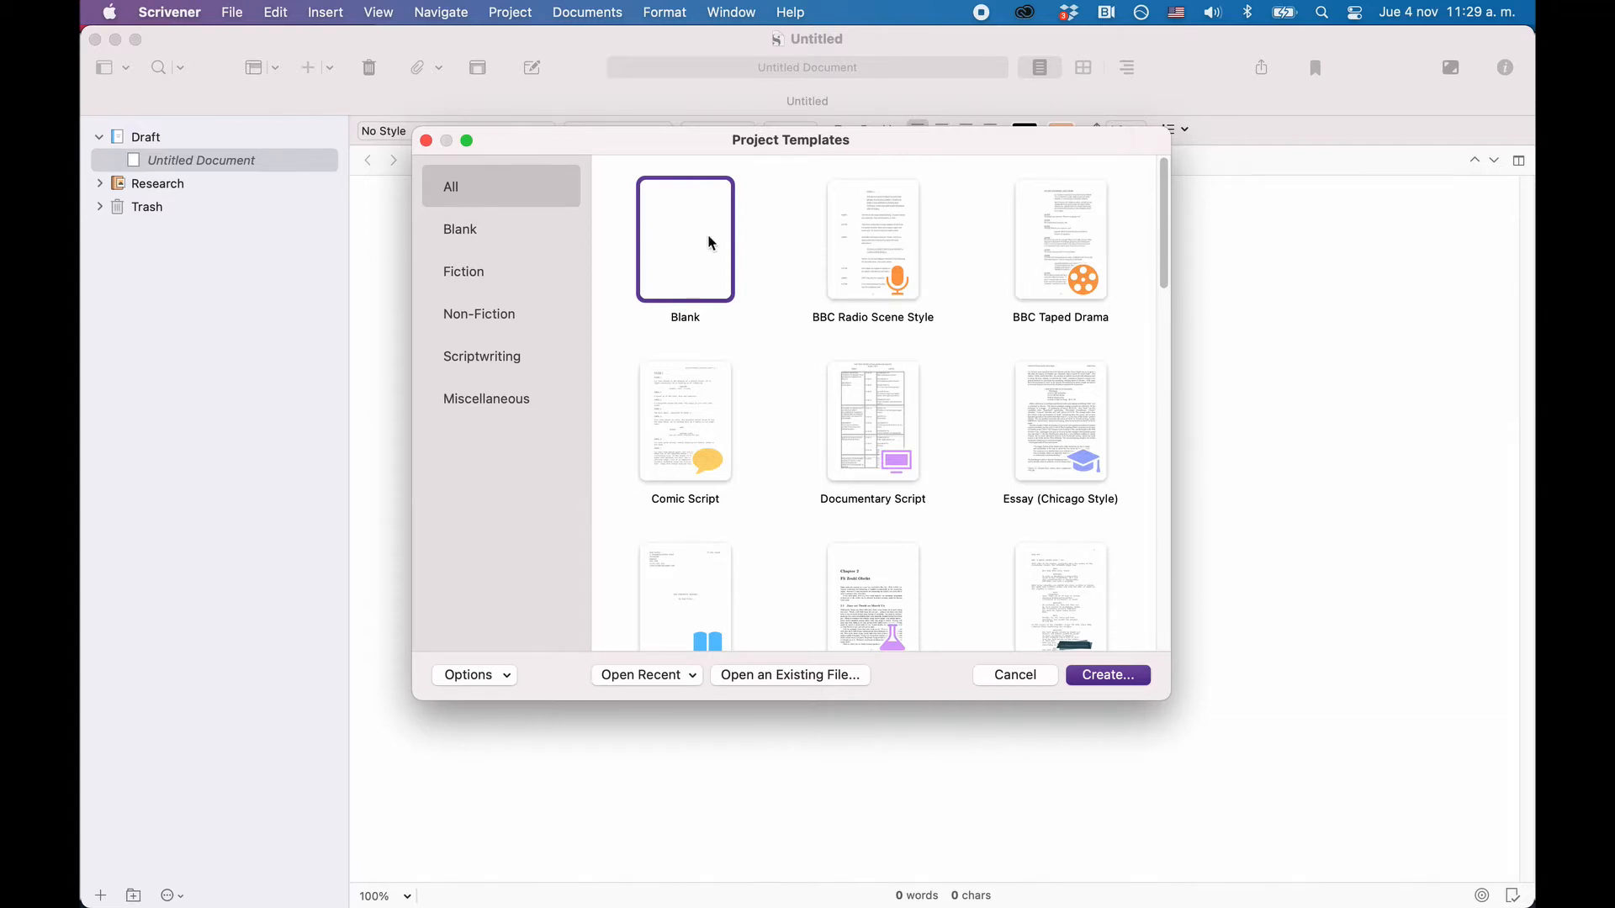
Browse the Blank and All template lists, then create a project from Fiction > Novel.
click(459, 229)
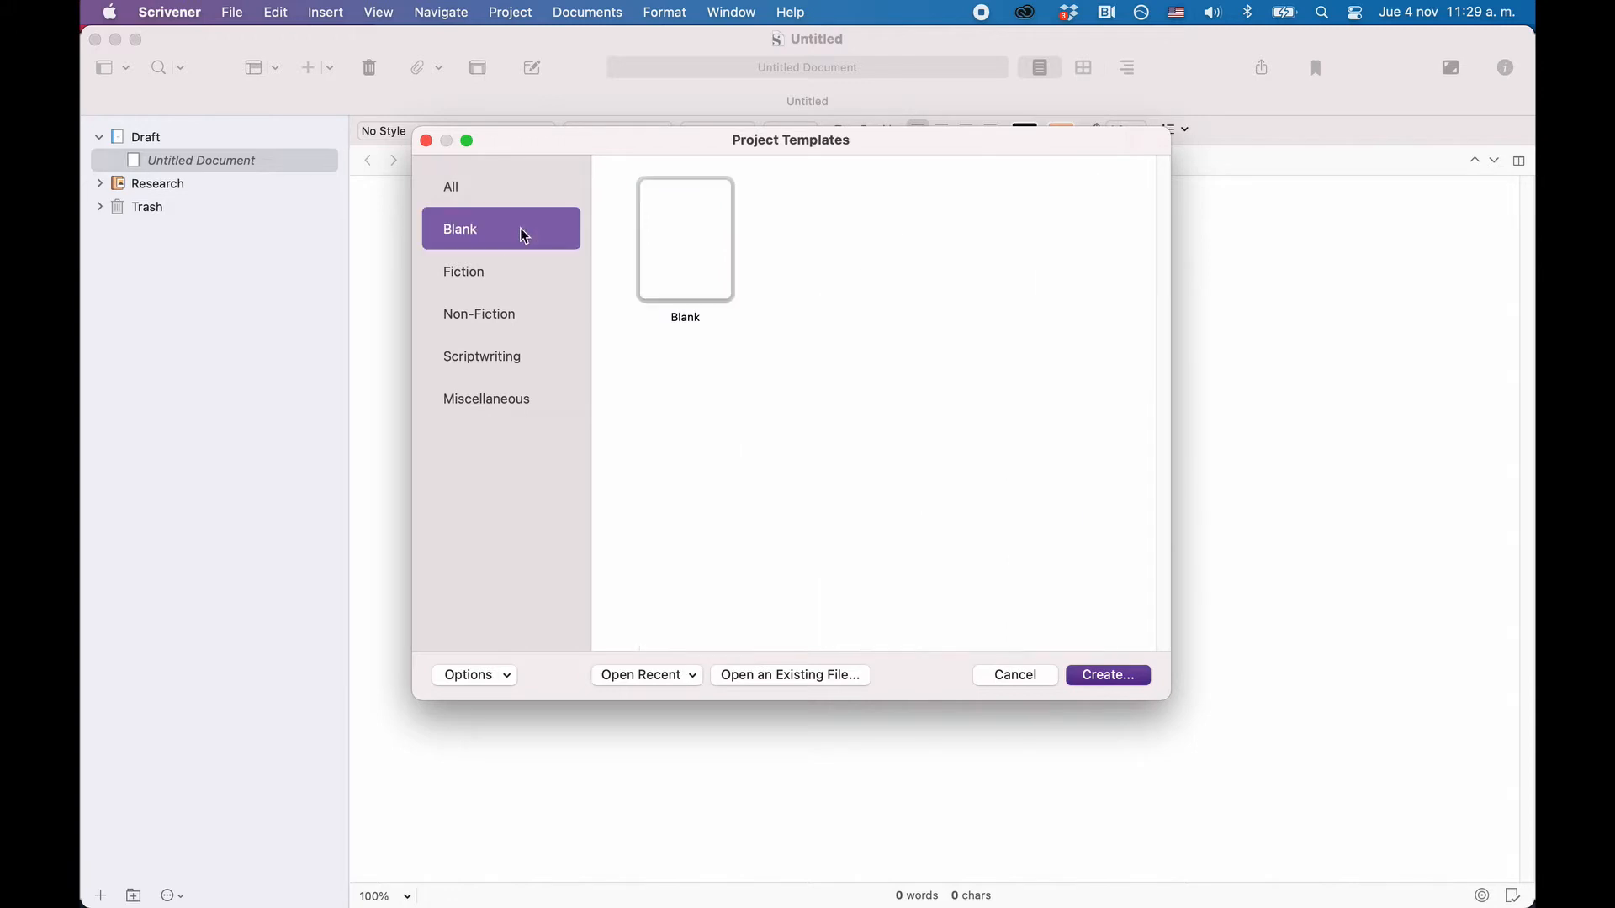
mouse_move(525, 196)
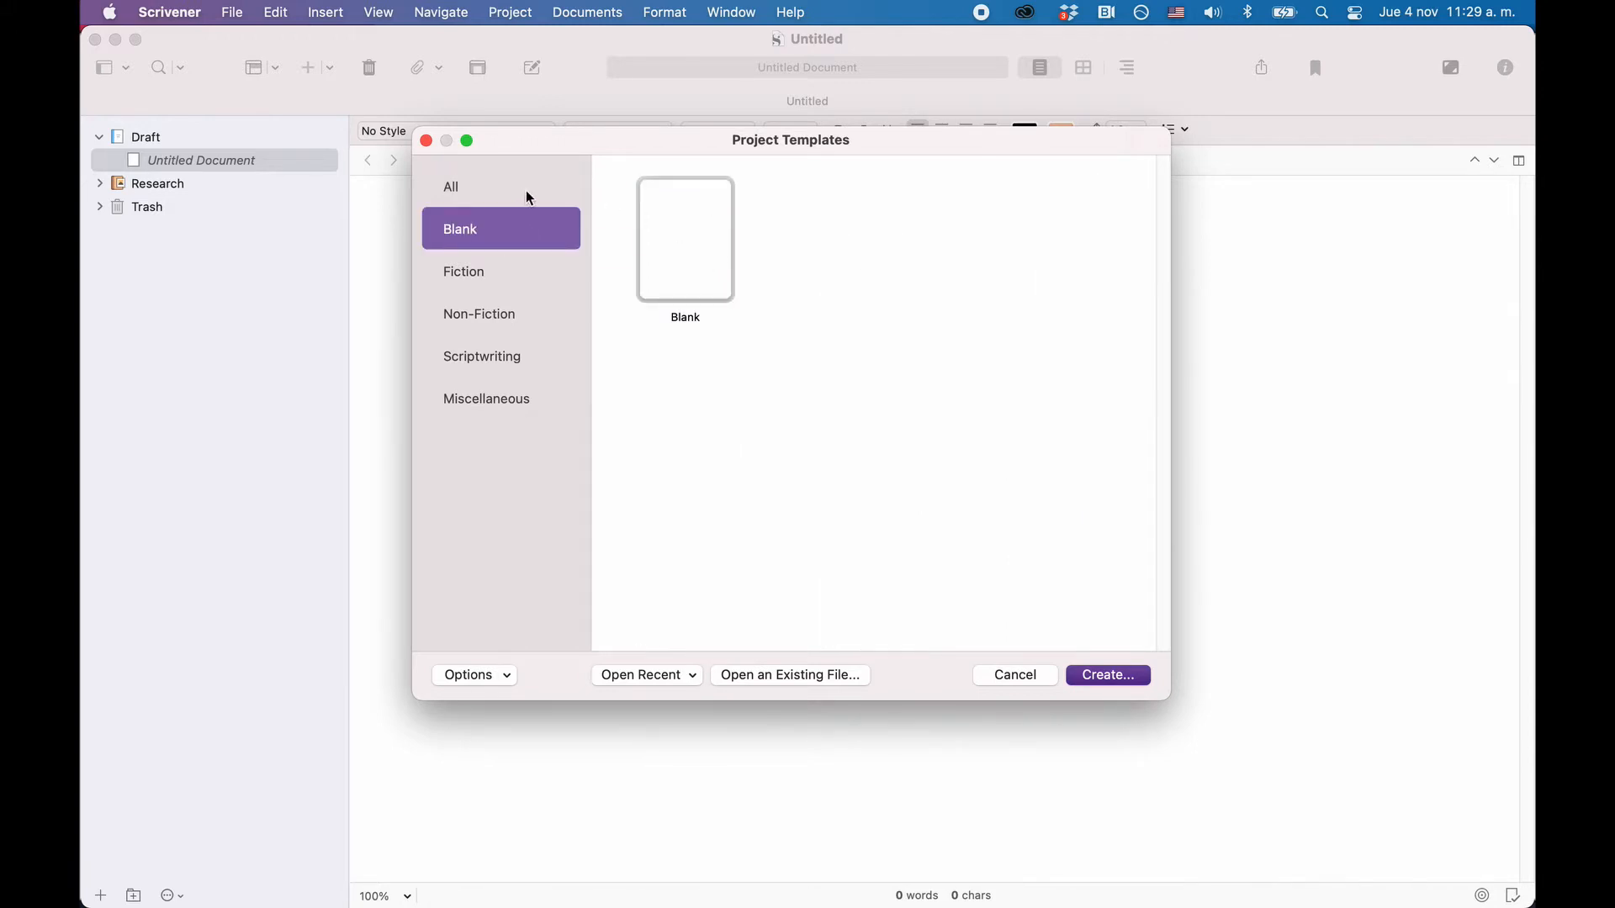
click(451, 187)
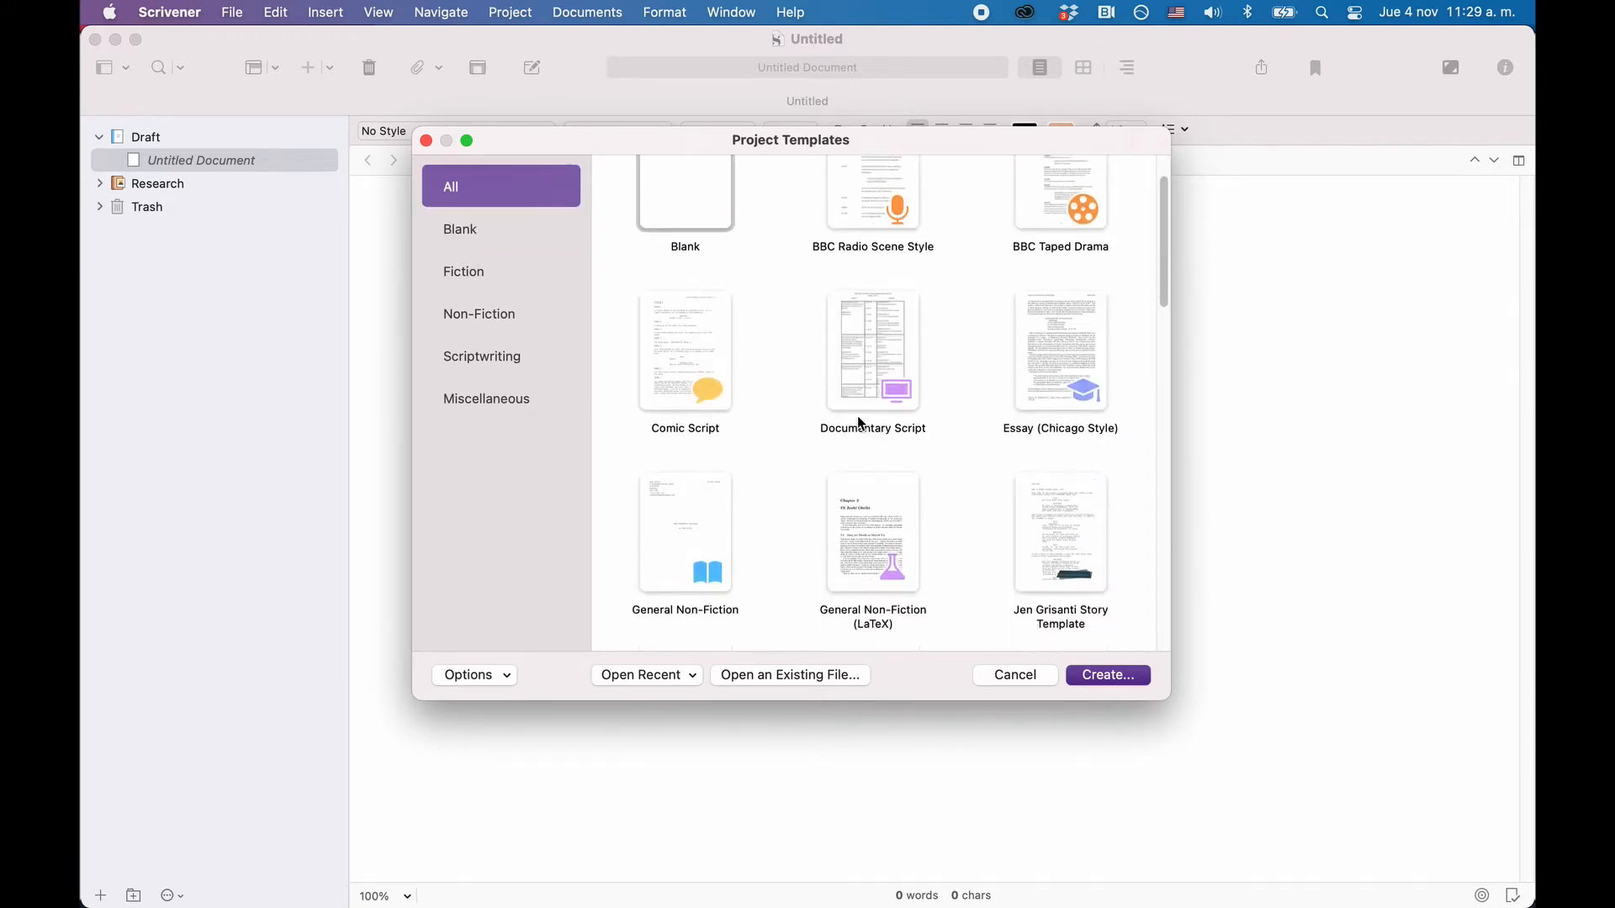
scroll(down, 3)
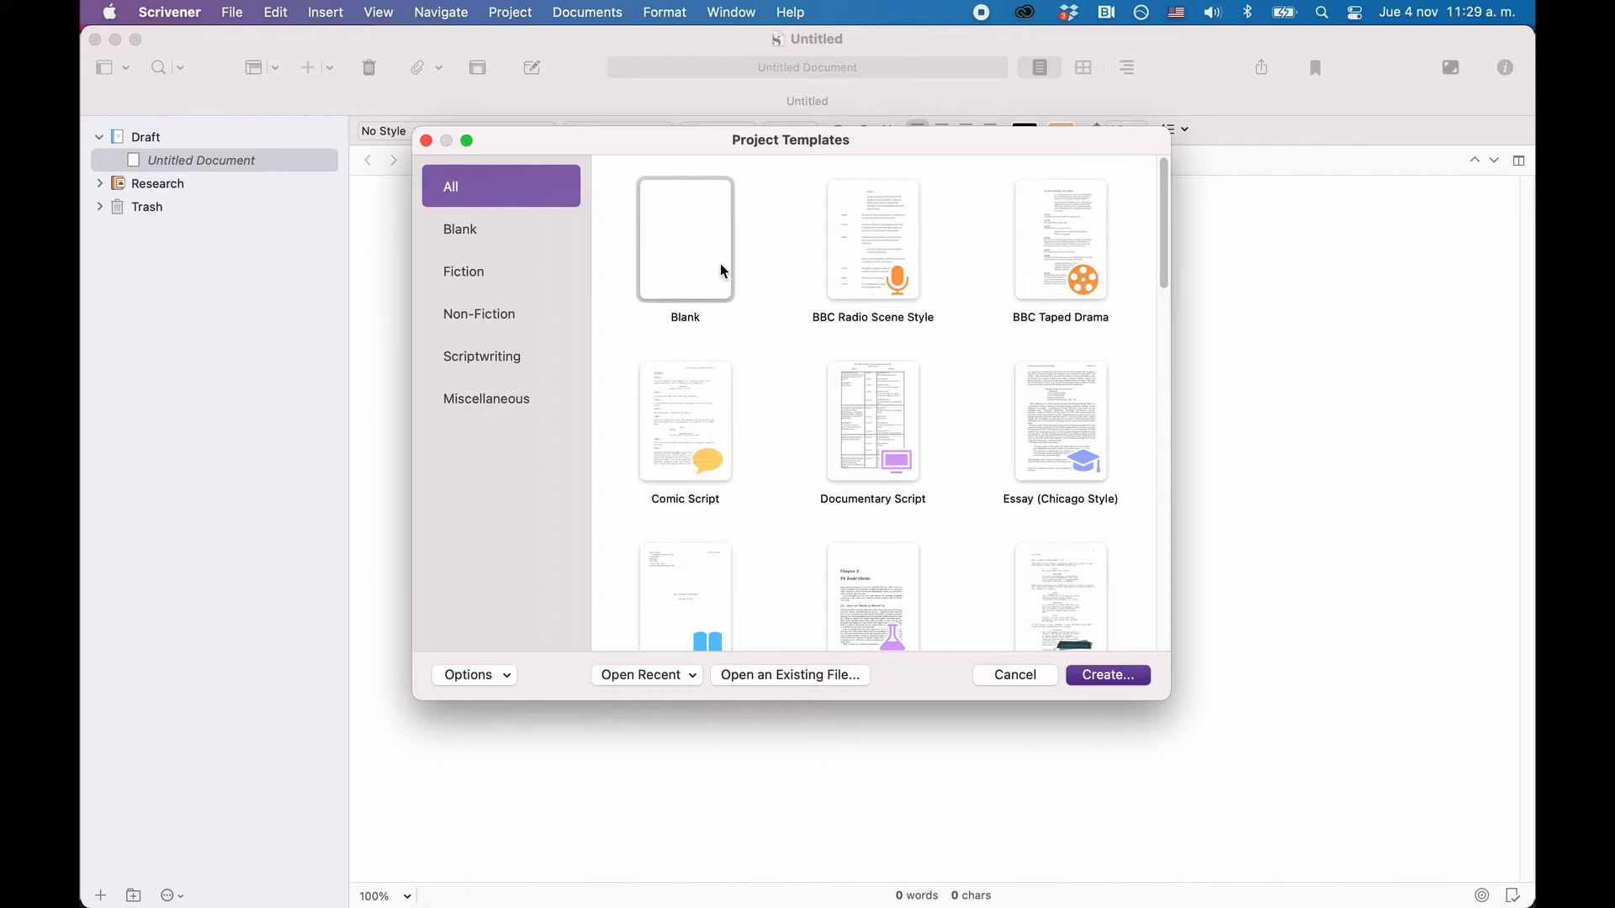
click(500, 270)
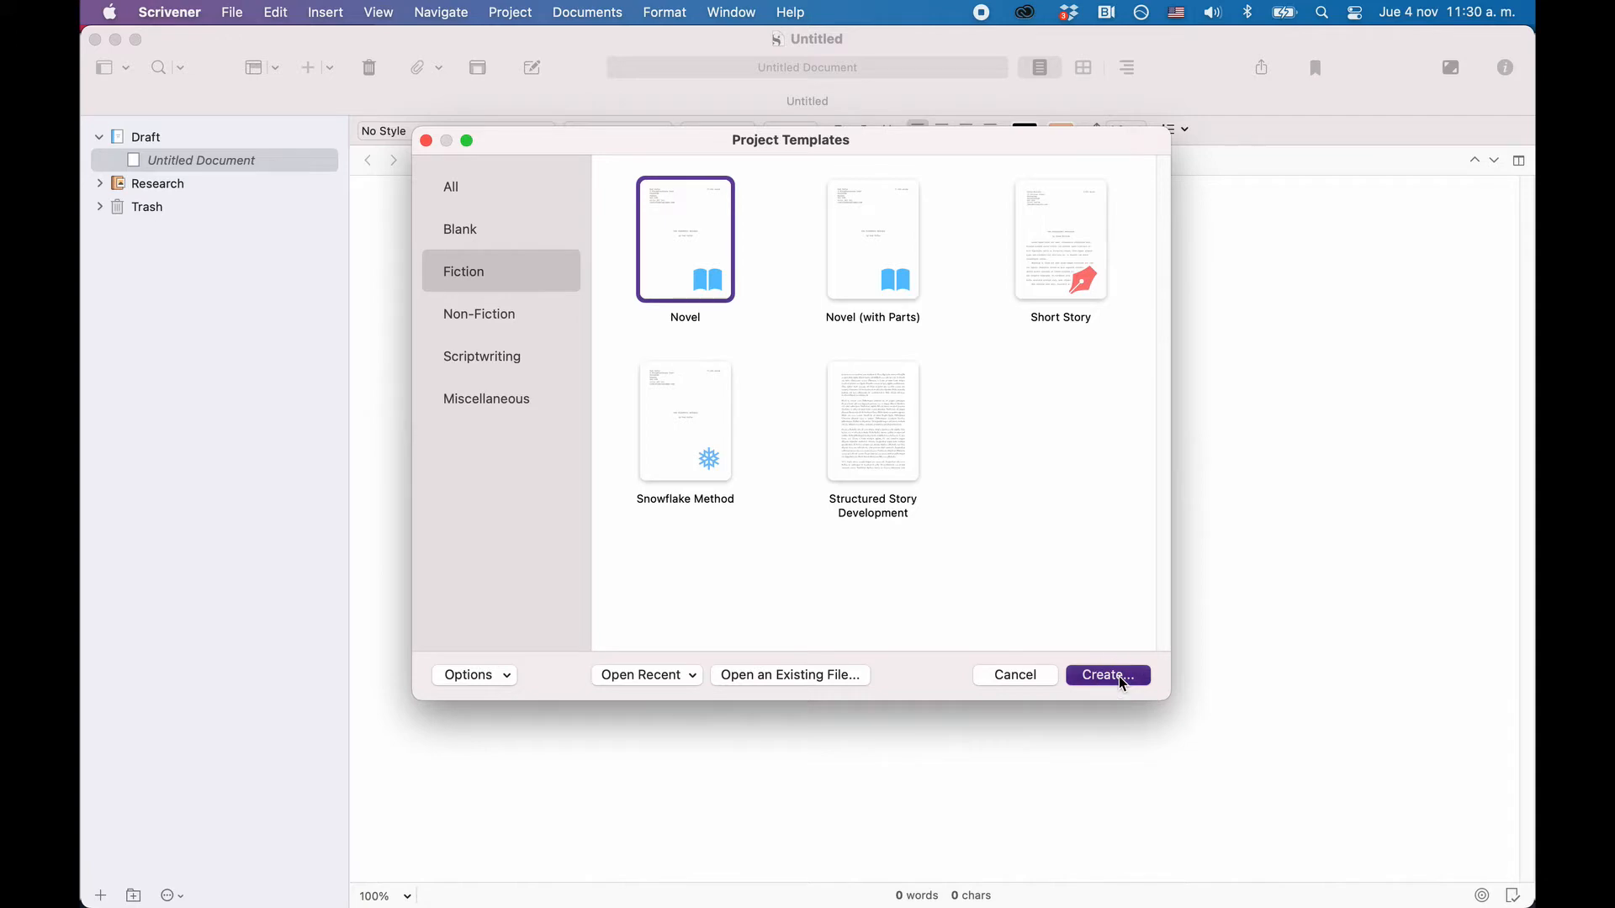
click(1106, 674)
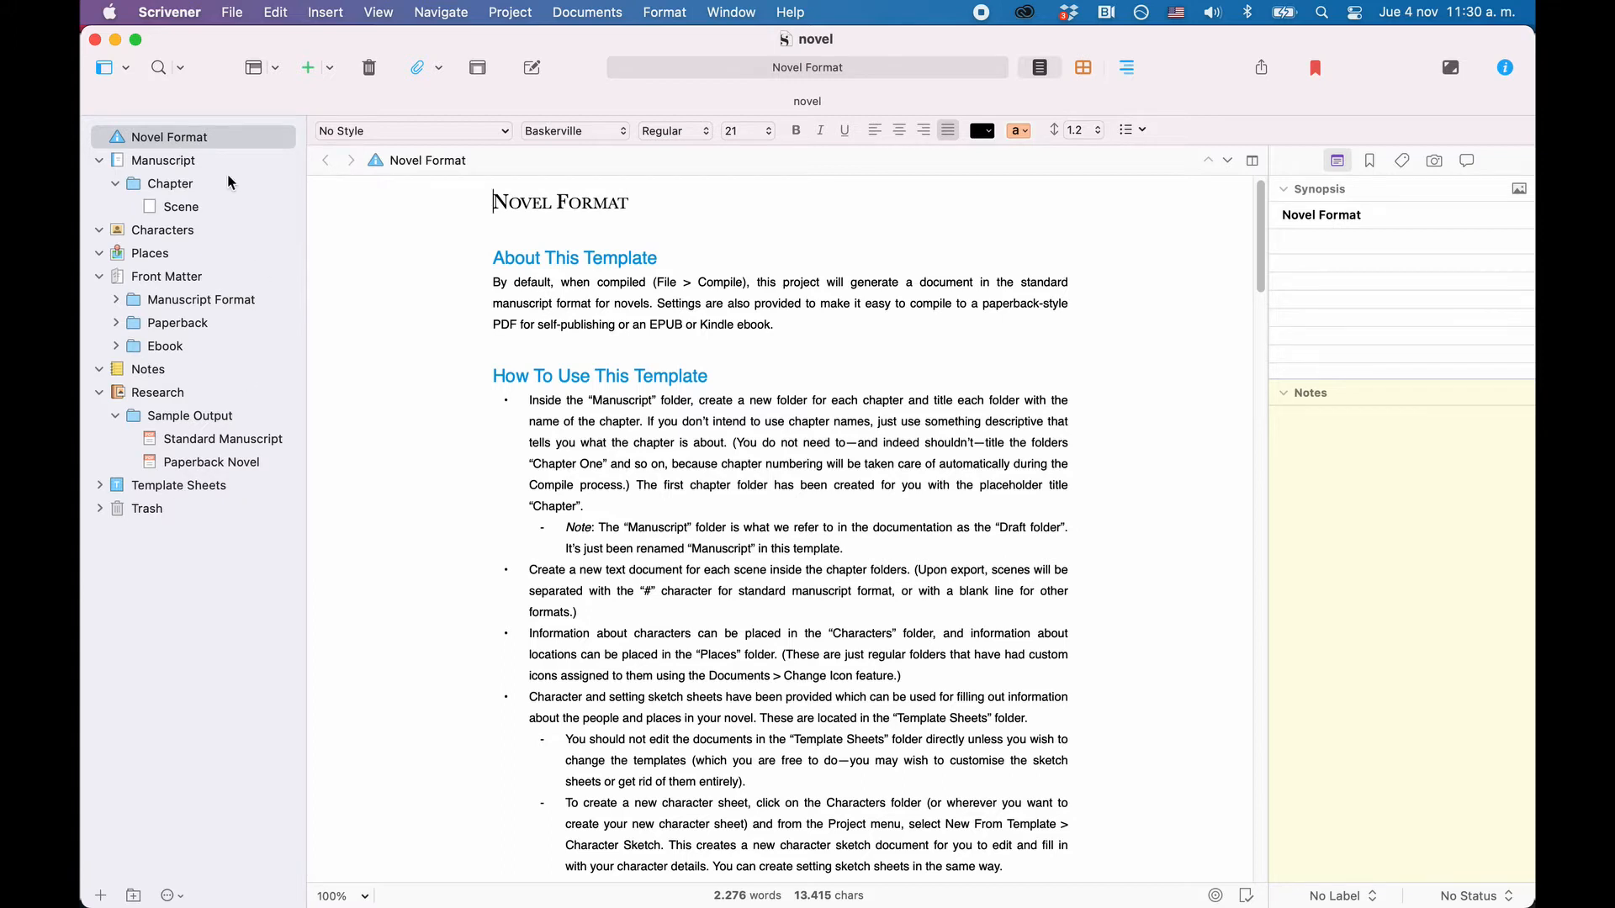
mouse_move(229, 500)
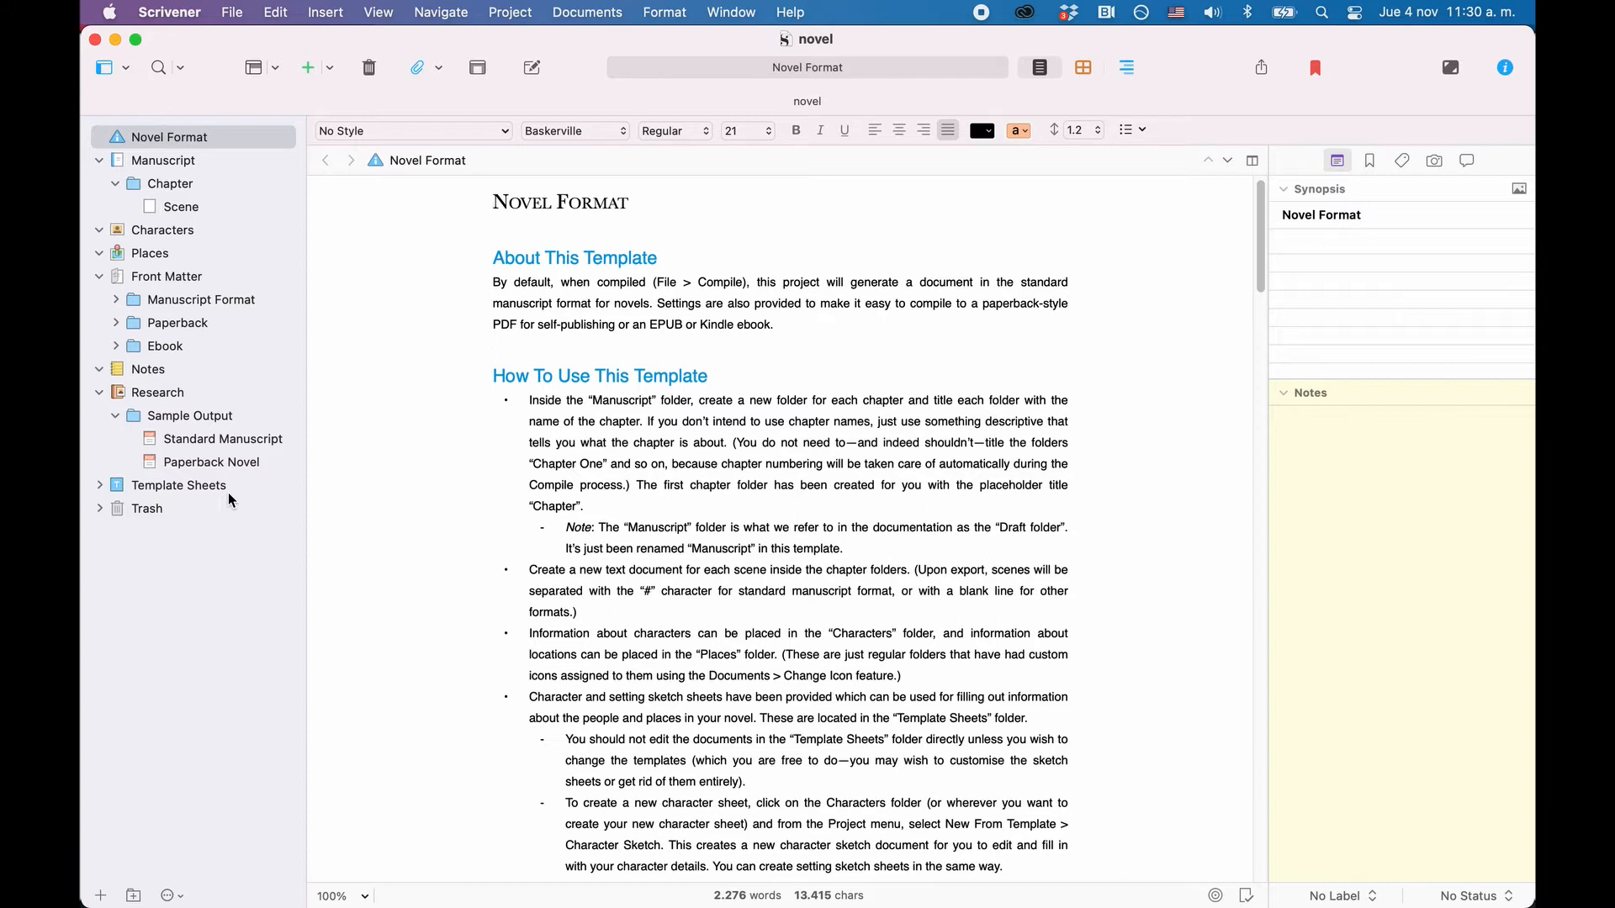
mouse_move(230, 500)
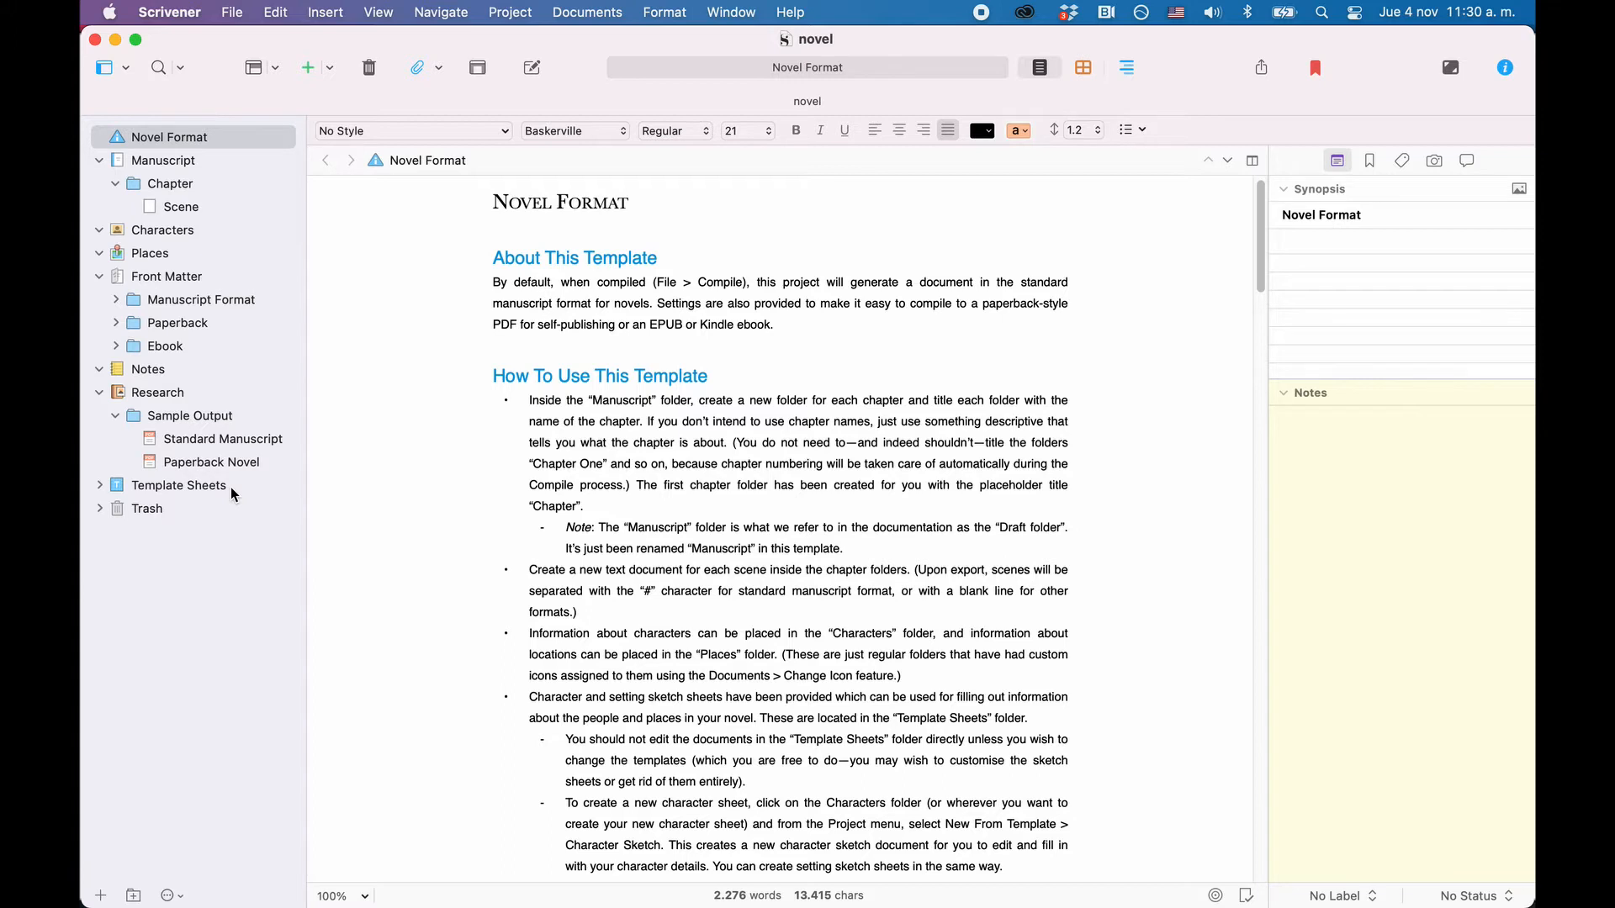
mouse_move(230, 500)
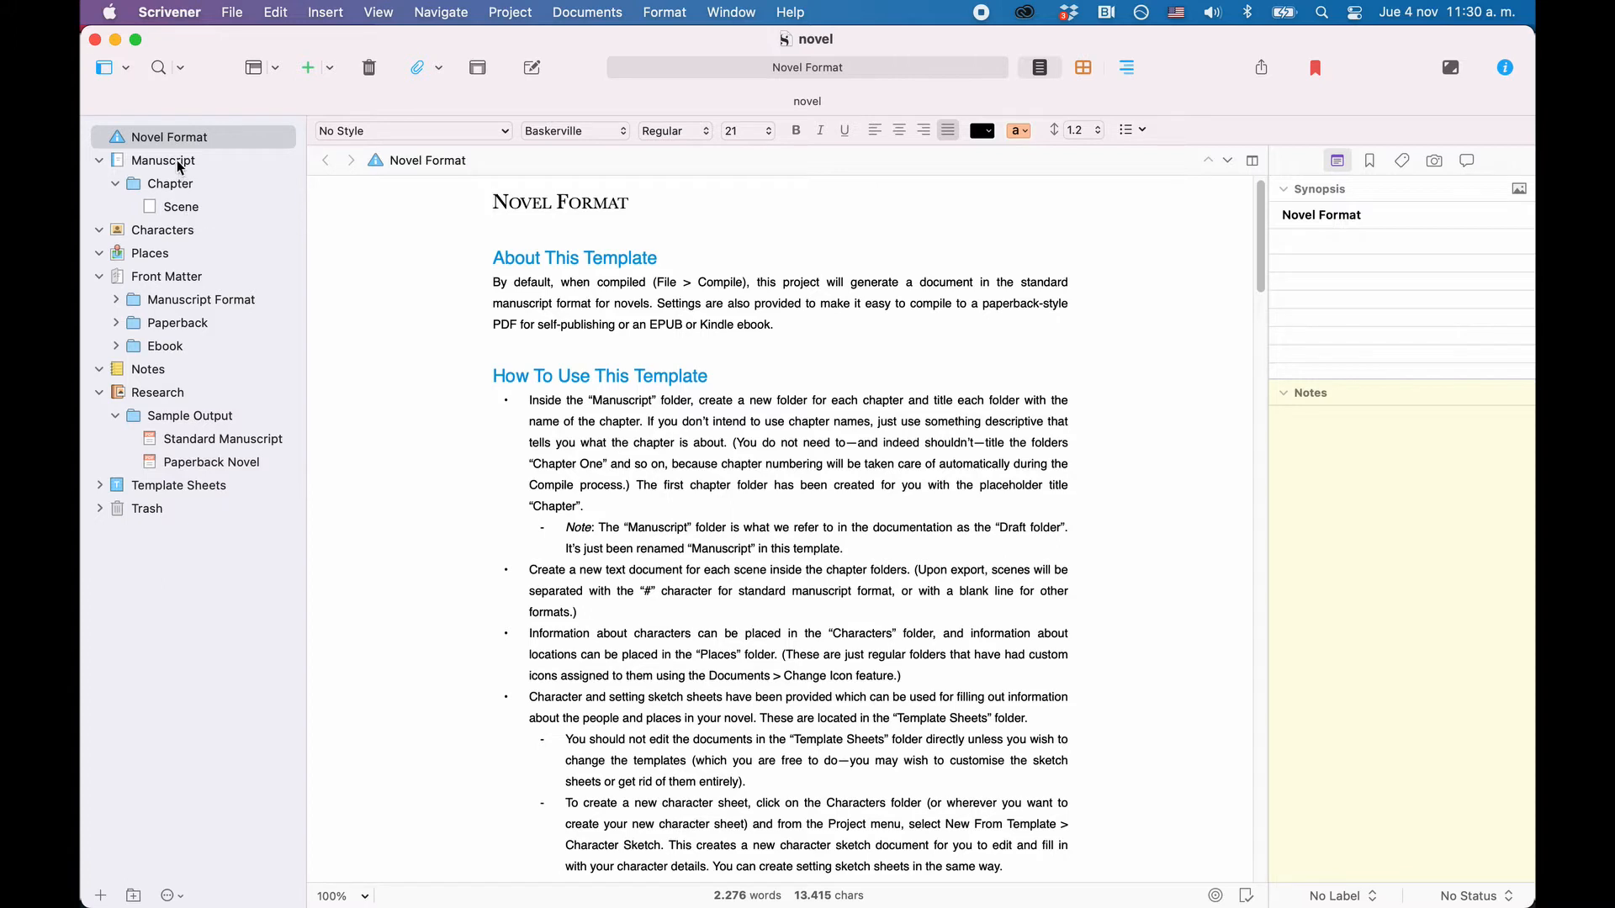
Rename the Manuscript folder in the binder to Draft.
click(162, 160)
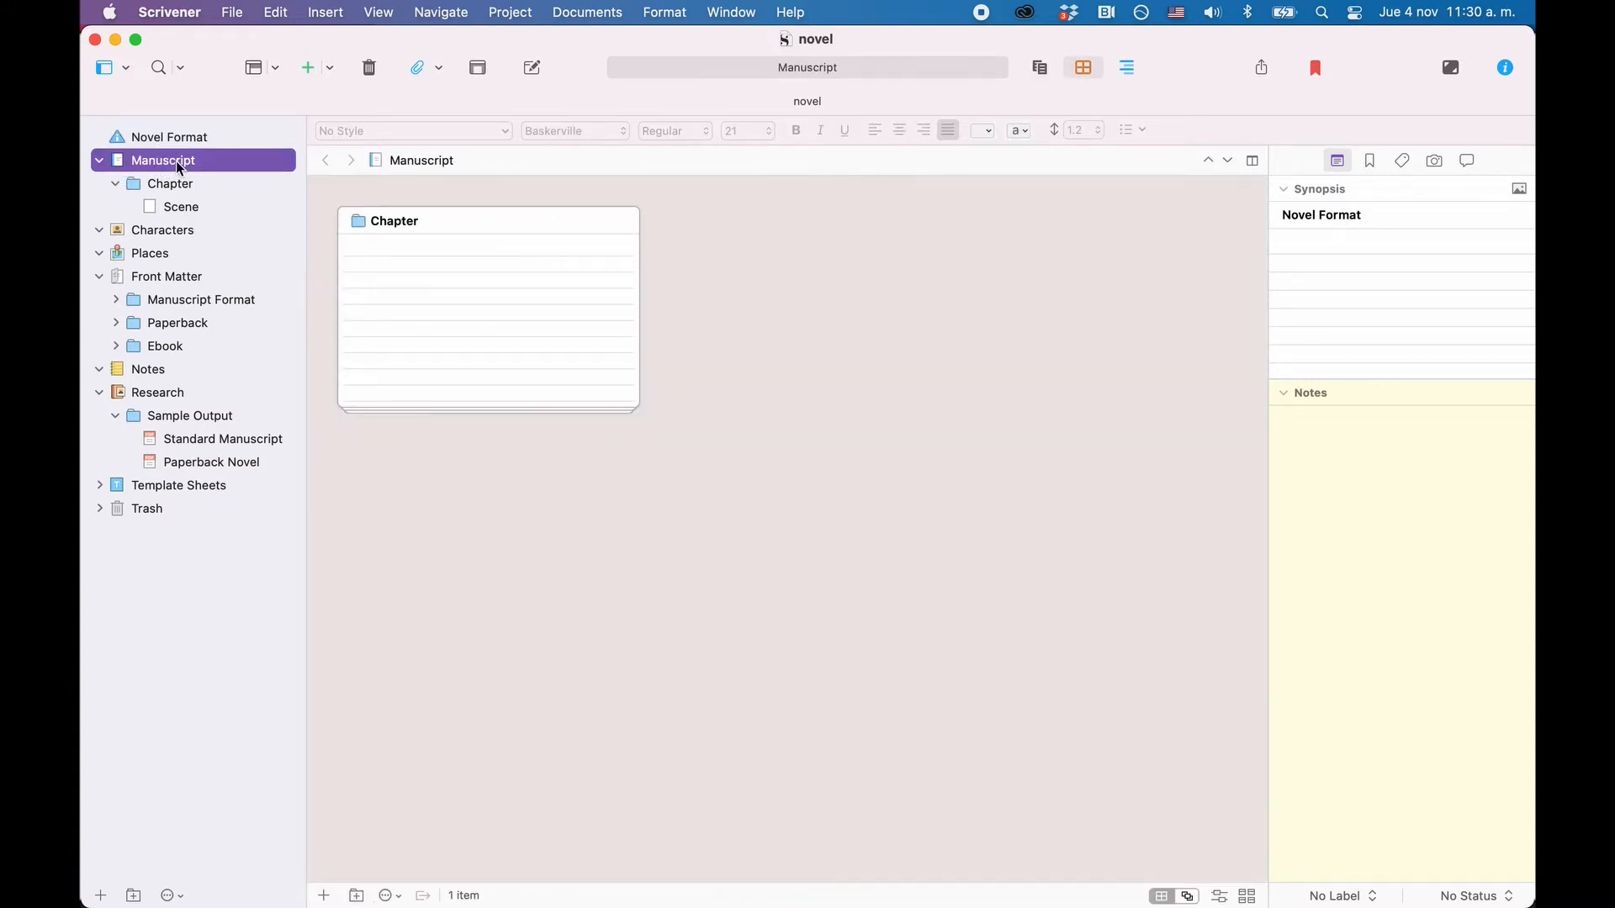
click(1369, 161)
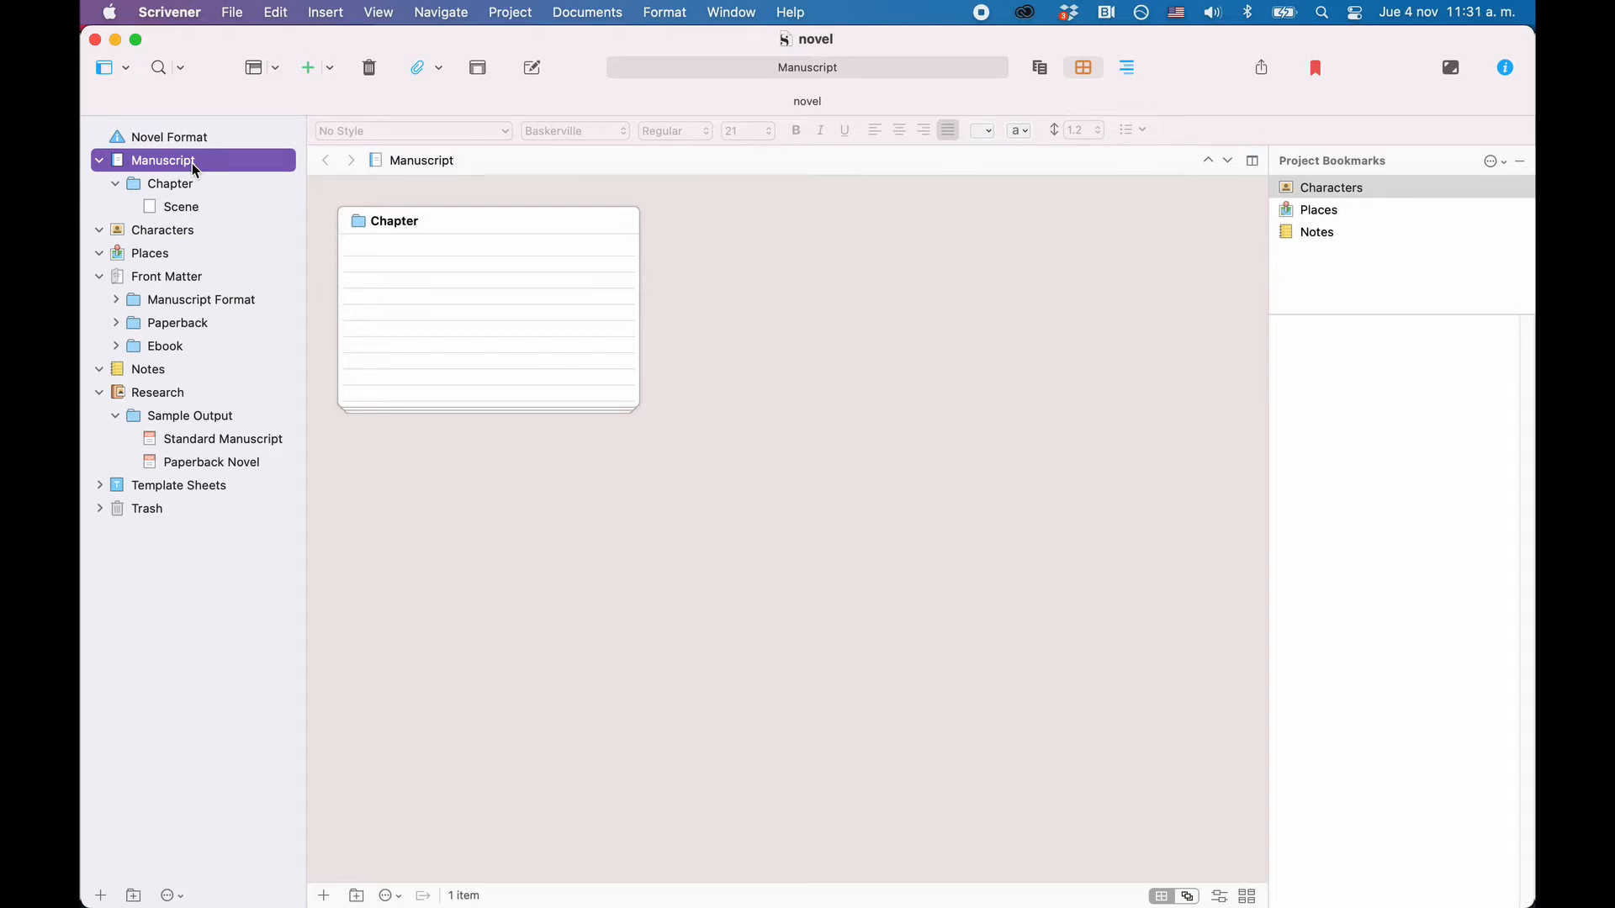
text(Draft)
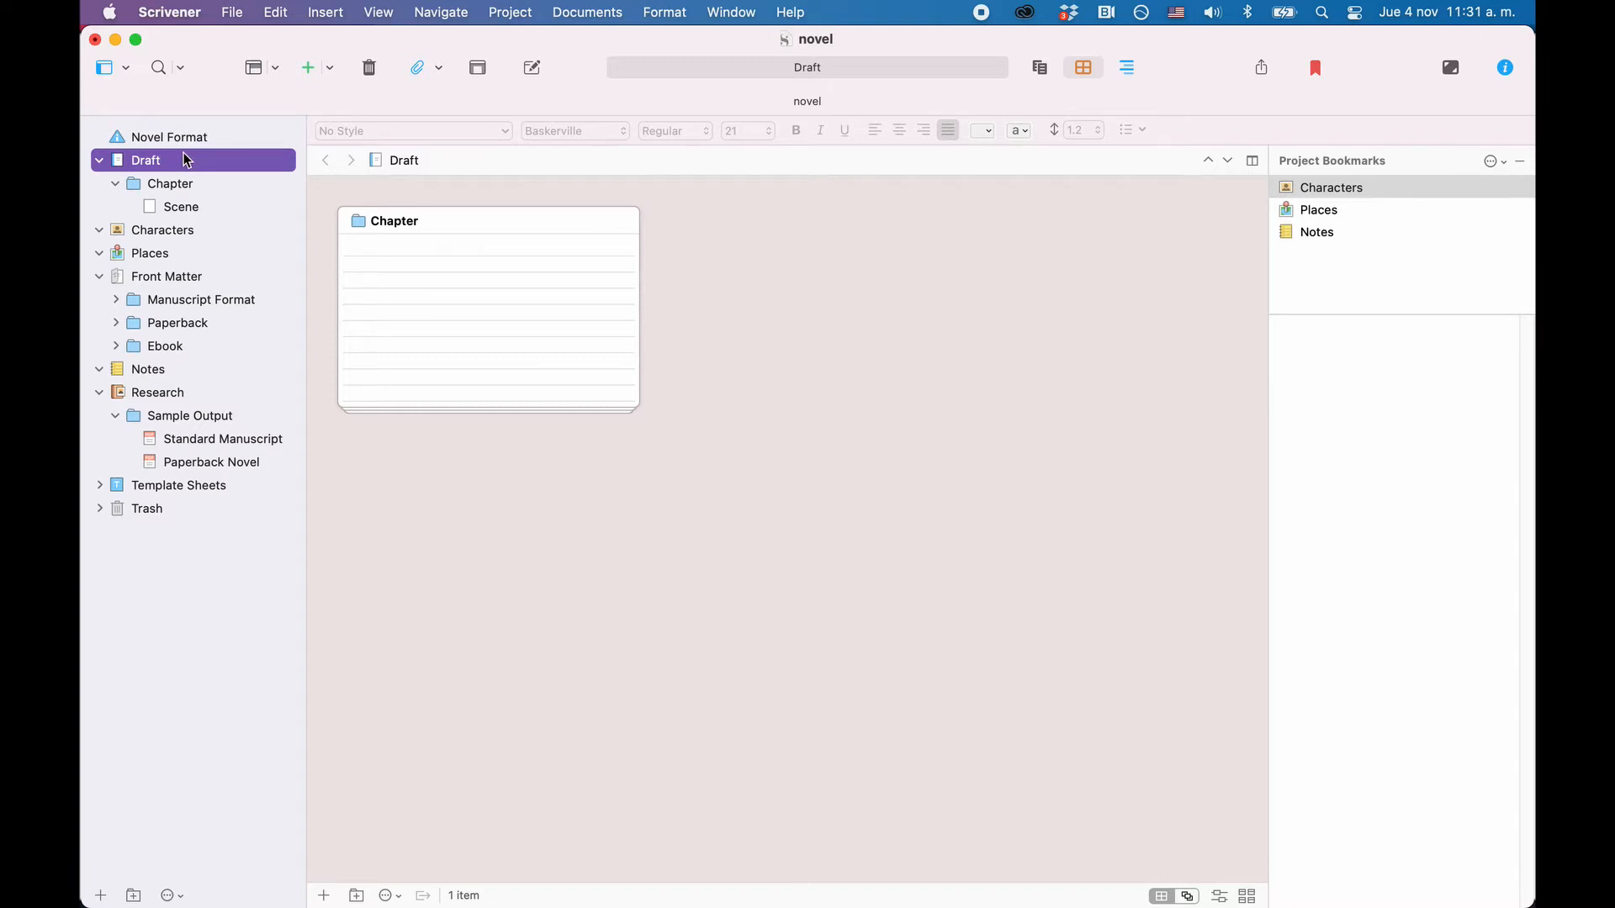
mouse_move(204, 234)
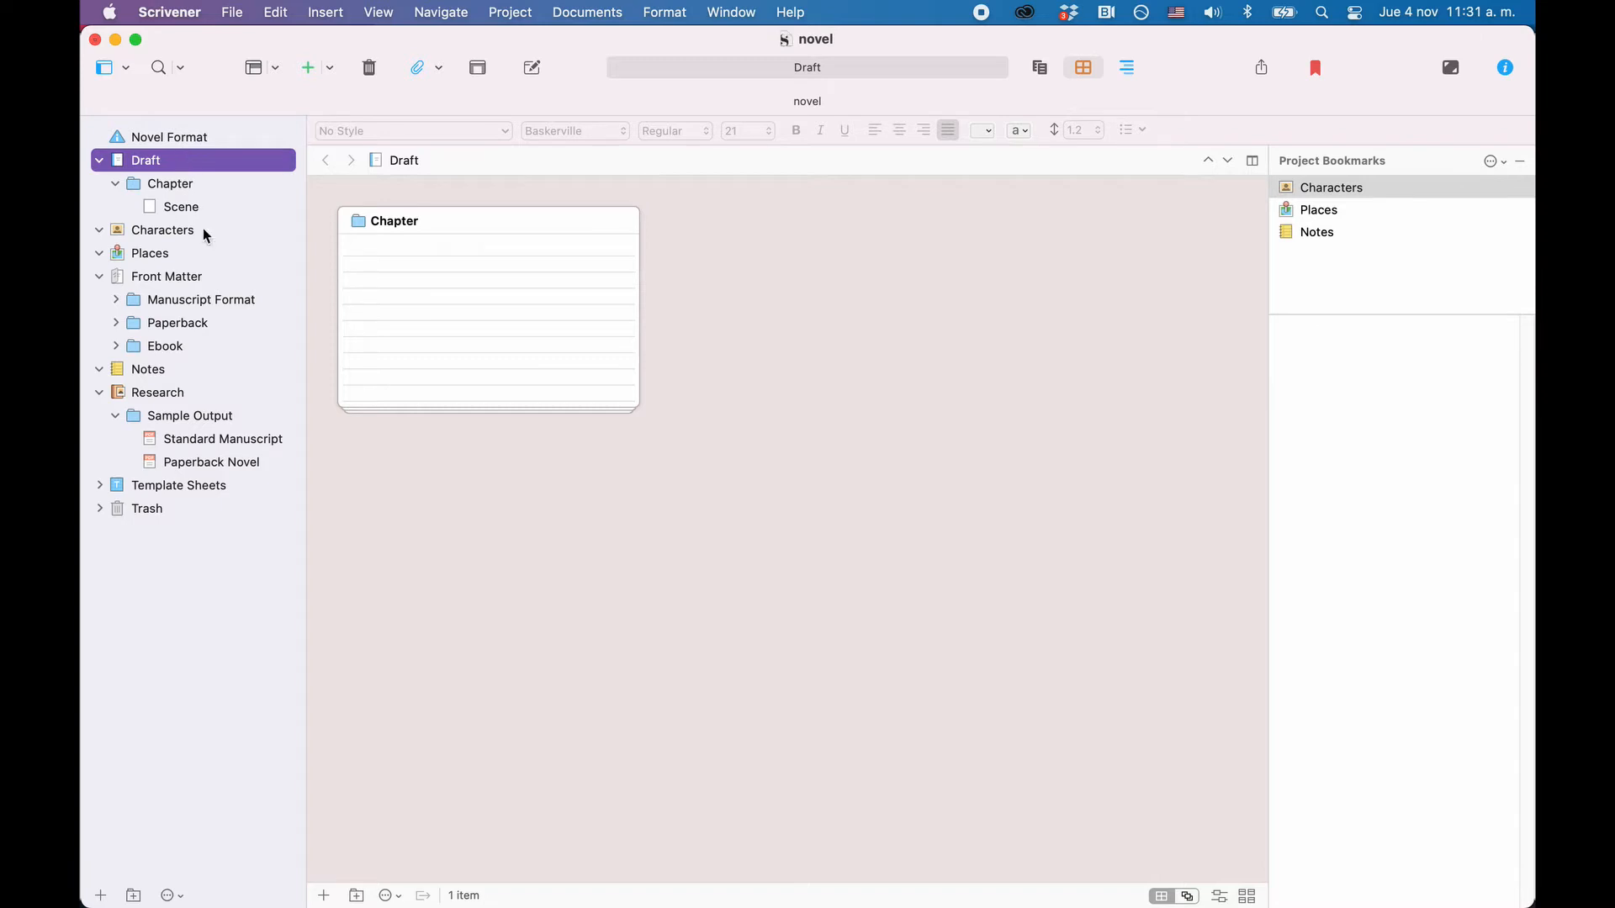
mouse_move(216, 426)
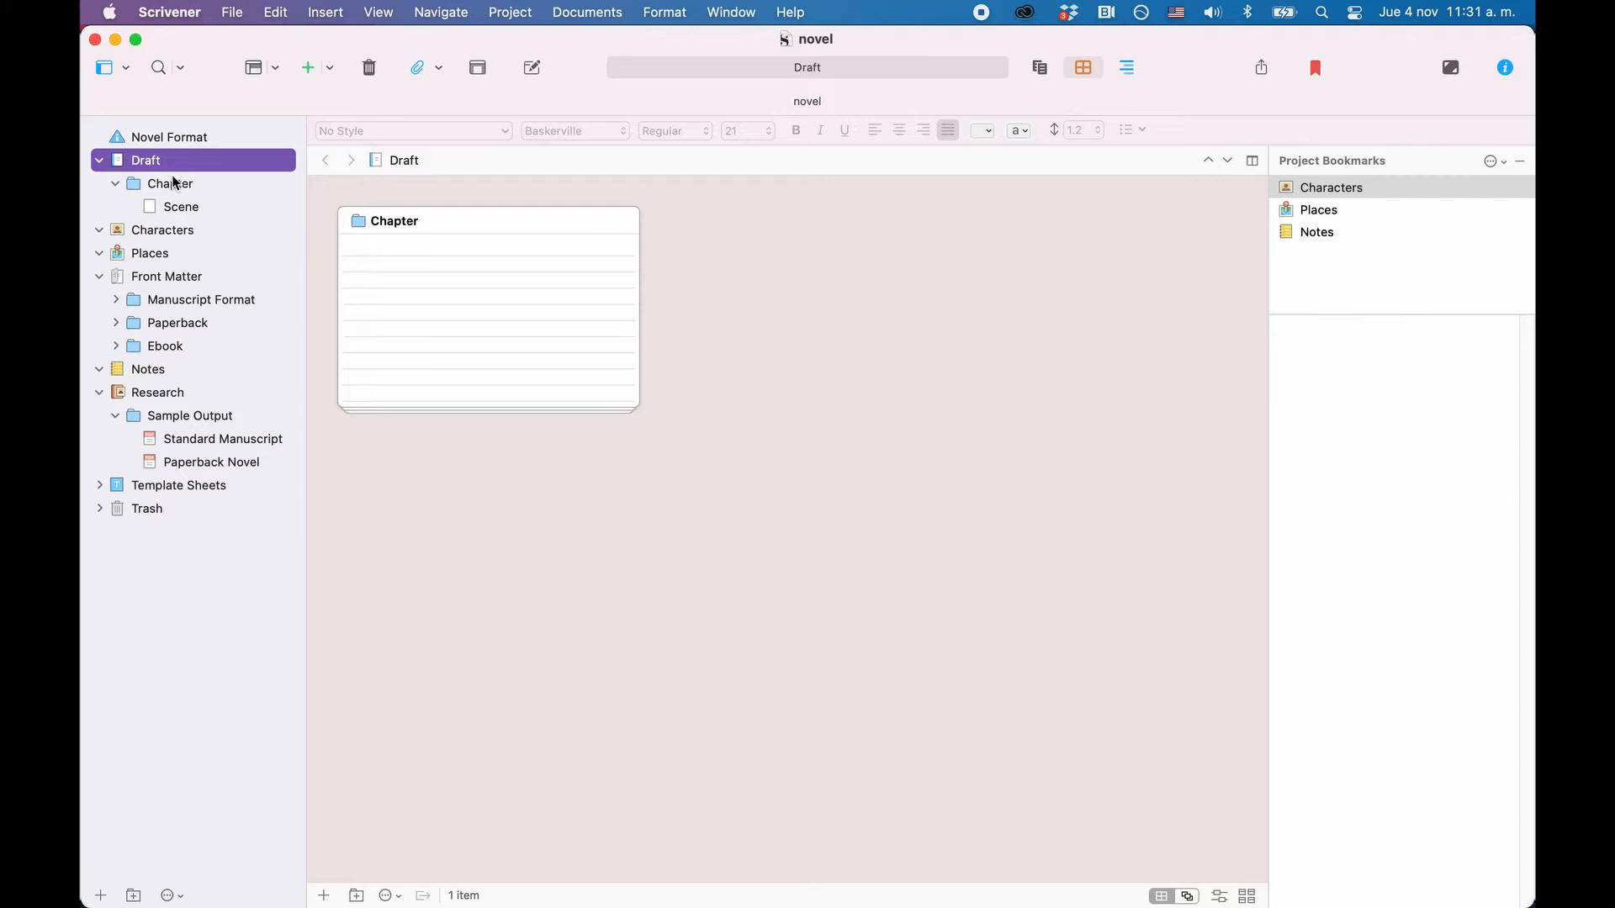
Select the Chapter folder and view its context menu options.
click(169, 183)
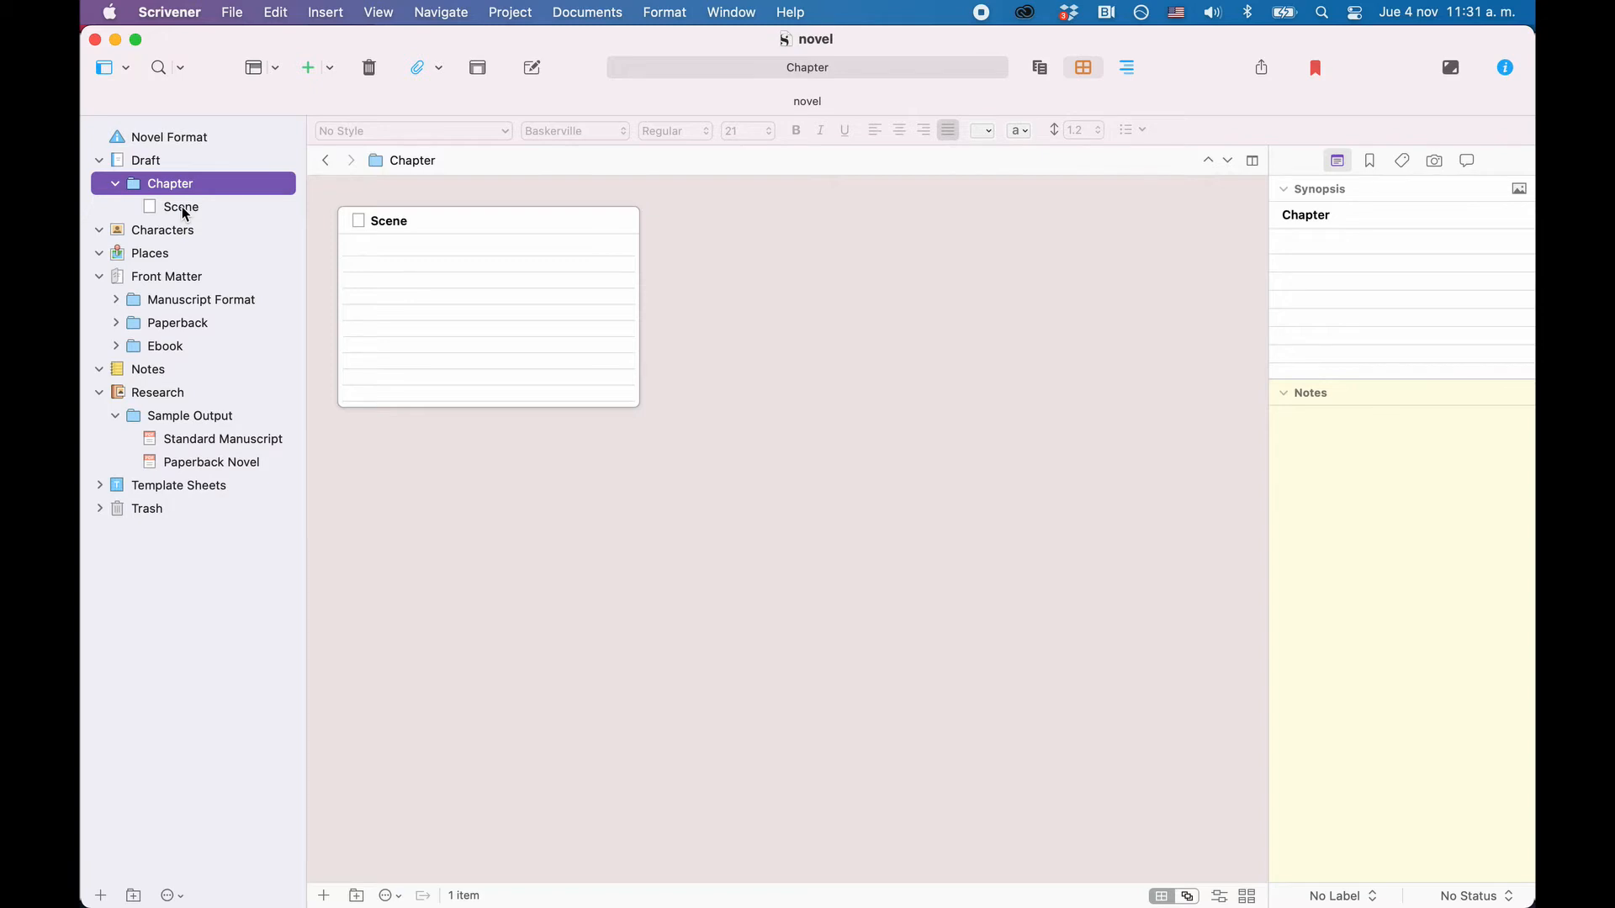
right_click(170, 183)
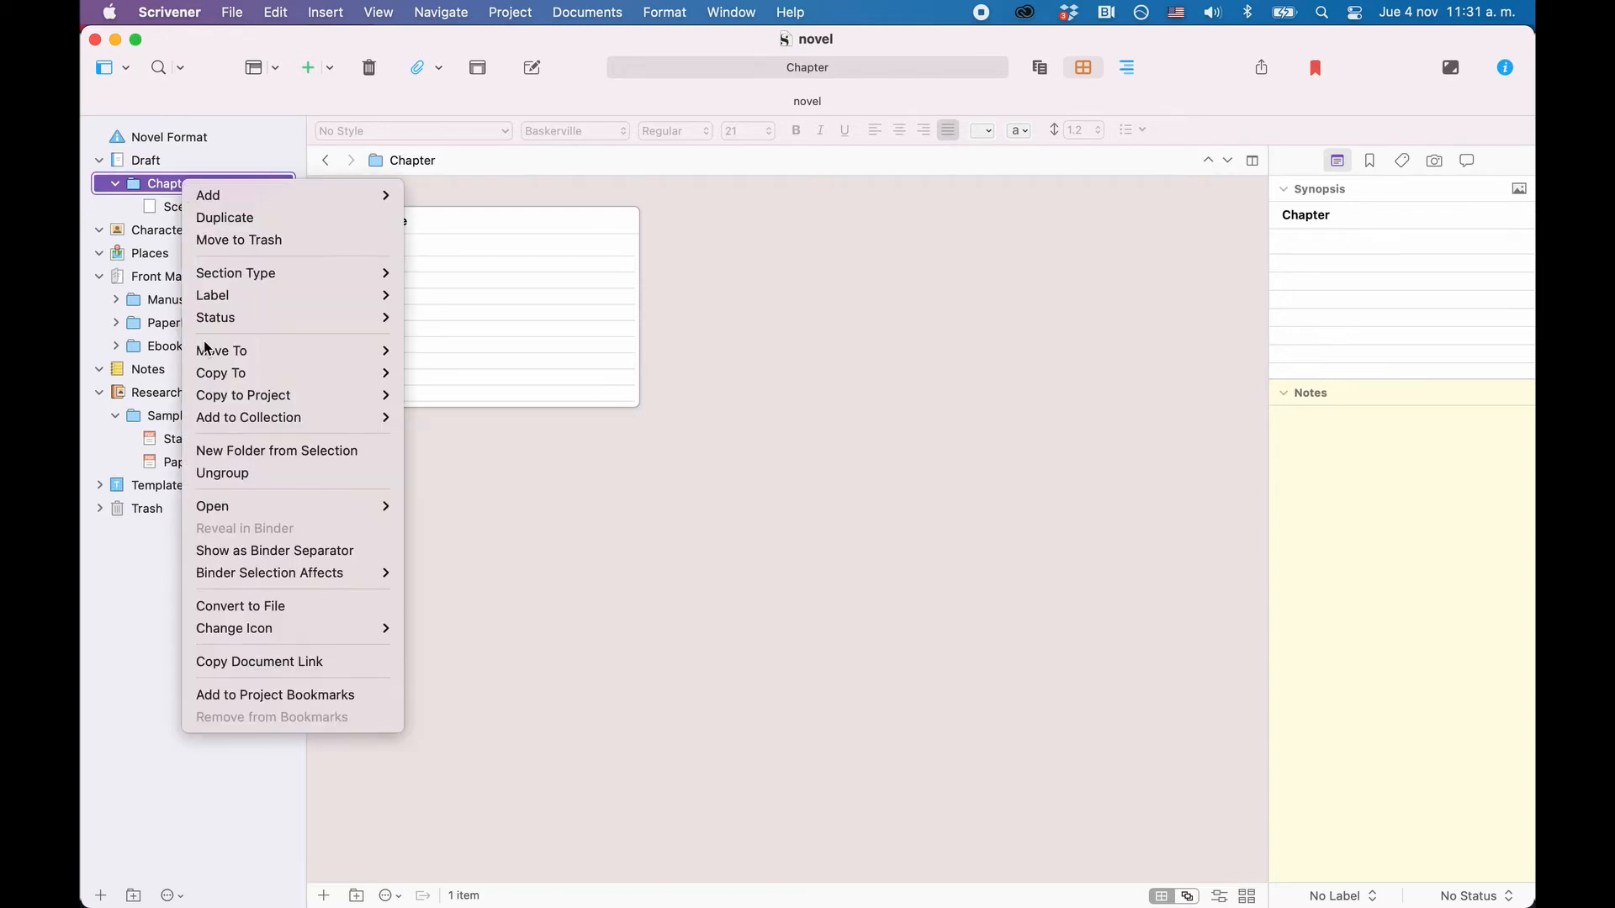
mouse_move(247, 600)
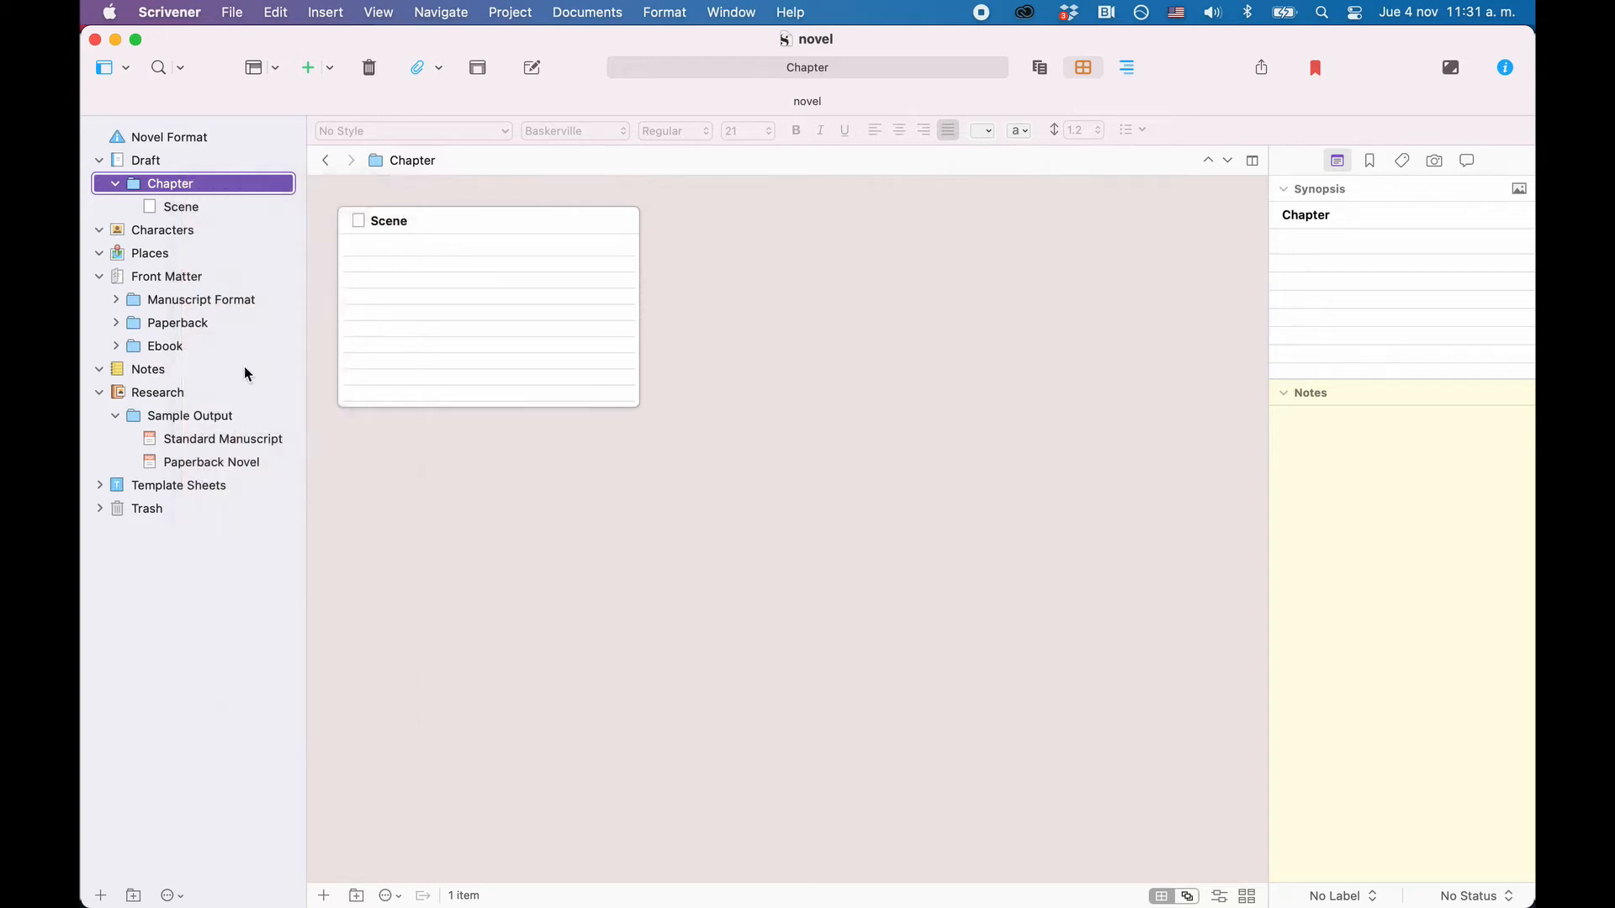
right_click(170, 184)
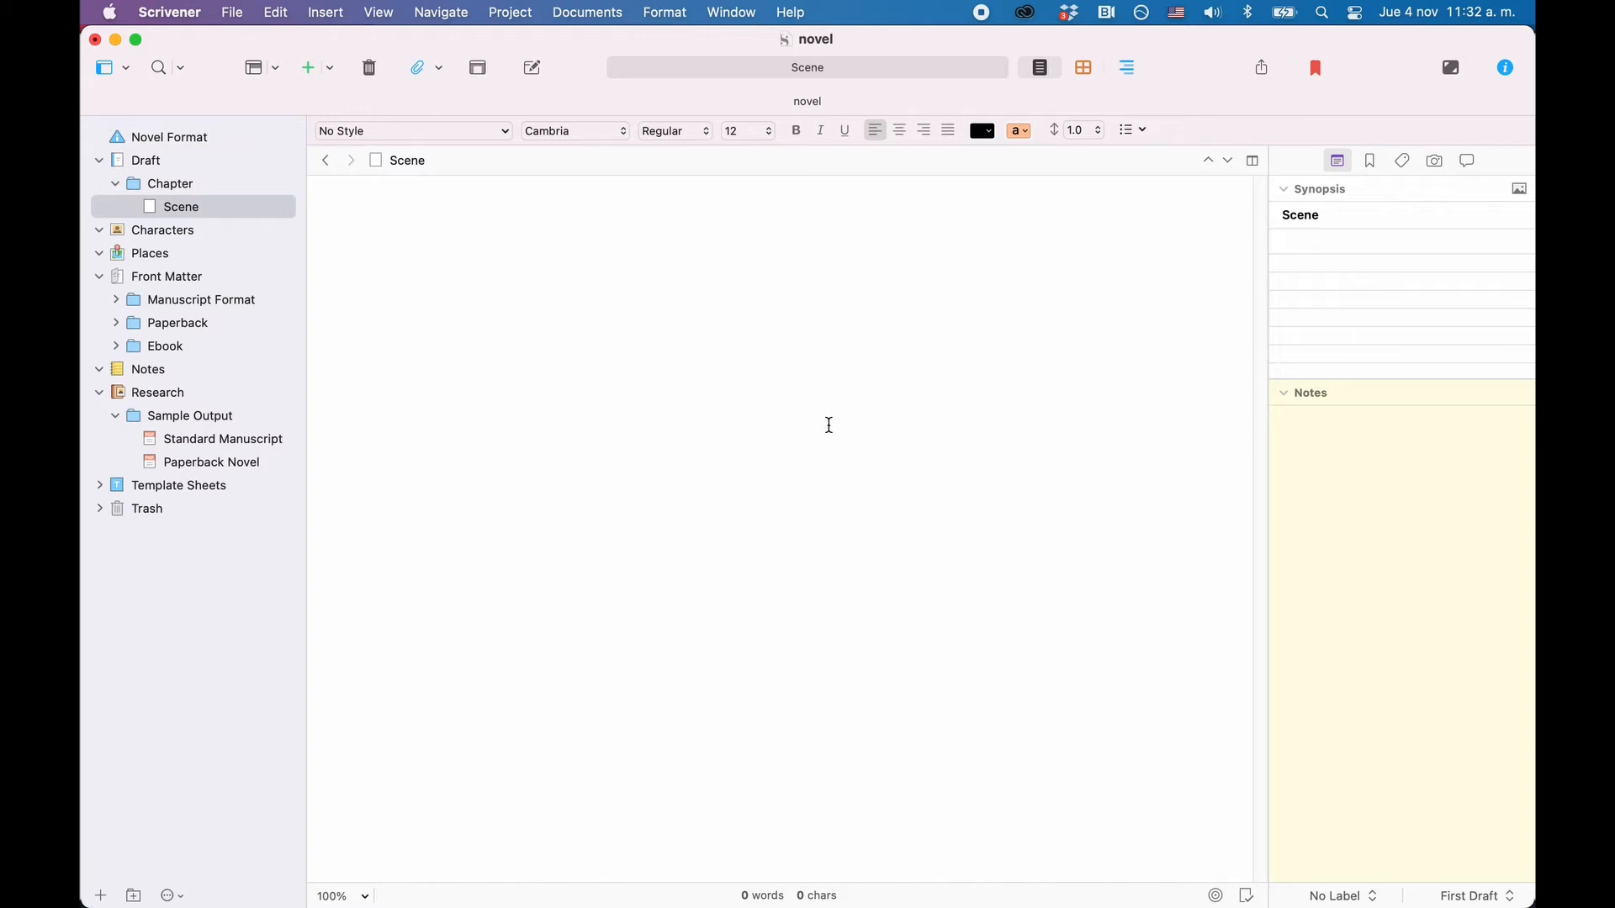
Toggle the editor split on and off, then select Scene to rename it Scene 1.
click(492, 203)
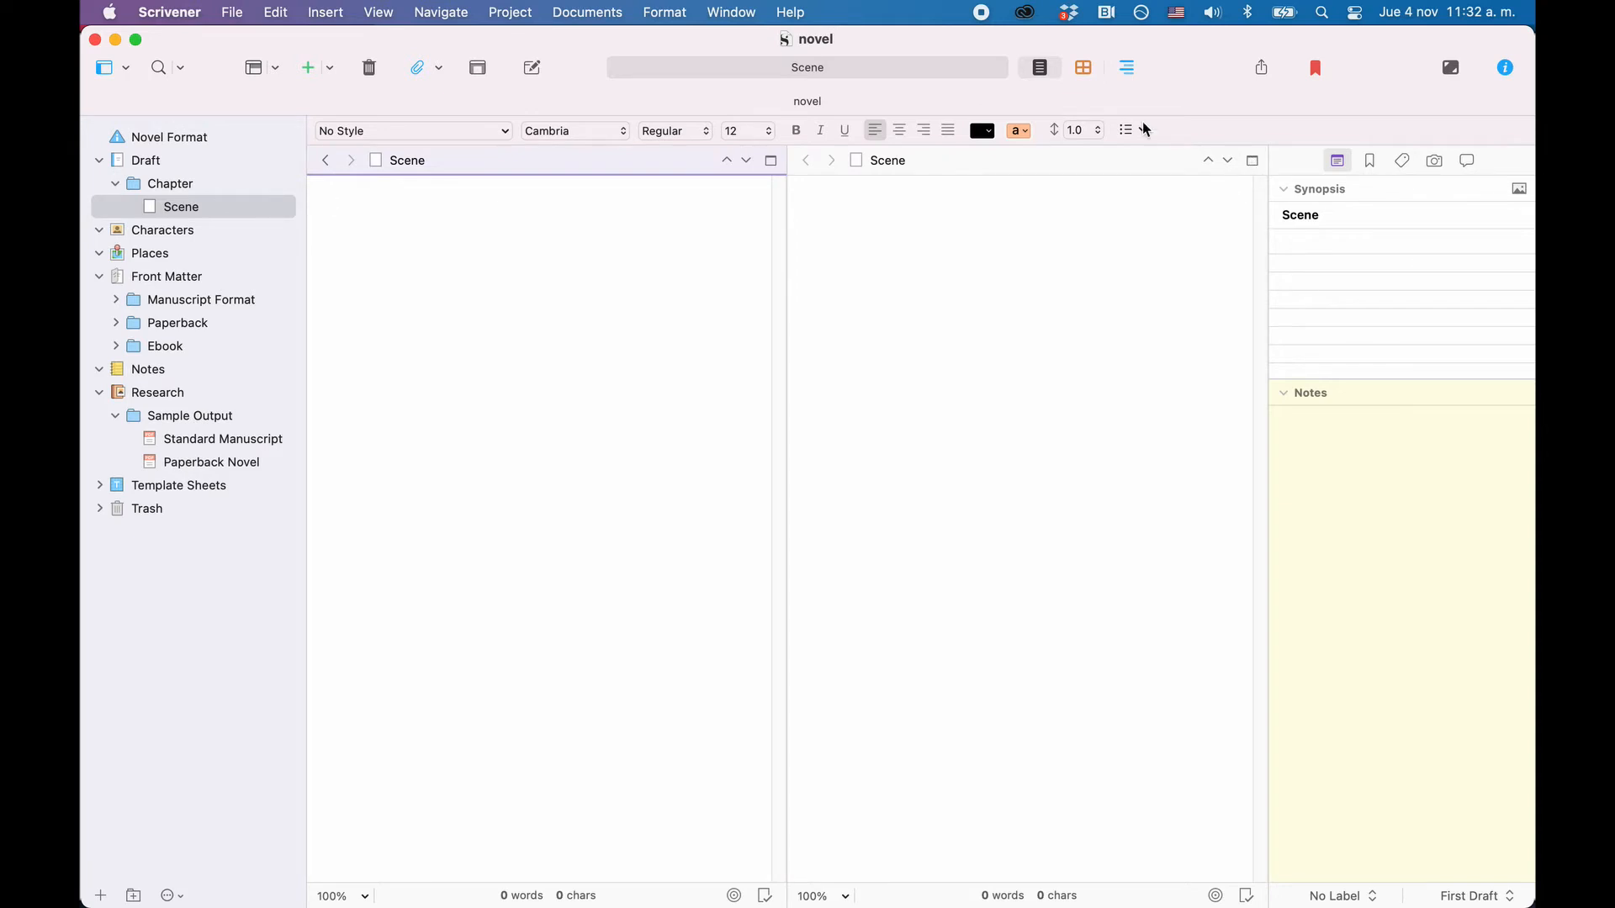
click(770, 160)
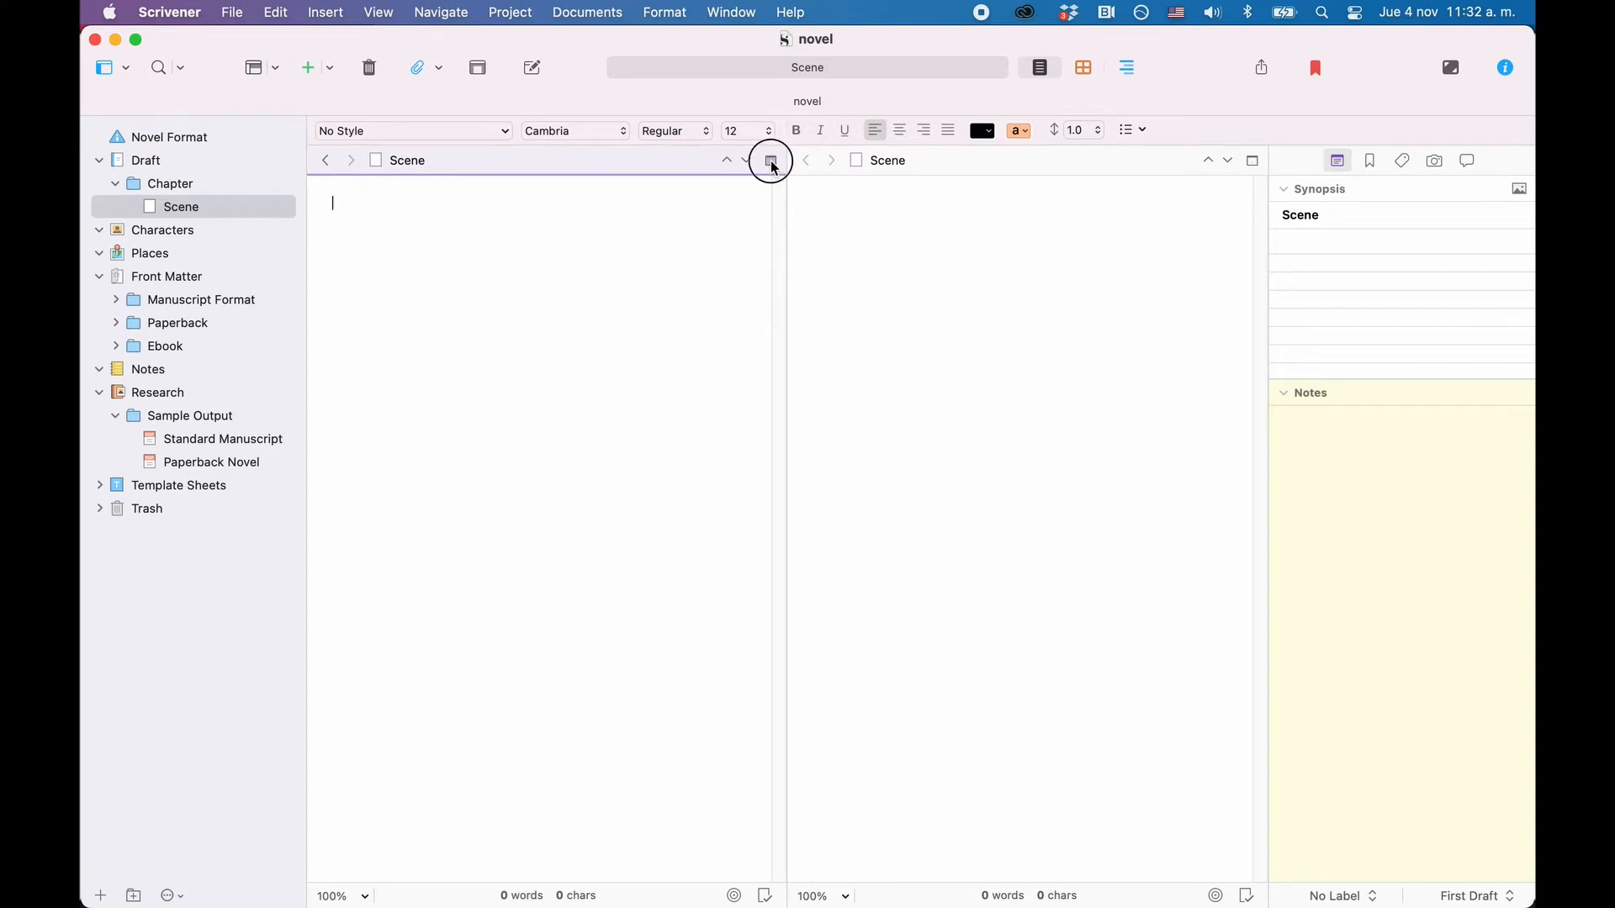
click(771, 160)
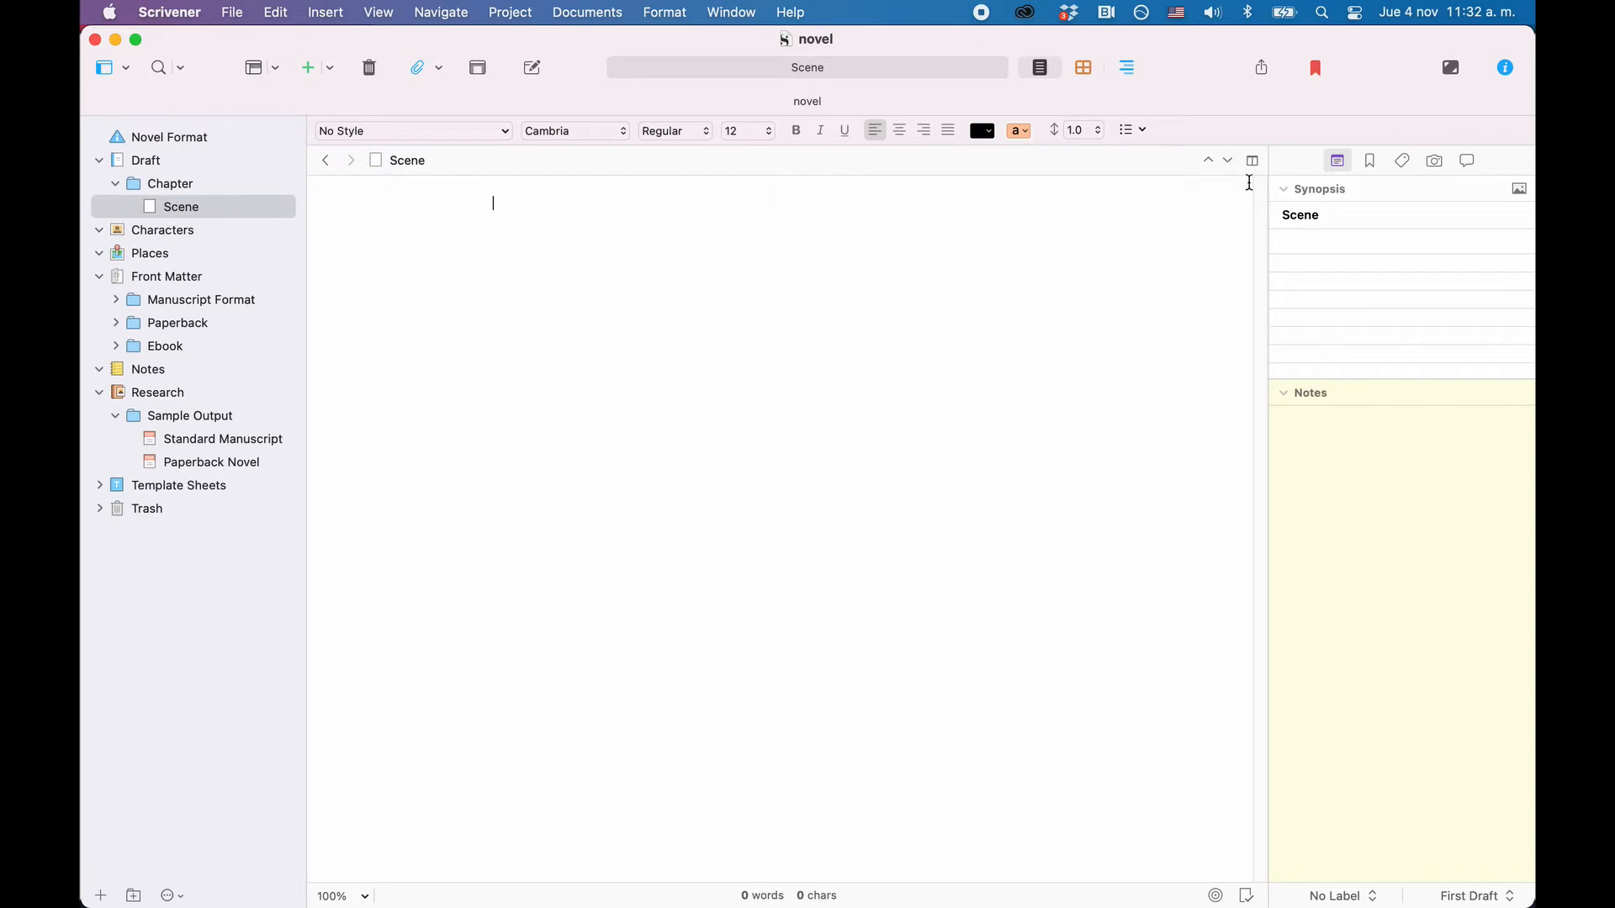
mouse_move(1253, 160)
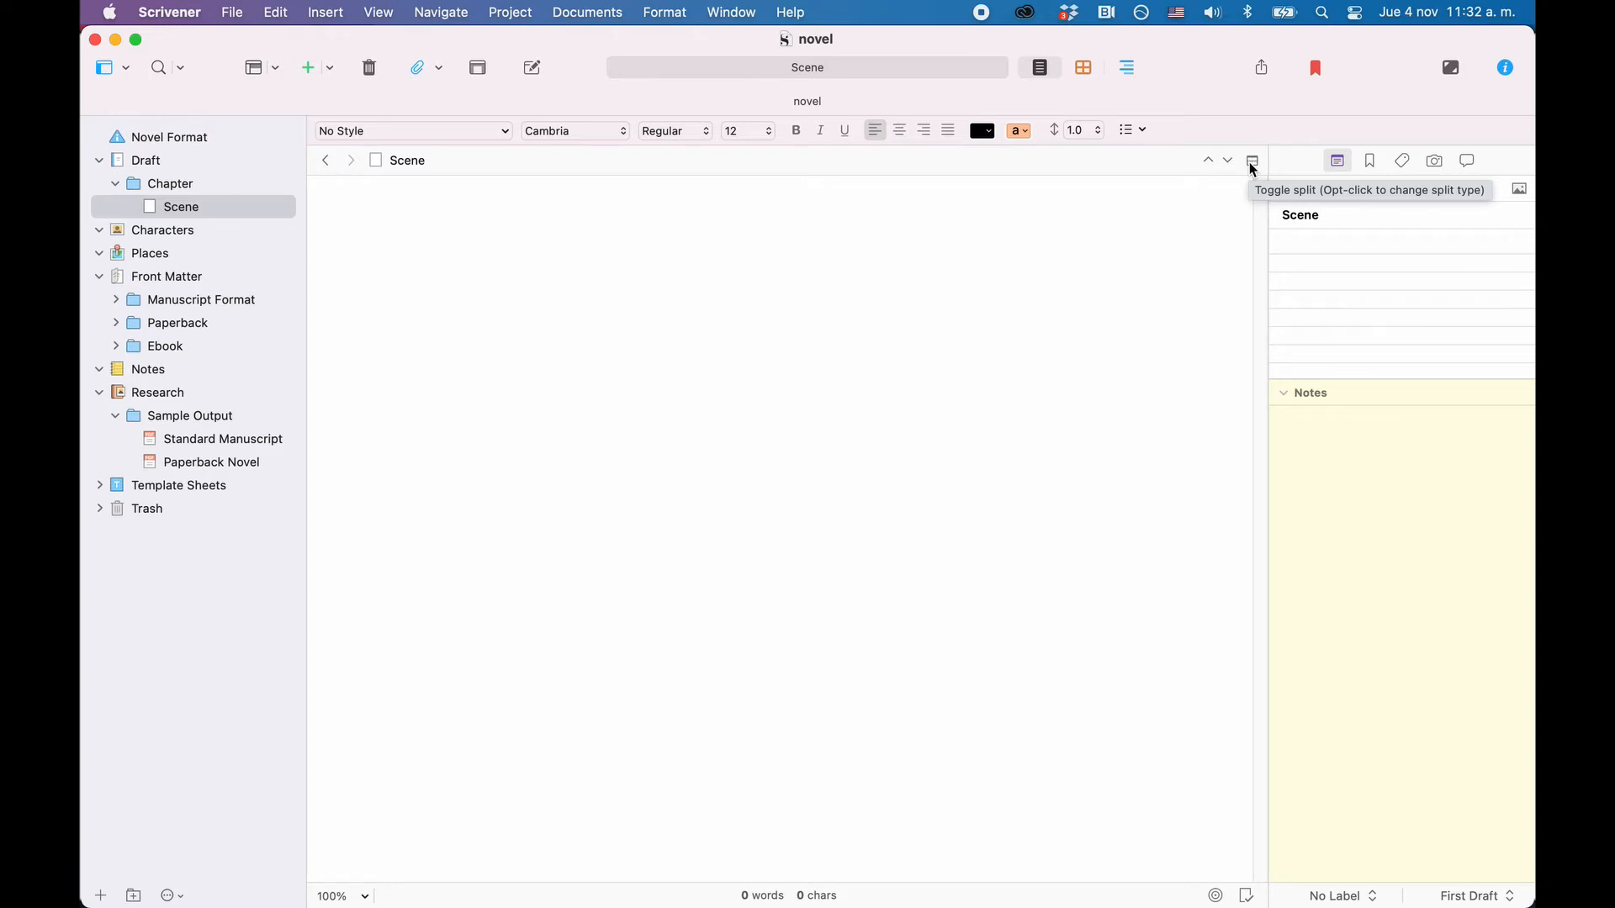
click(1253, 160)
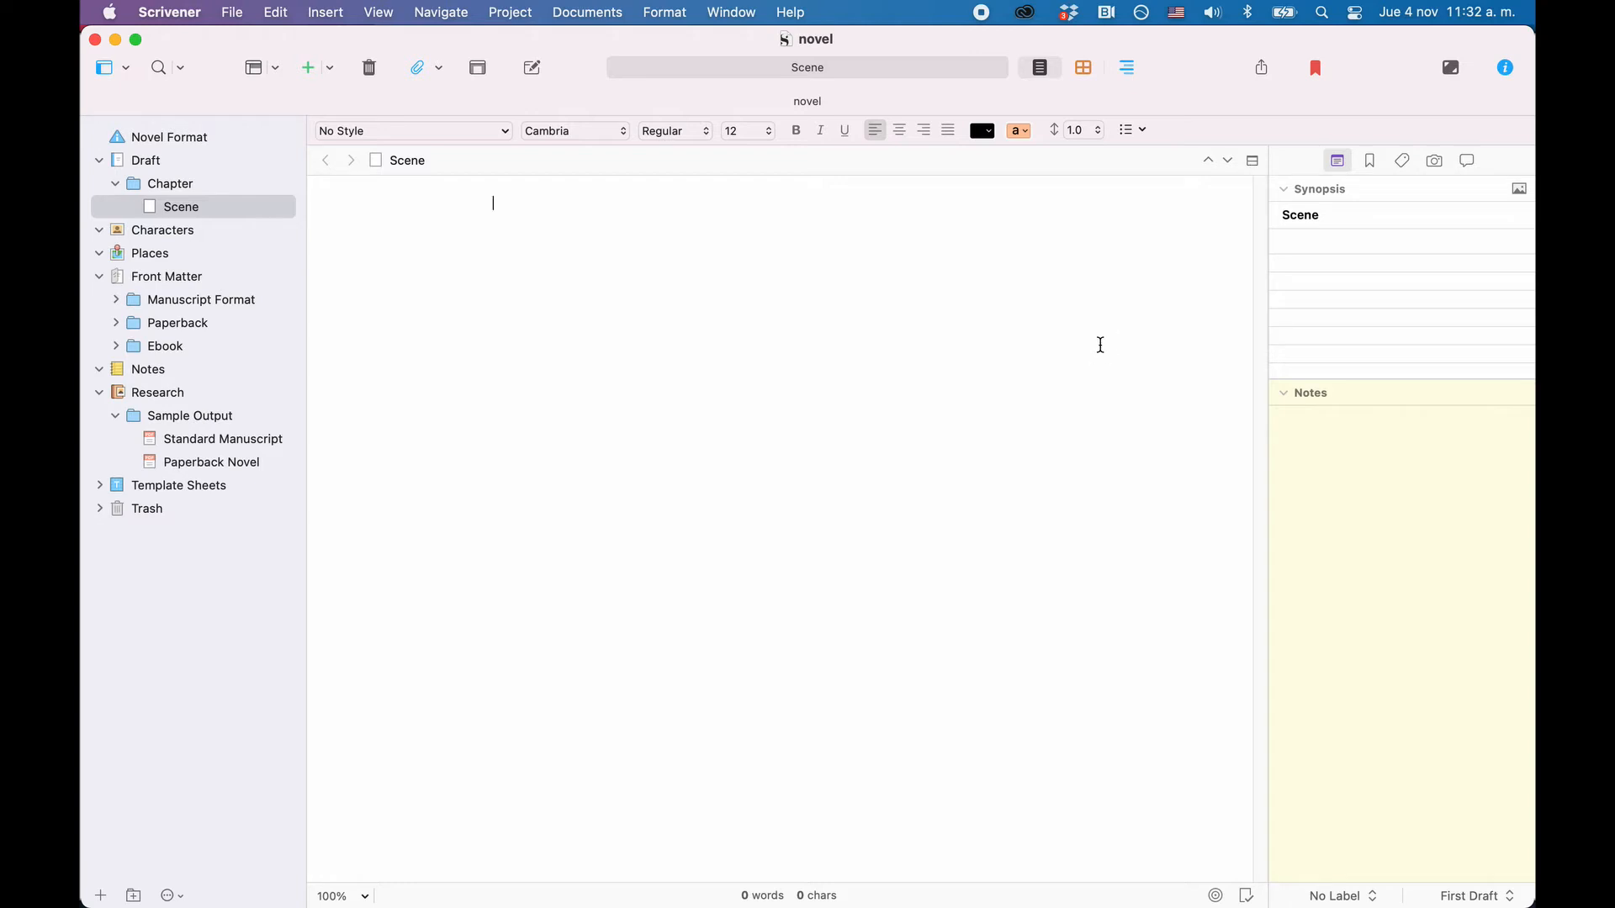
click(180, 207)
text( 1)
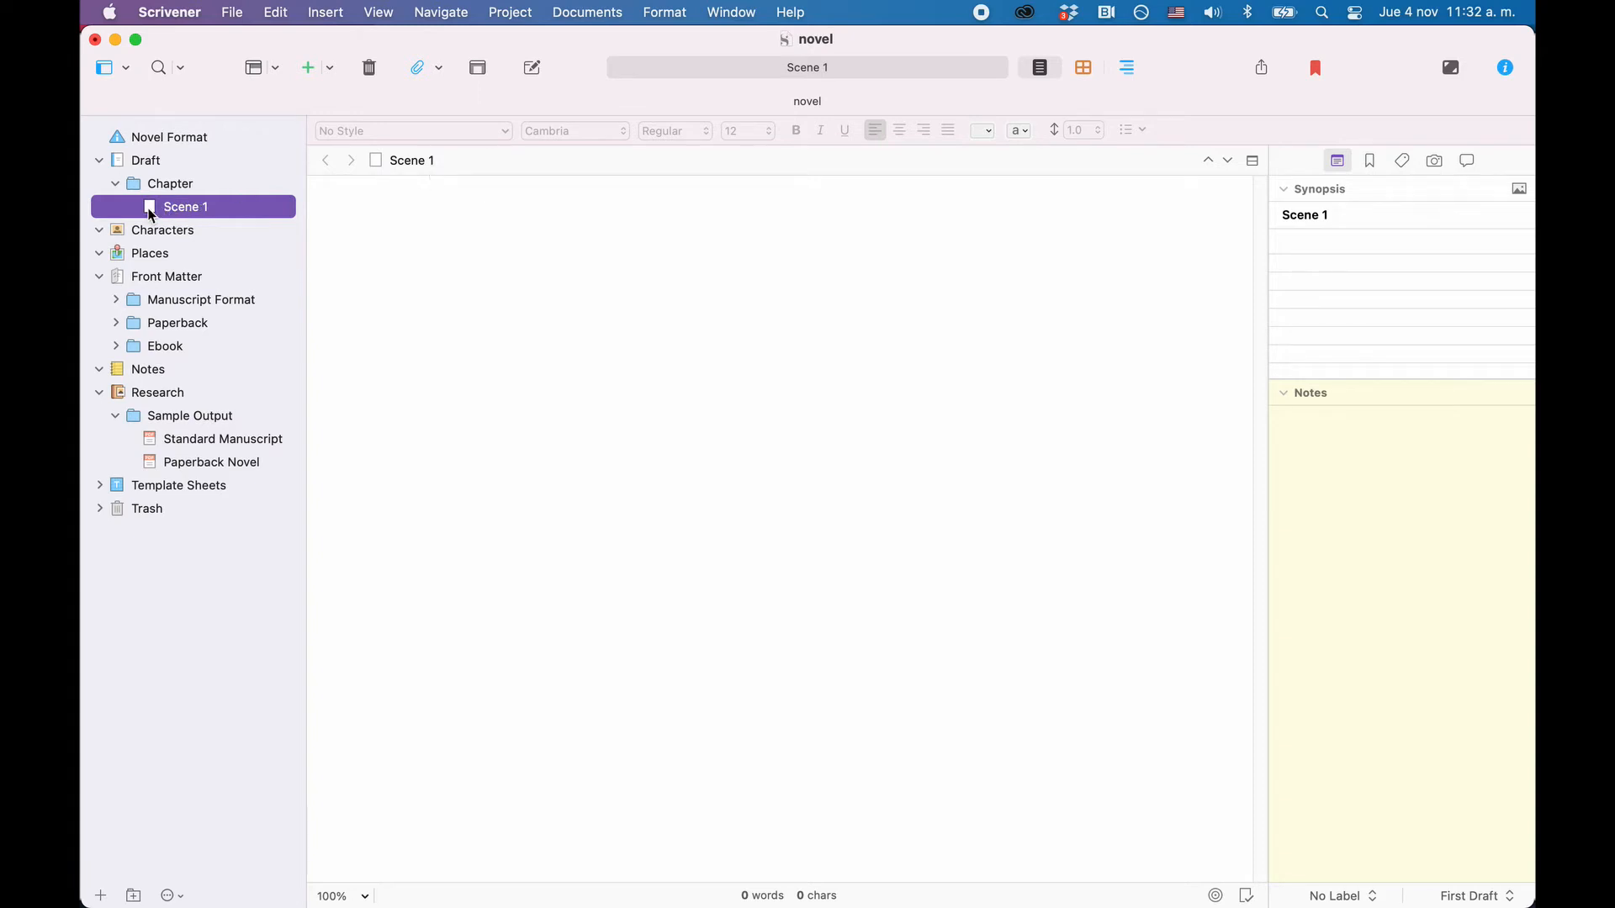
Name the new document 'Scene 2', then switch from Scene 1 to Scene 2.
click(307, 67)
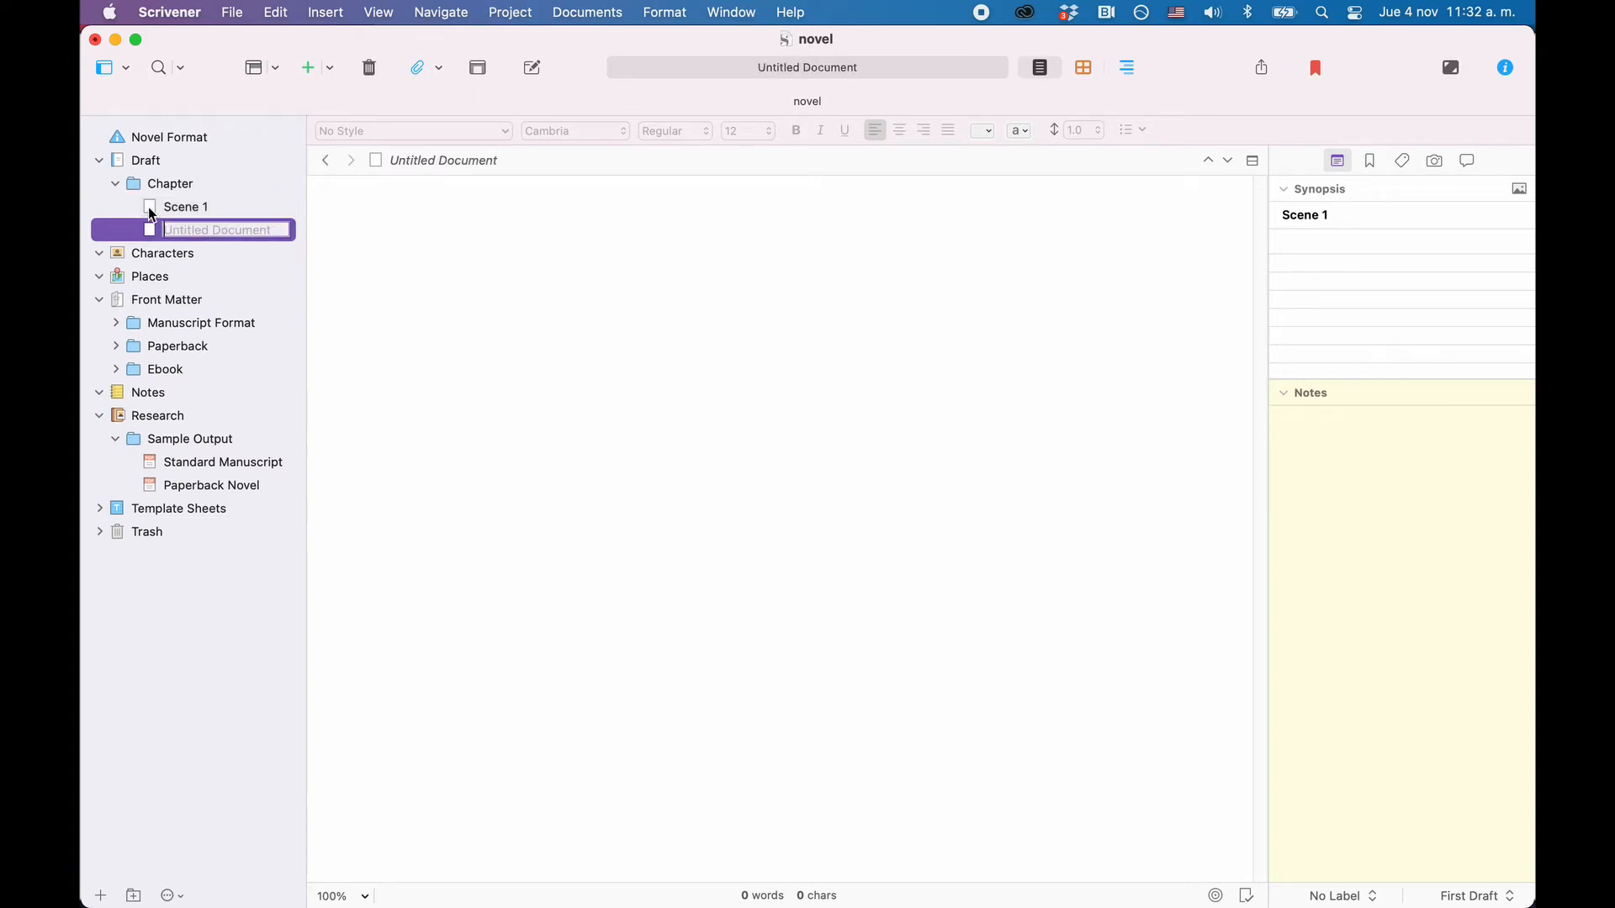
text(Scene 2)
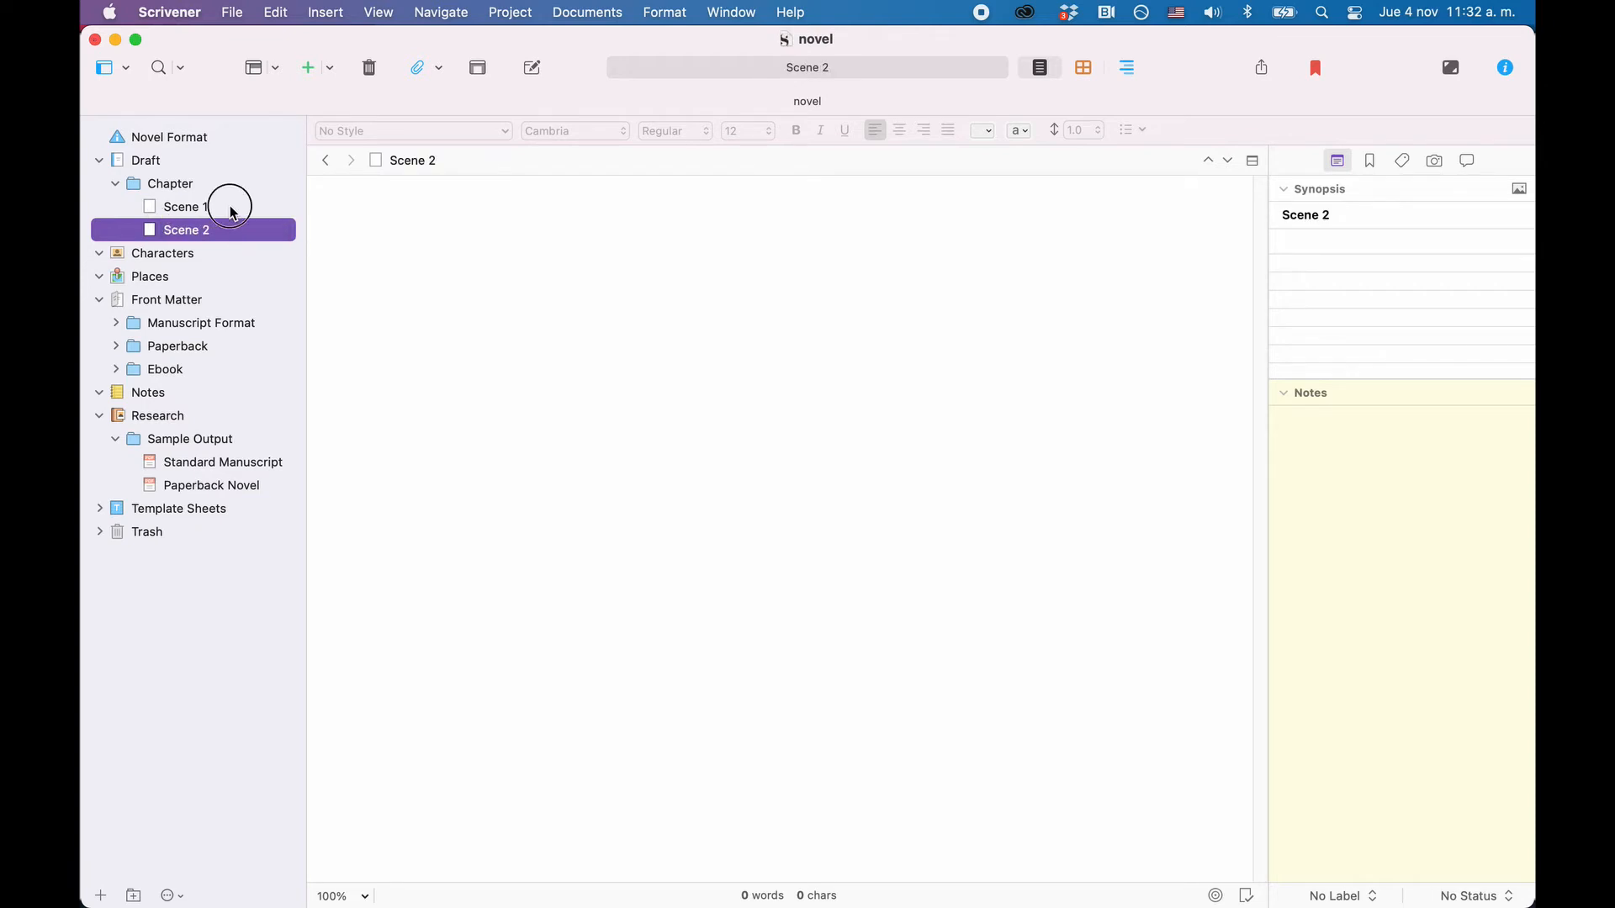
click(185, 207)
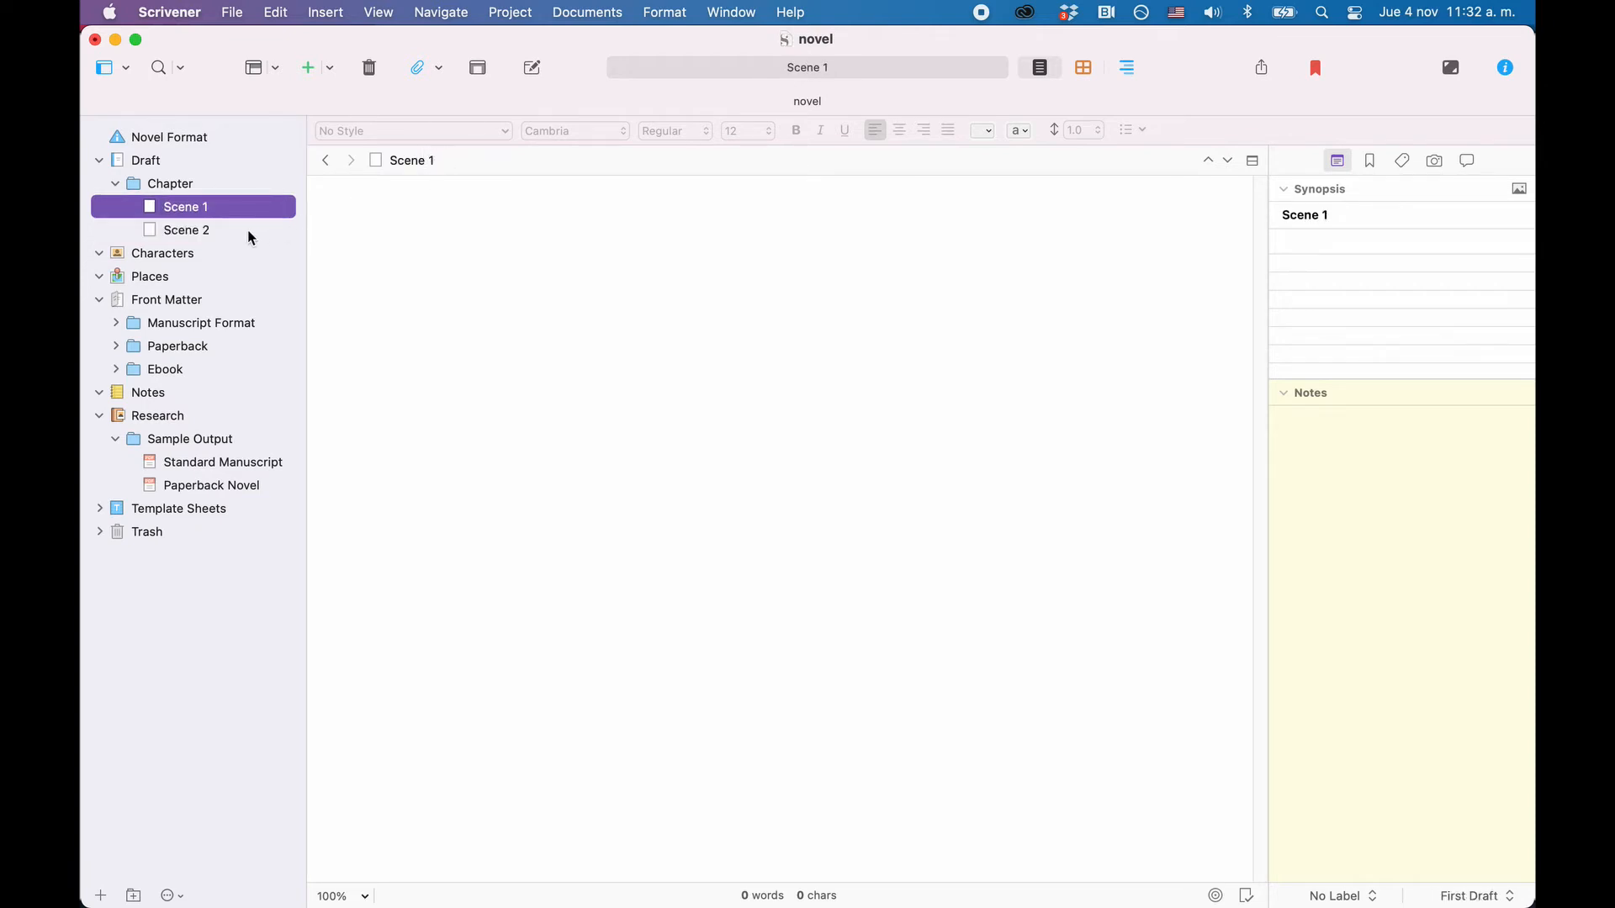
click(186, 229)
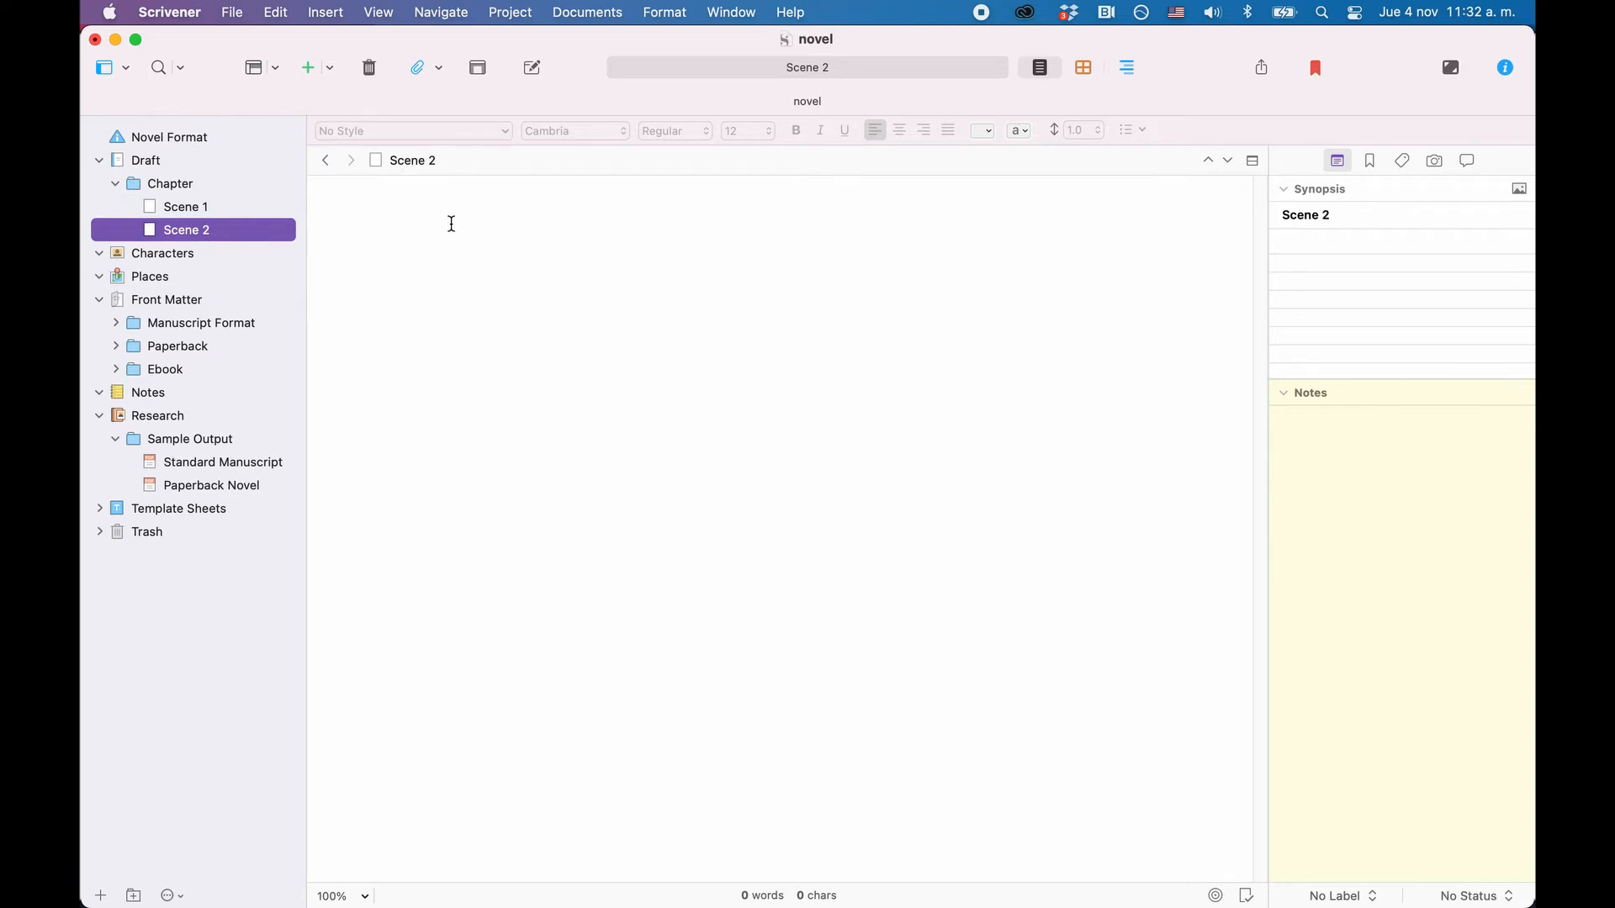
mouse_move(494, 335)
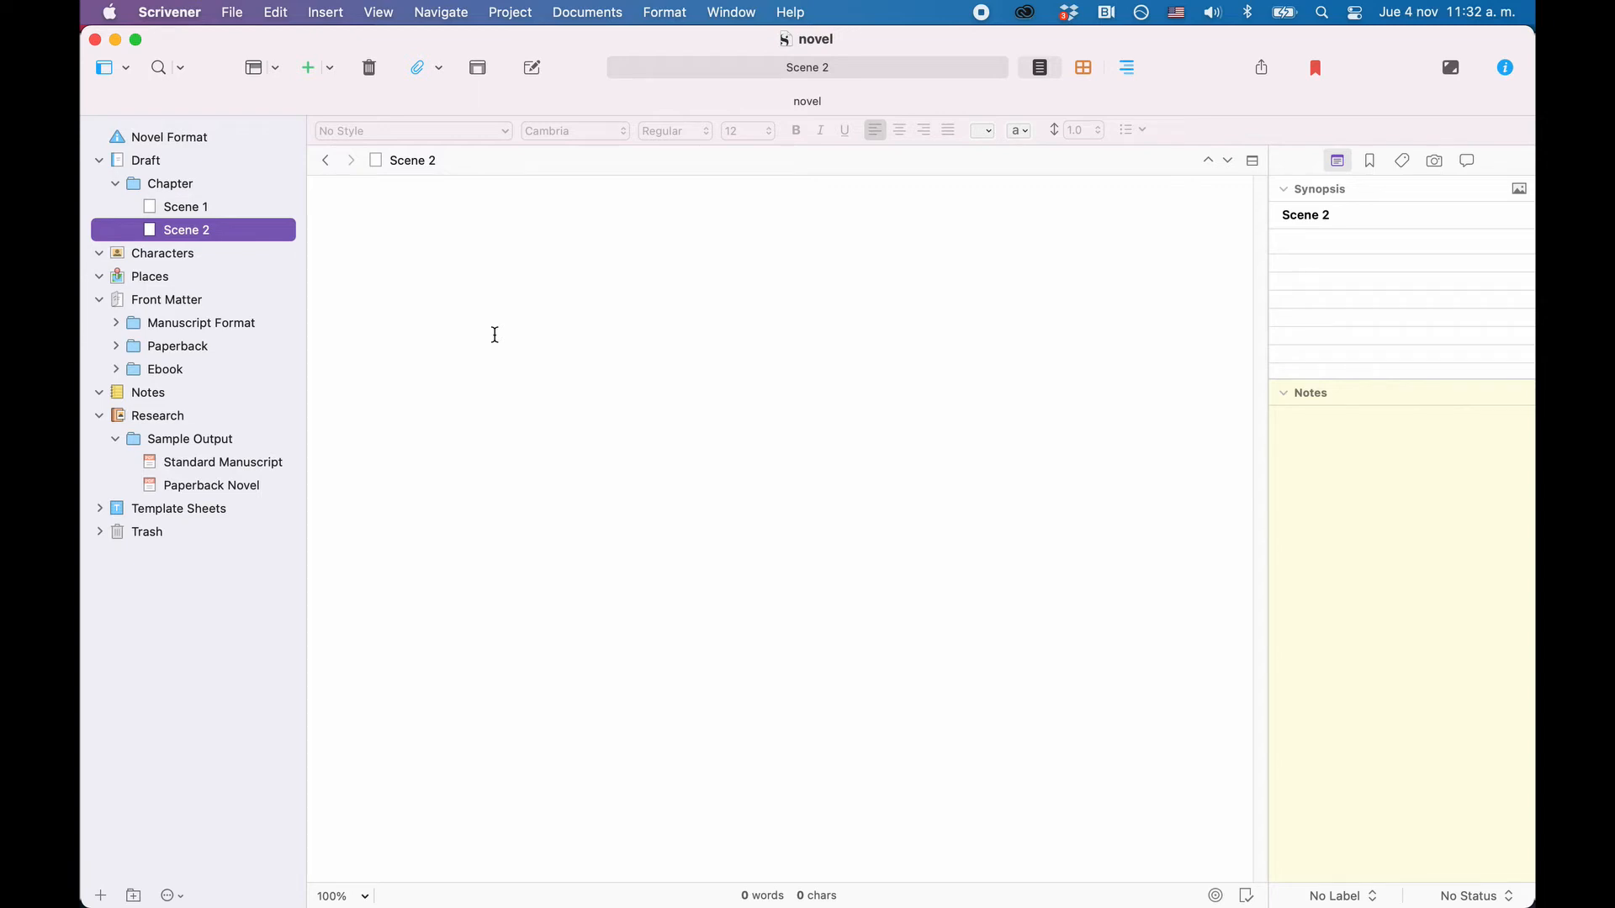
mouse_move(1405, 561)
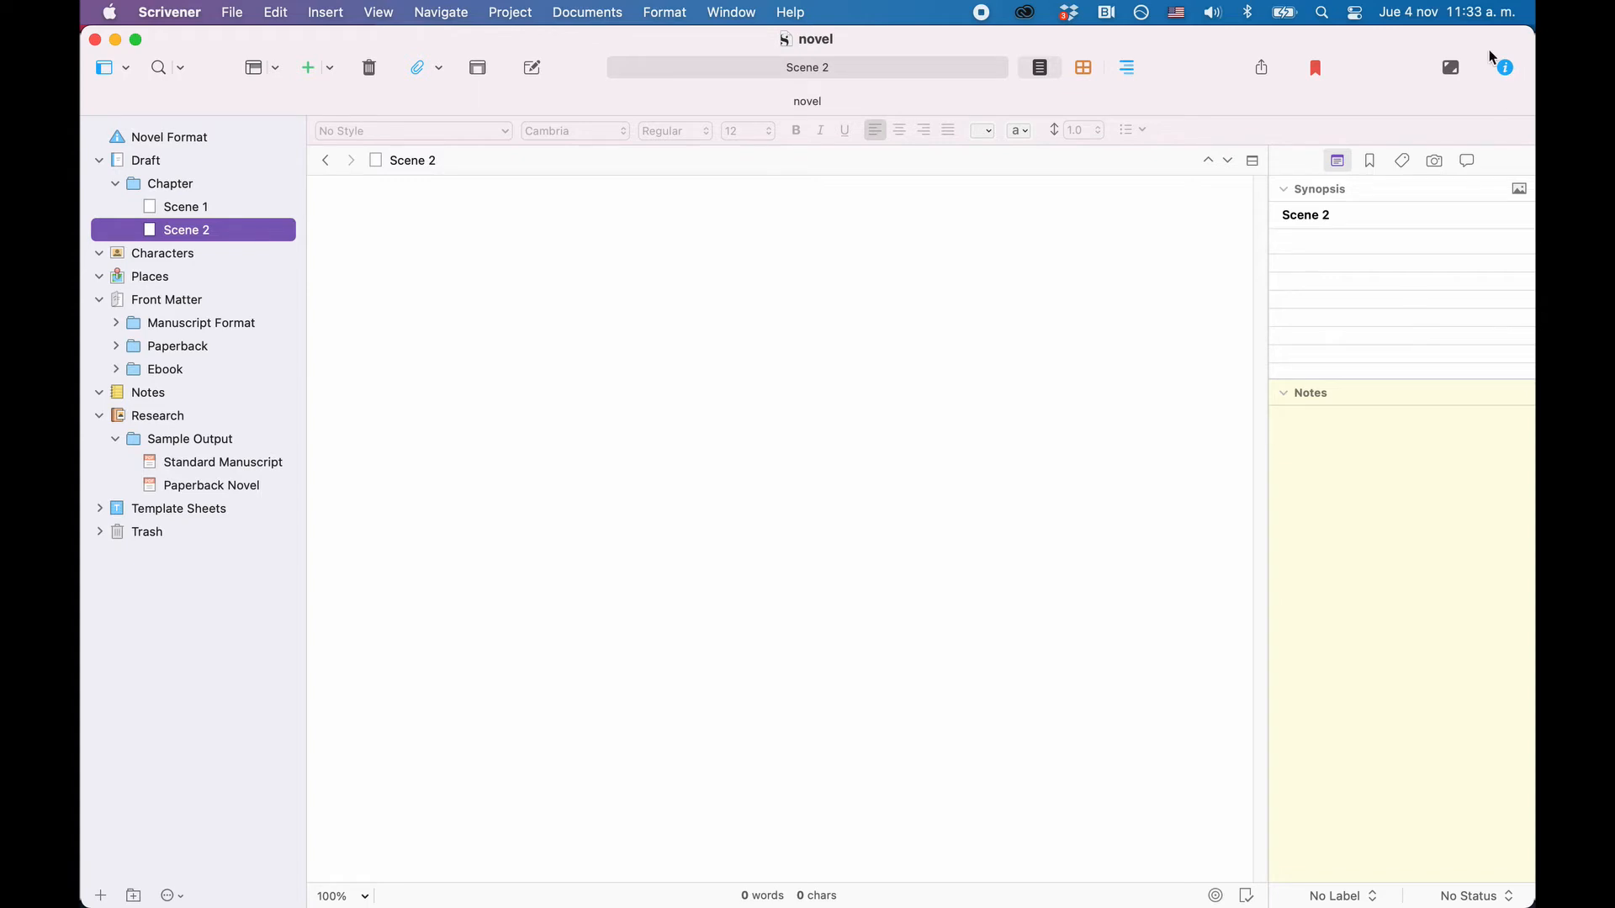
click(1503, 67)
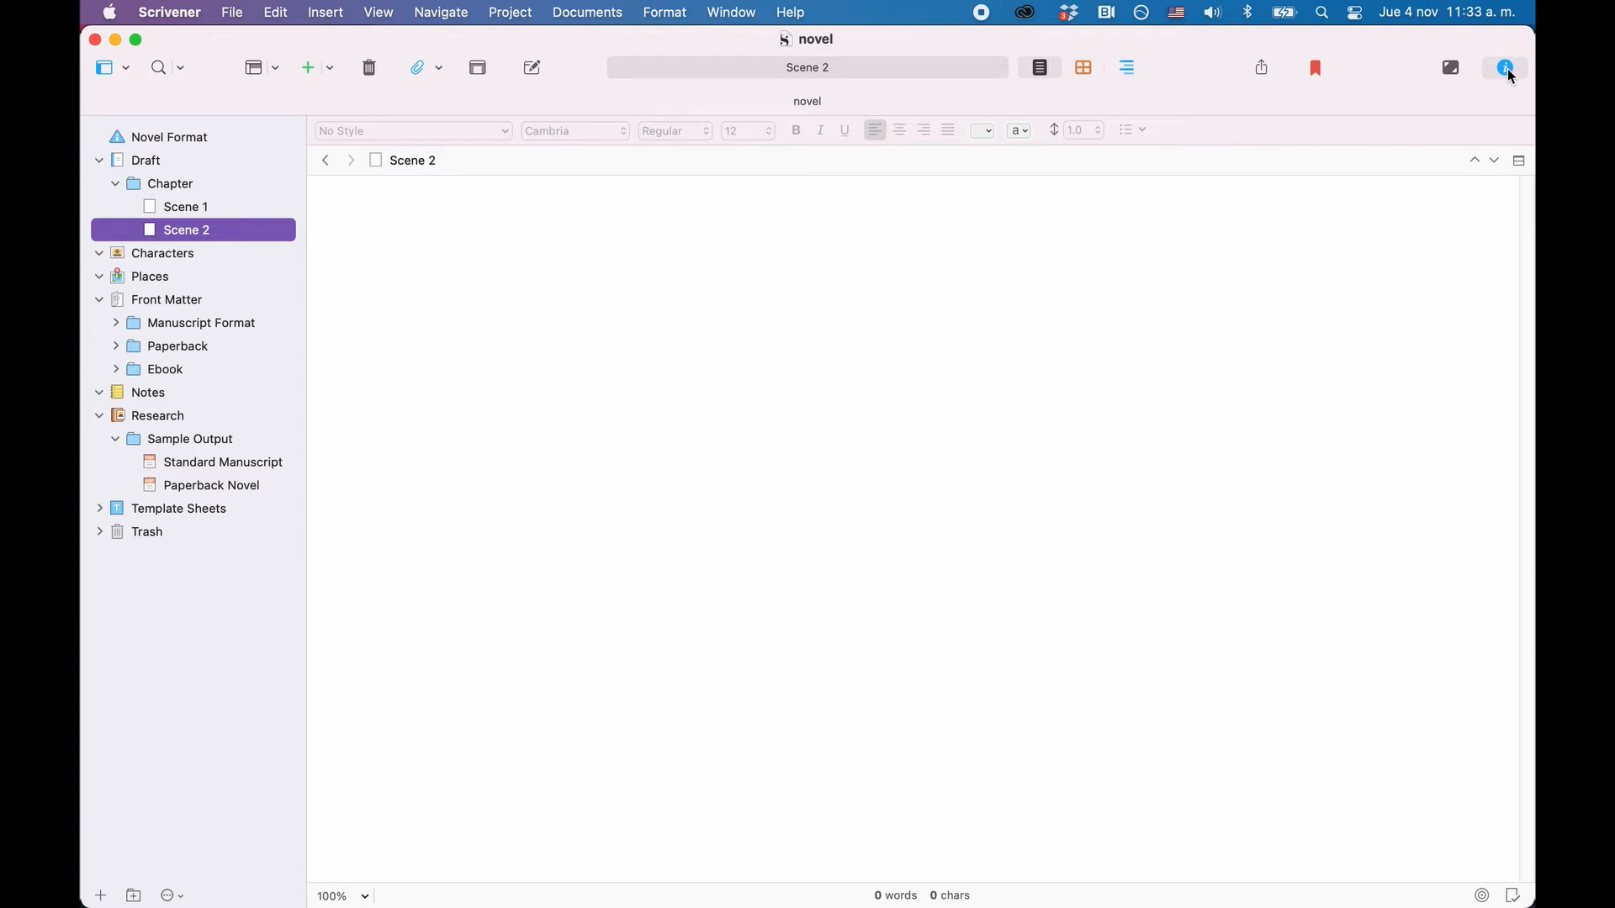
click(1505, 68)
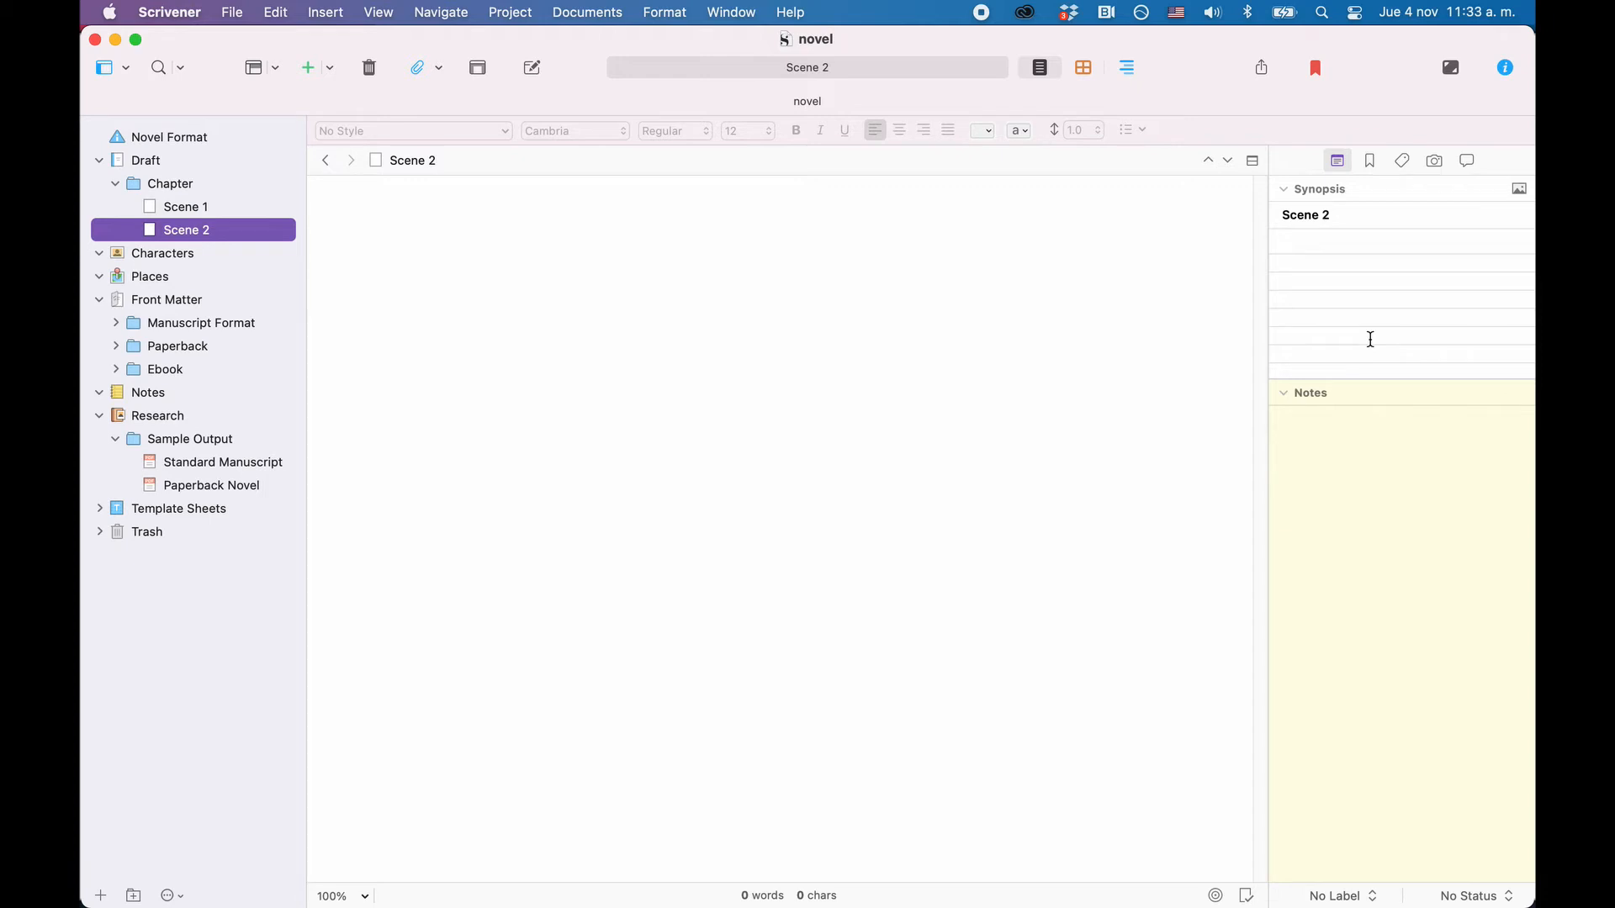
mouse_move(1390, 307)
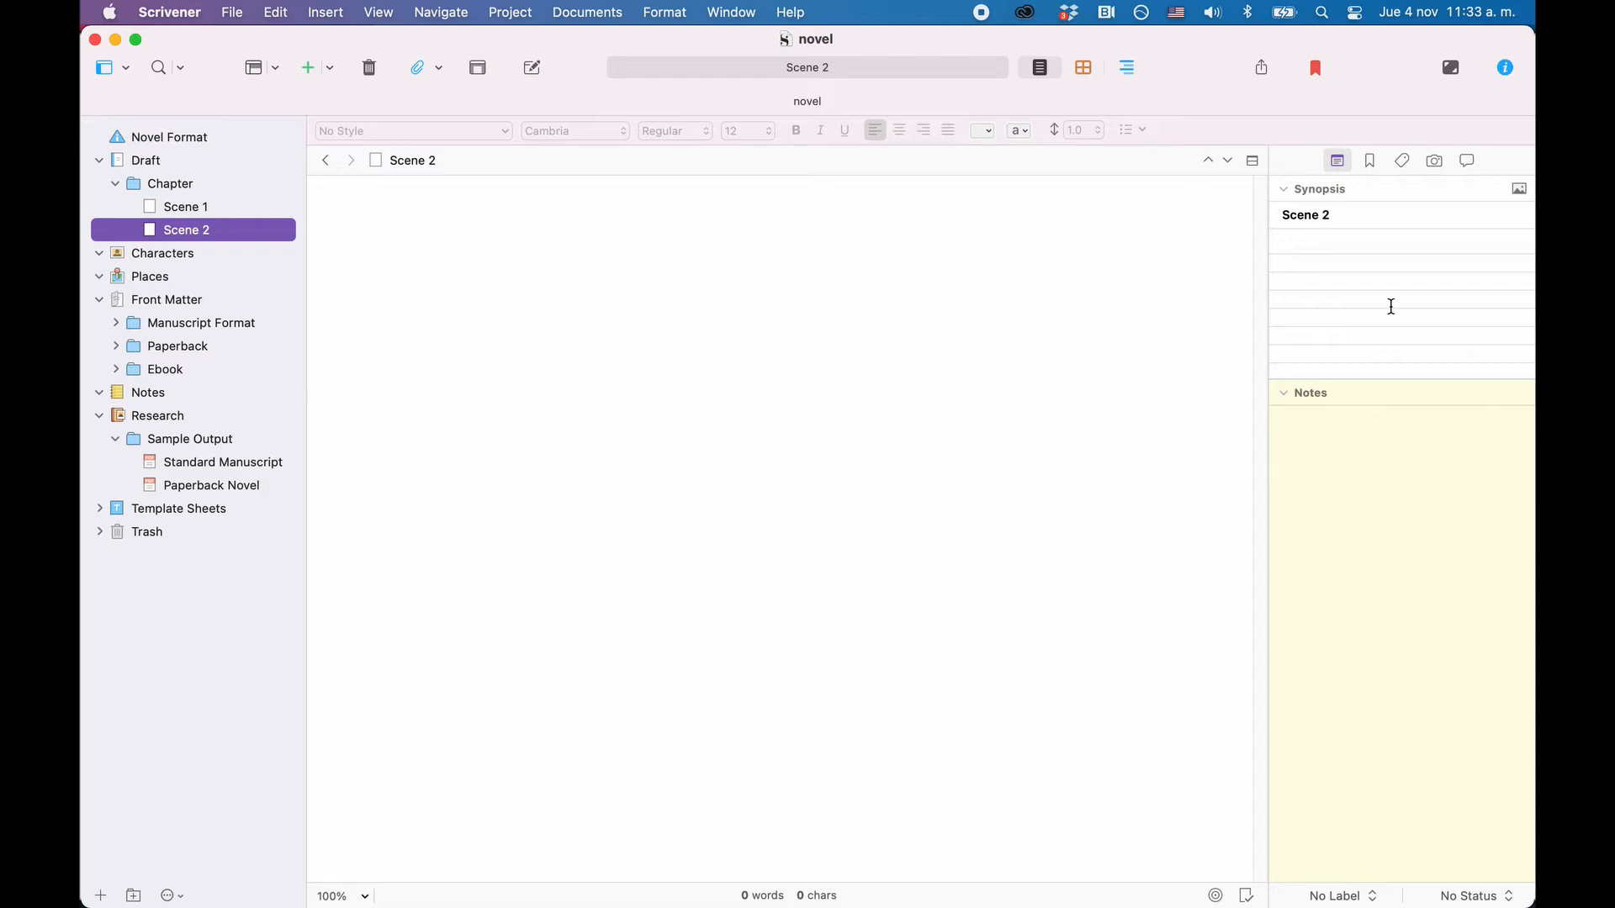
mouse_move(1381, 211)
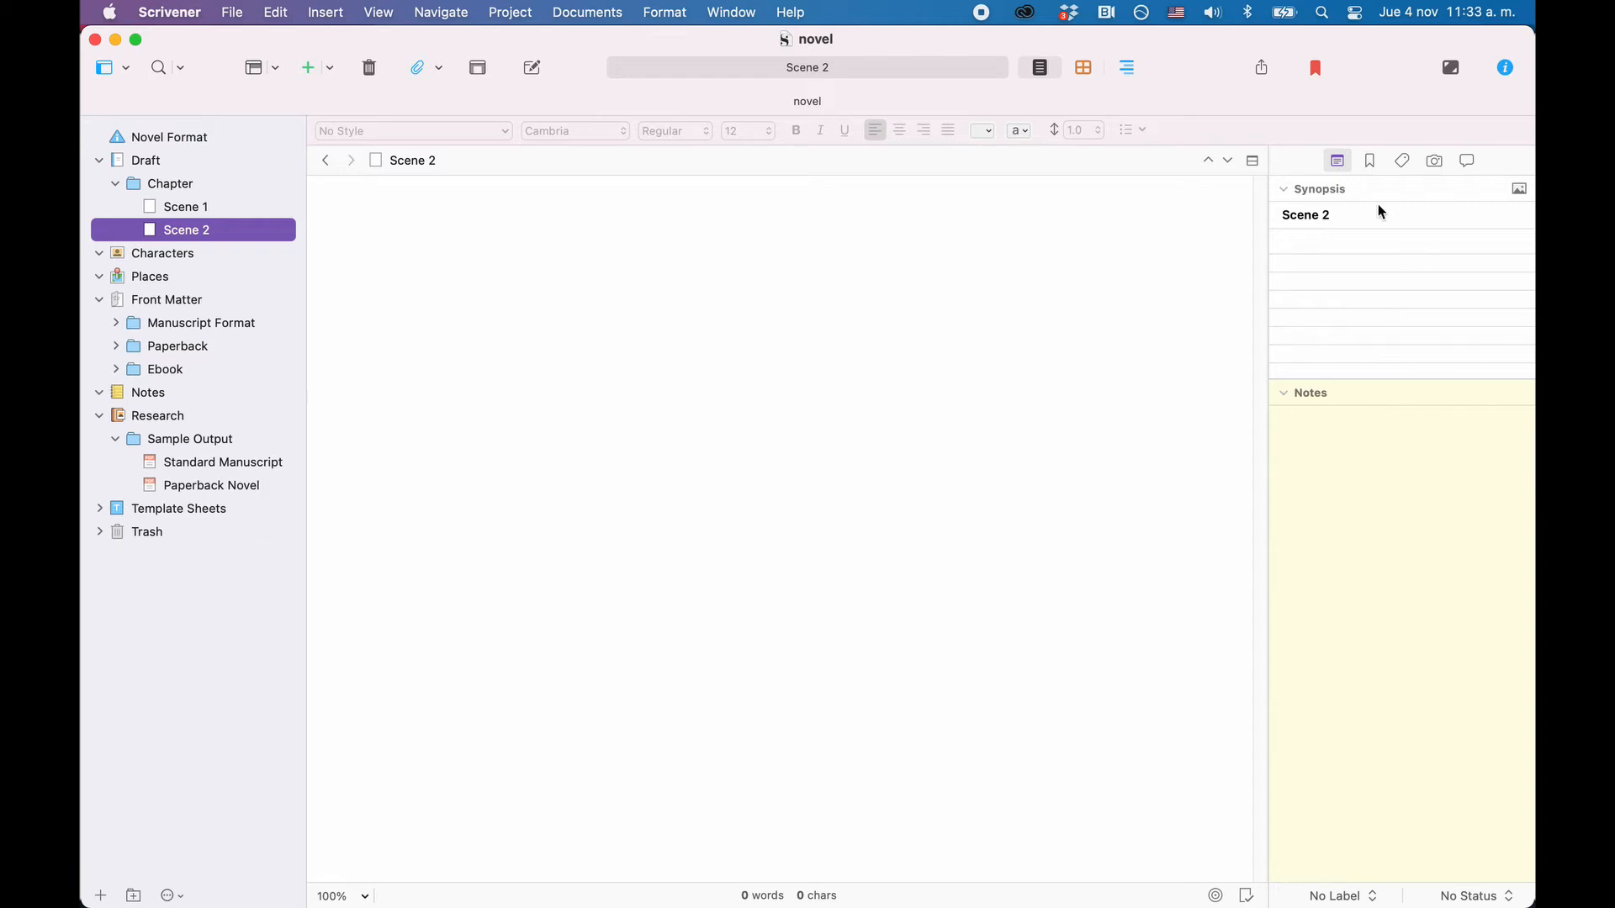
mouse_move(1337, 160)
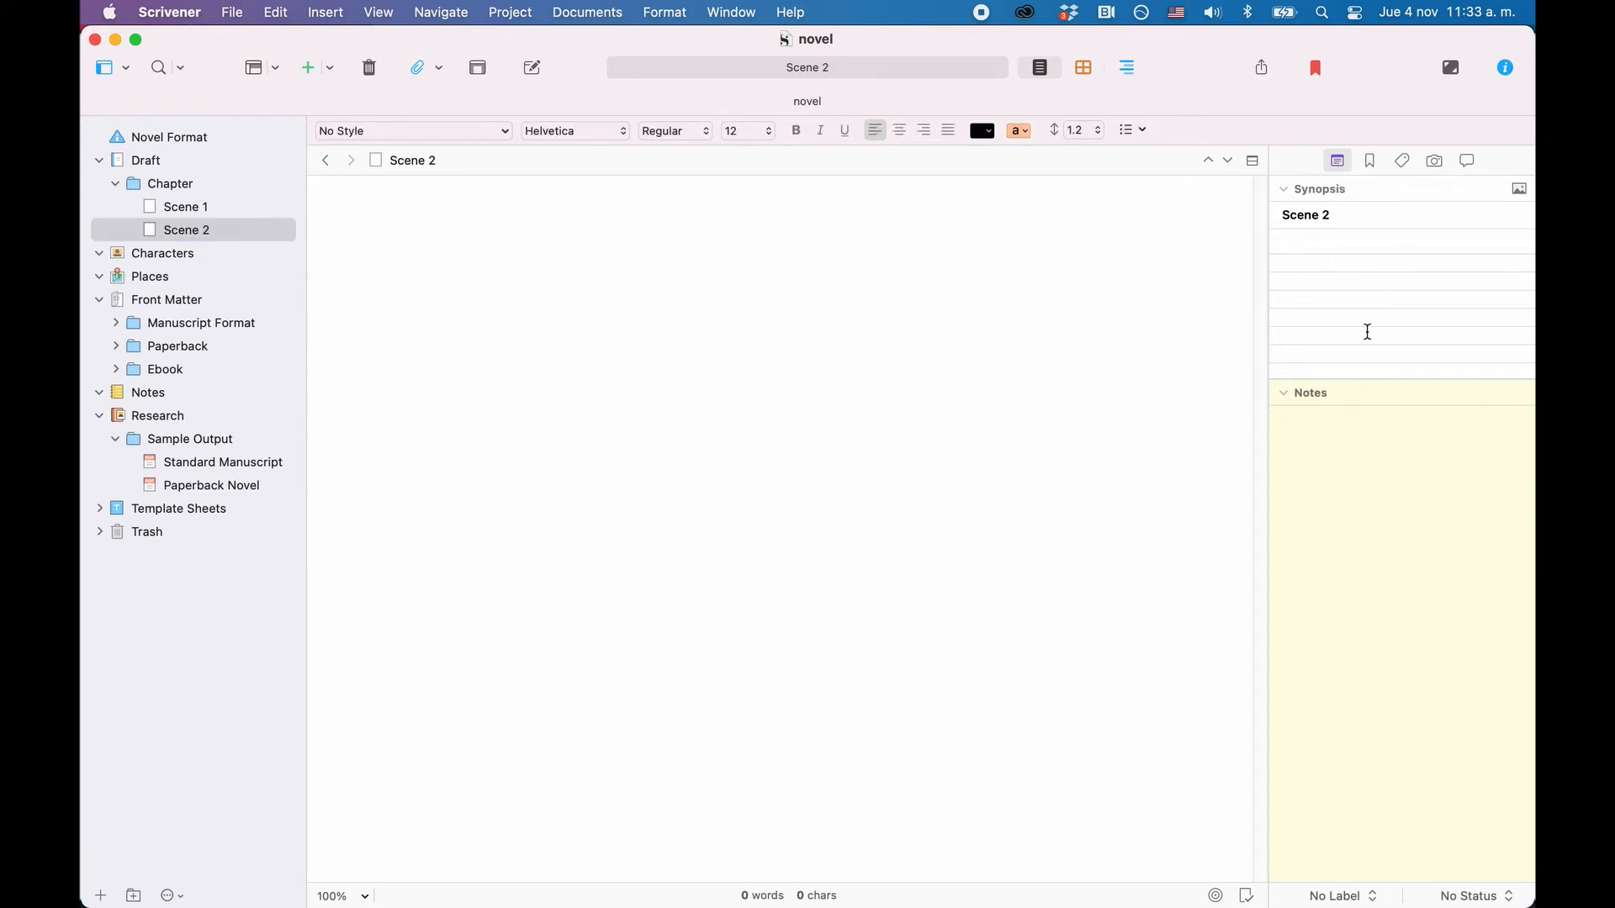
click(1369, 161)
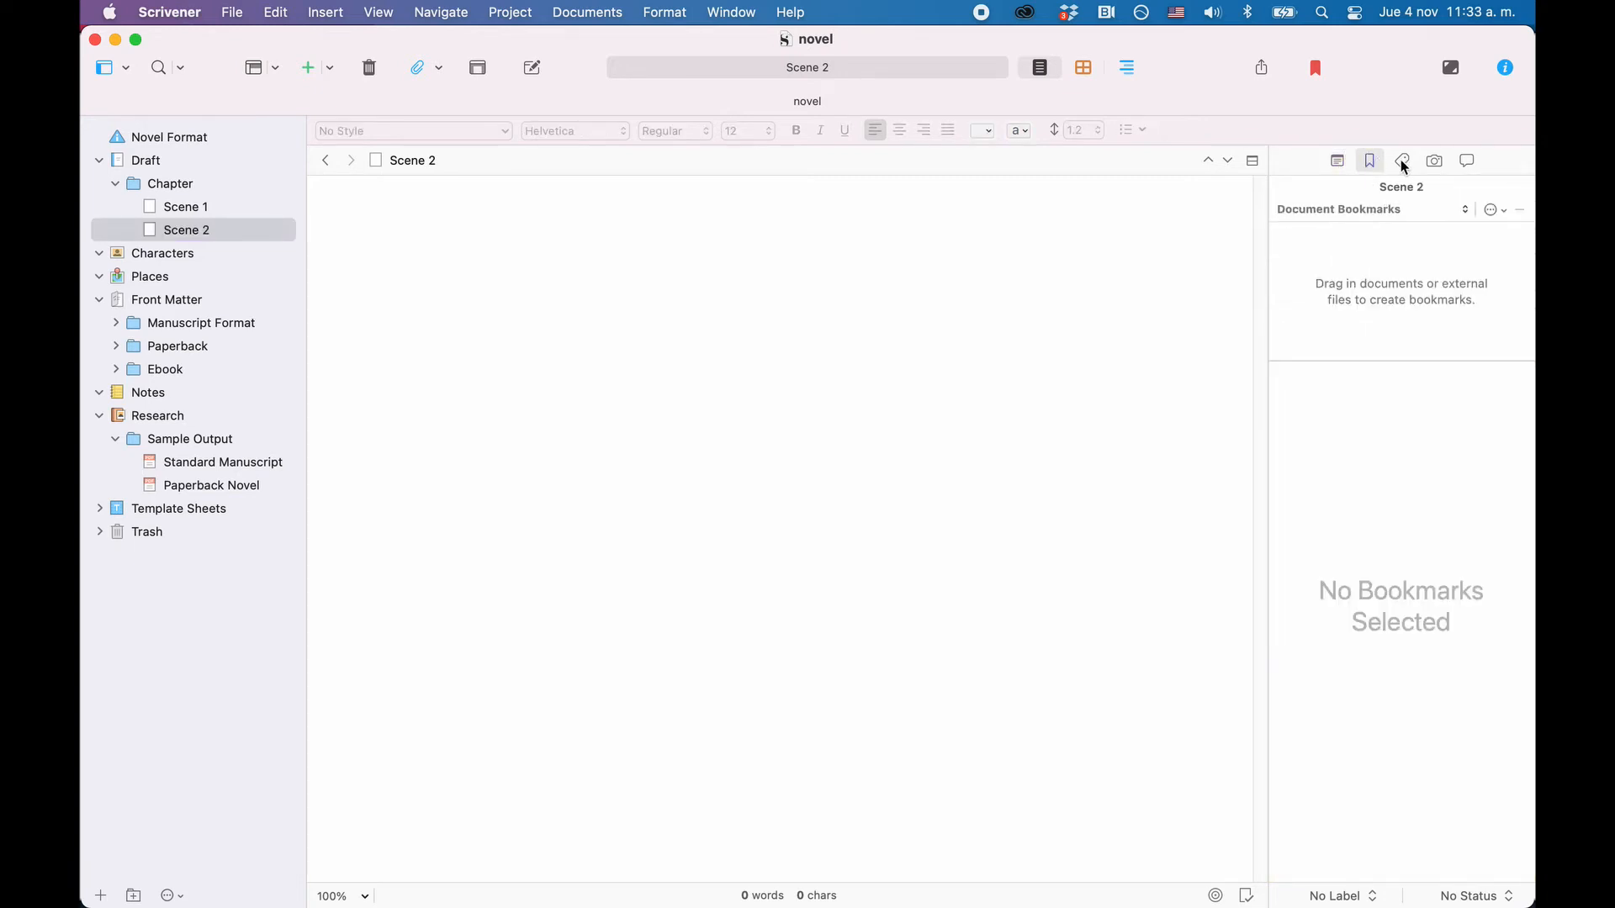
click(1400, 161)
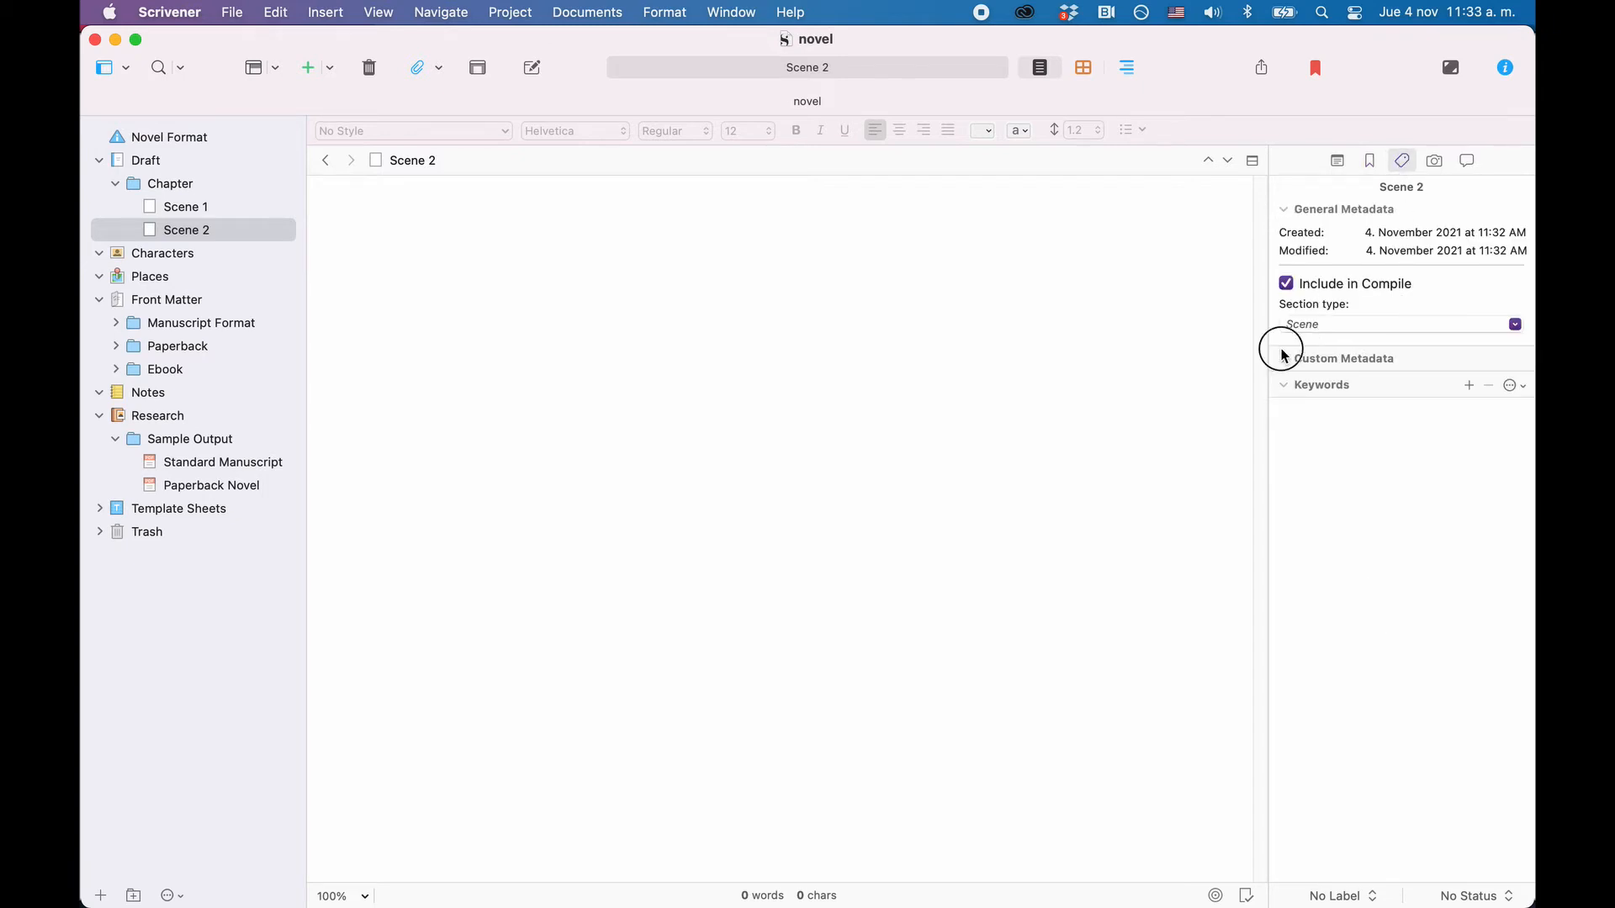
click(1434, 160)
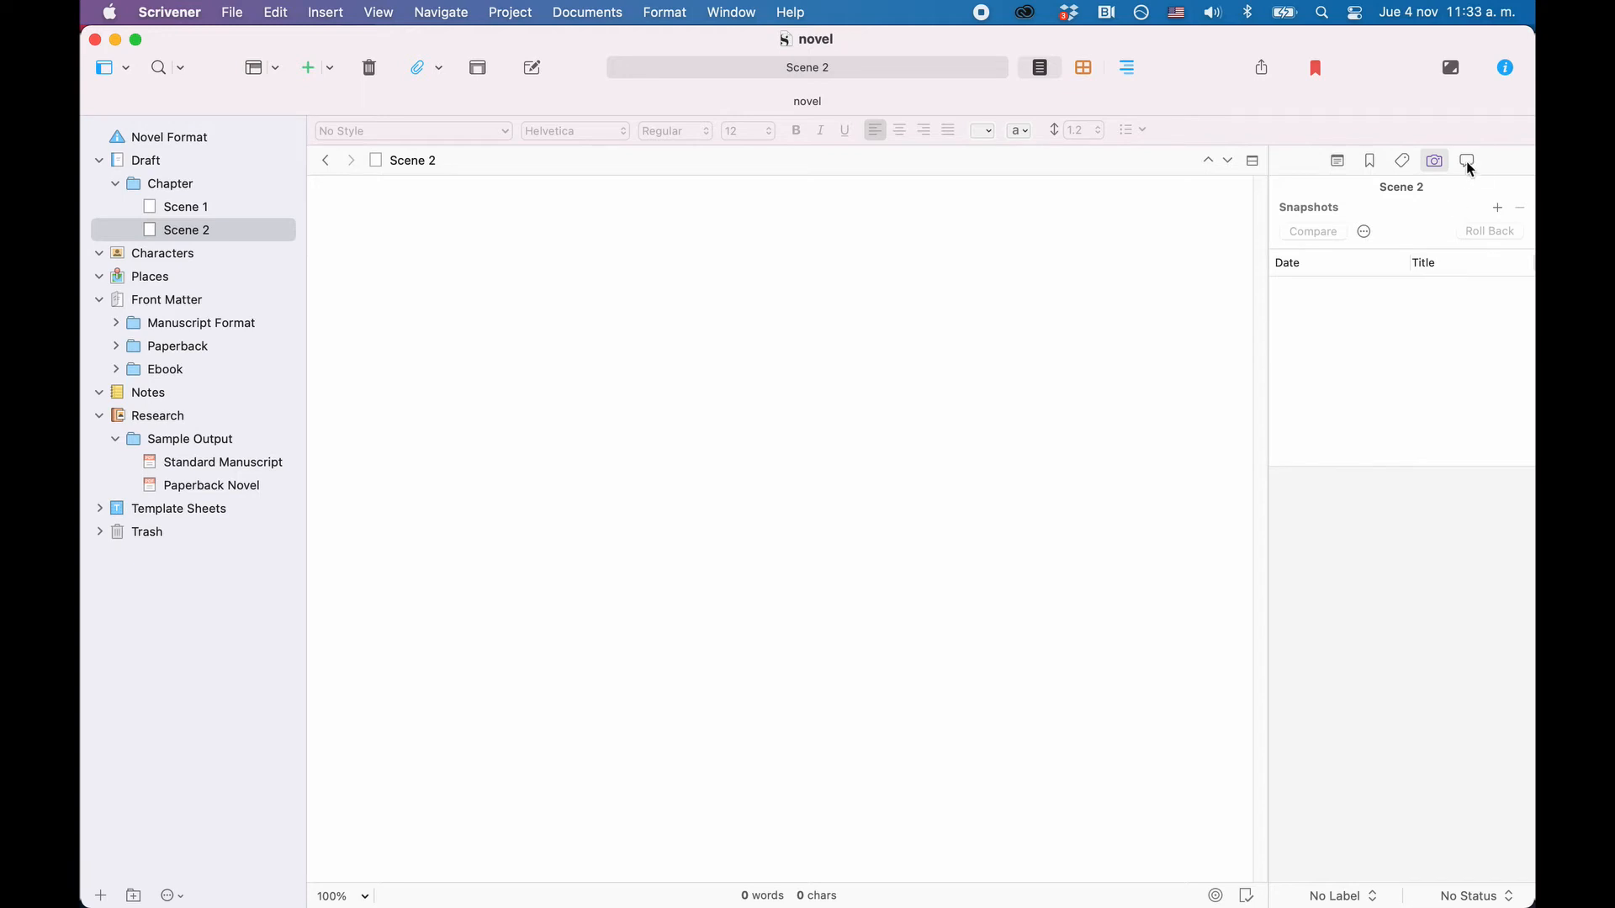
click(1467, 160)
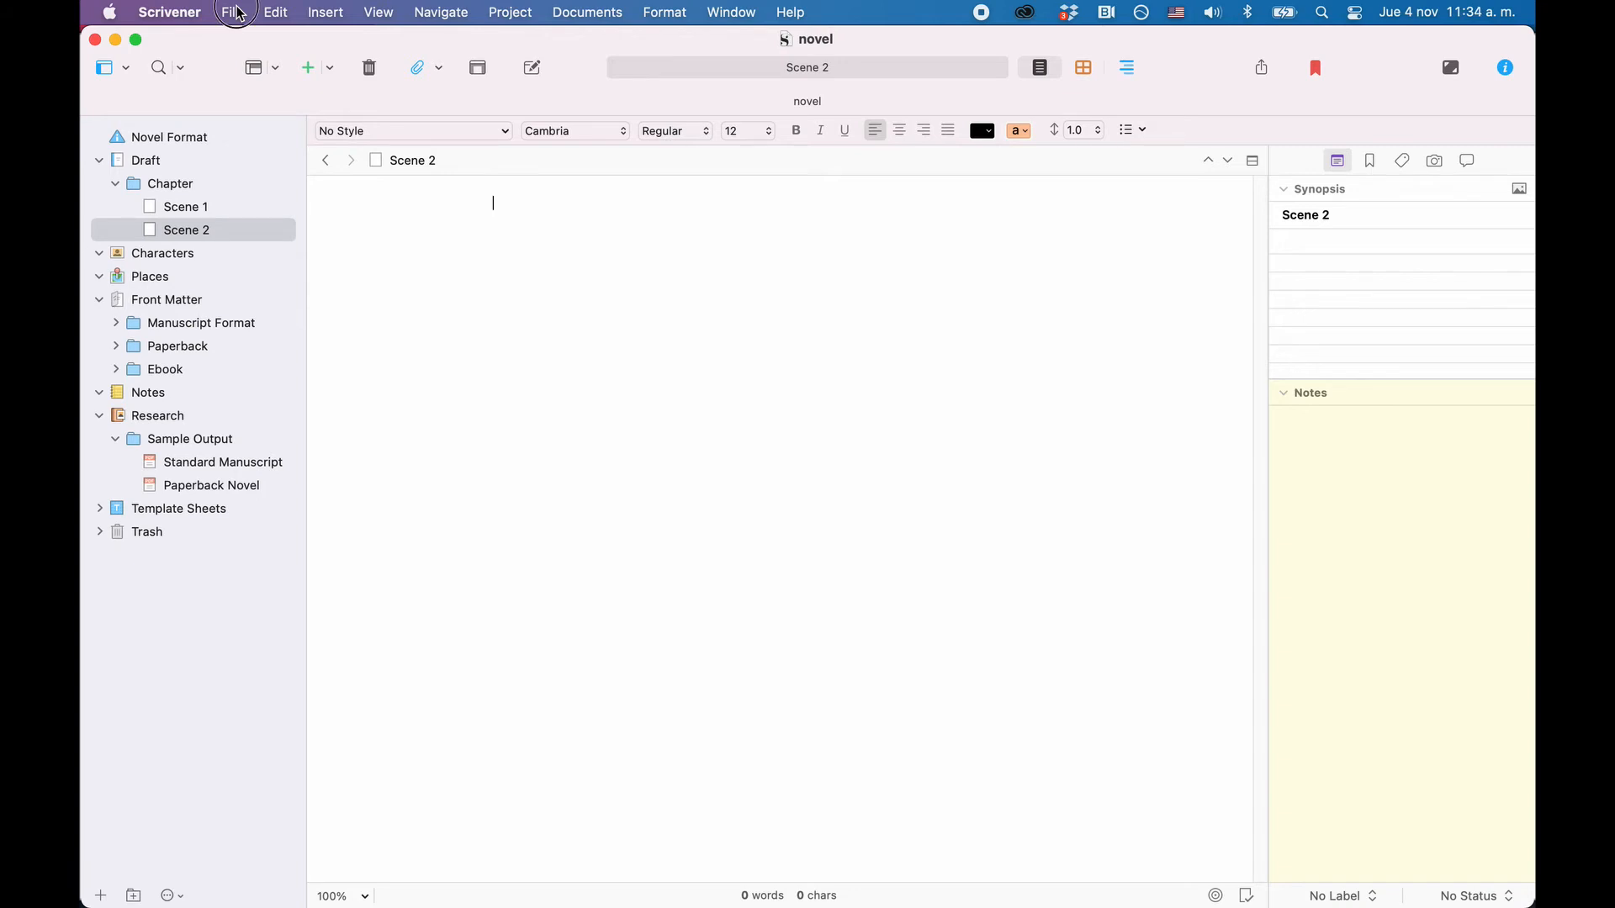
click(230, 11)
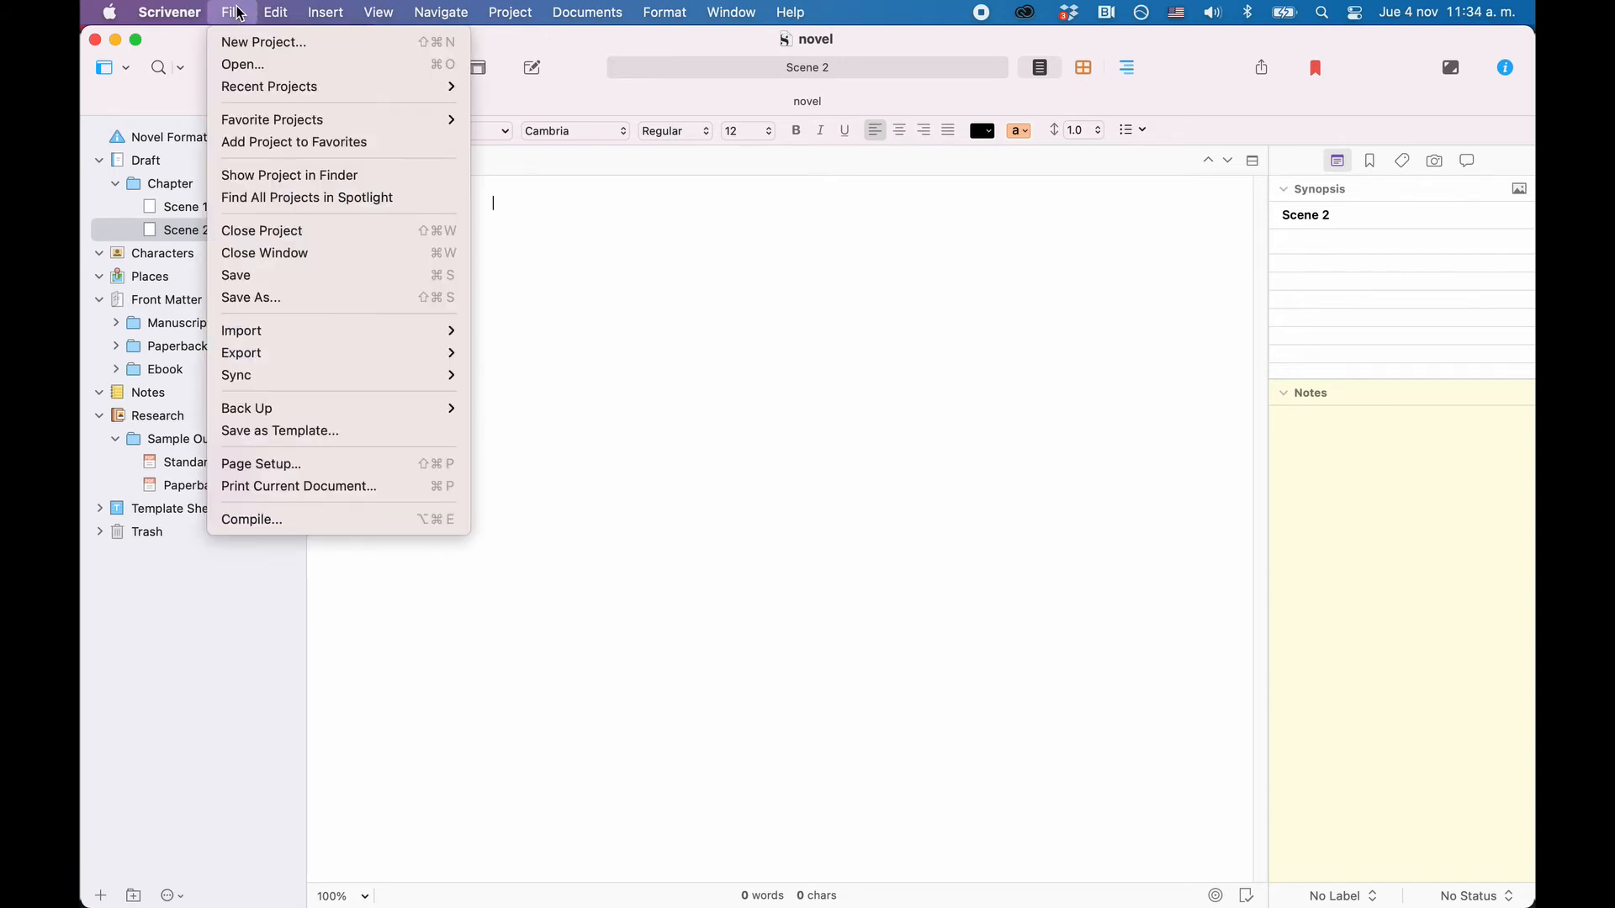
mouse_move(241, 331)
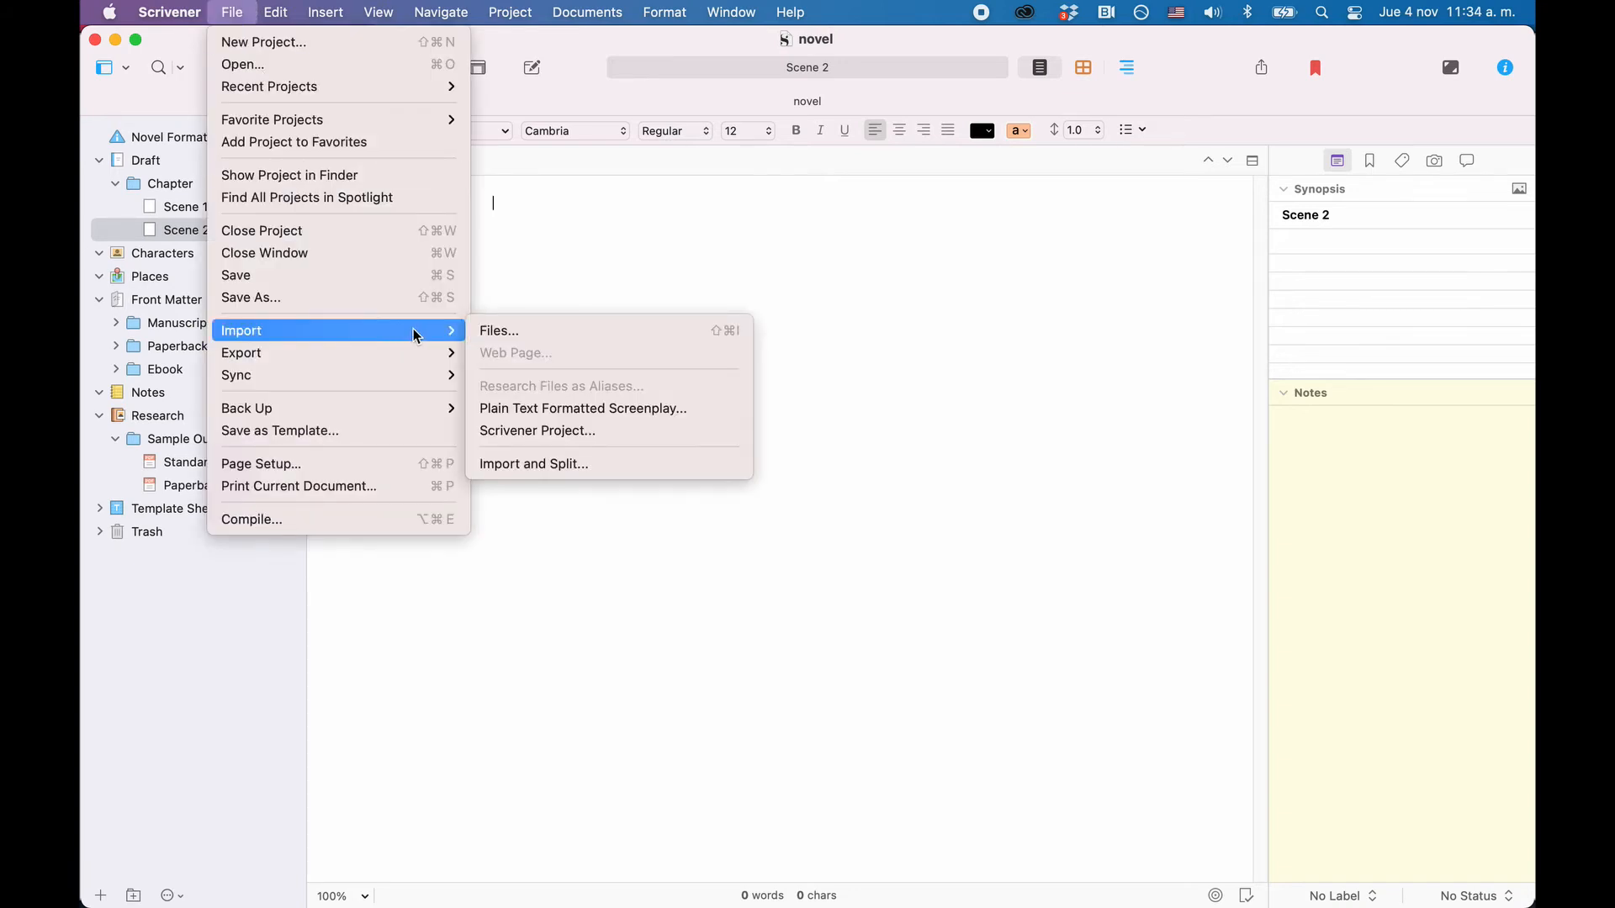
mouse_move(608, 330)
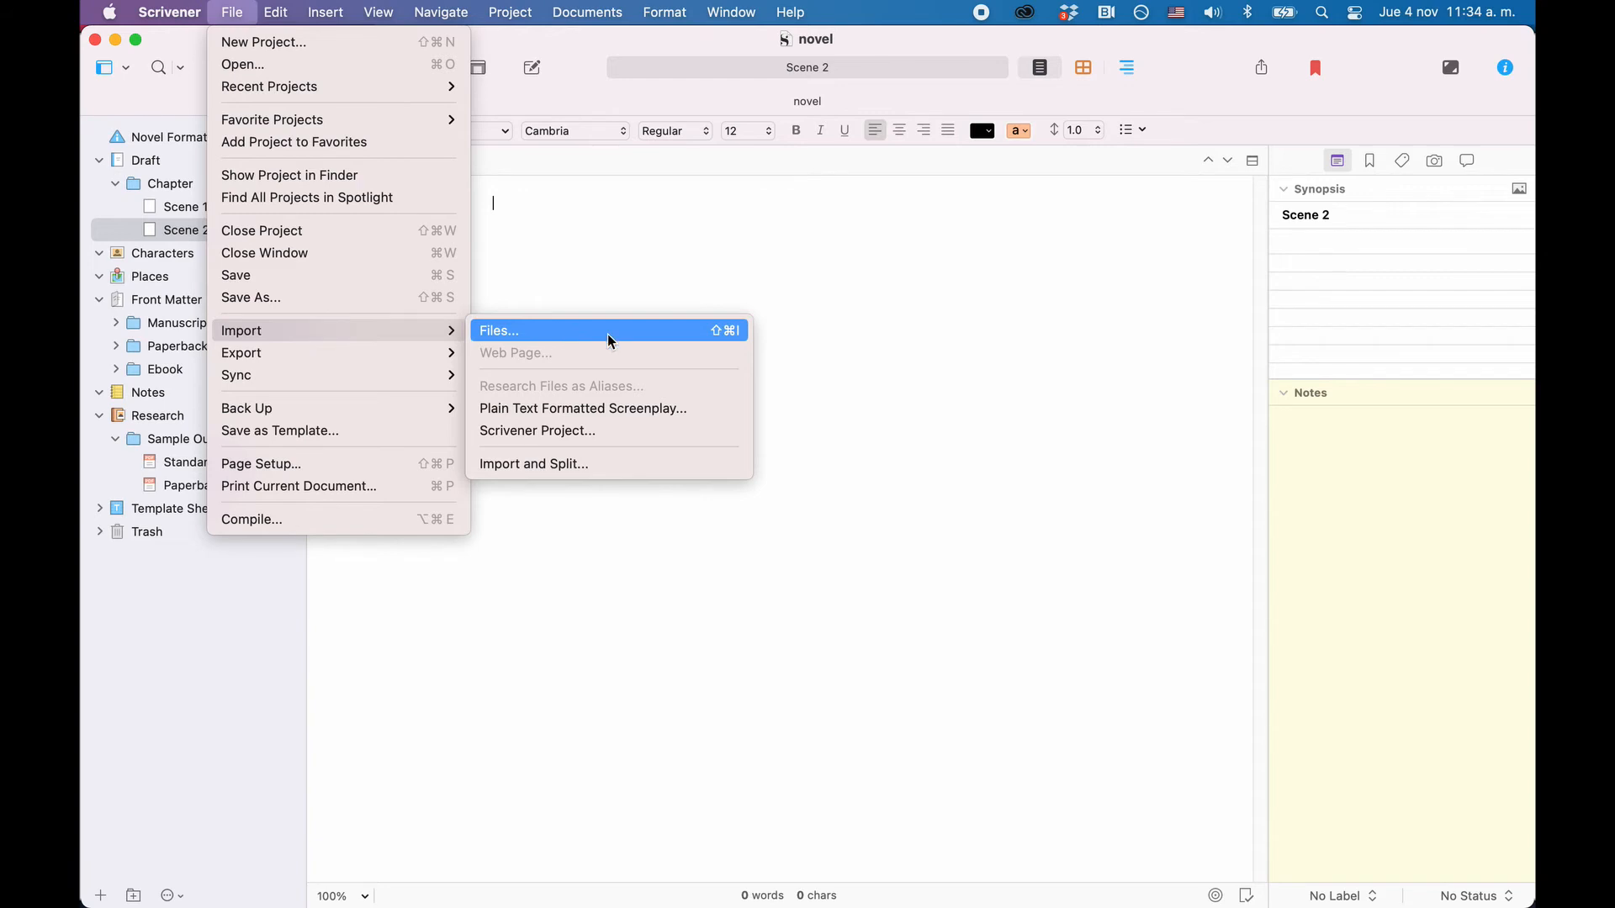
mouse_move(636, 331)
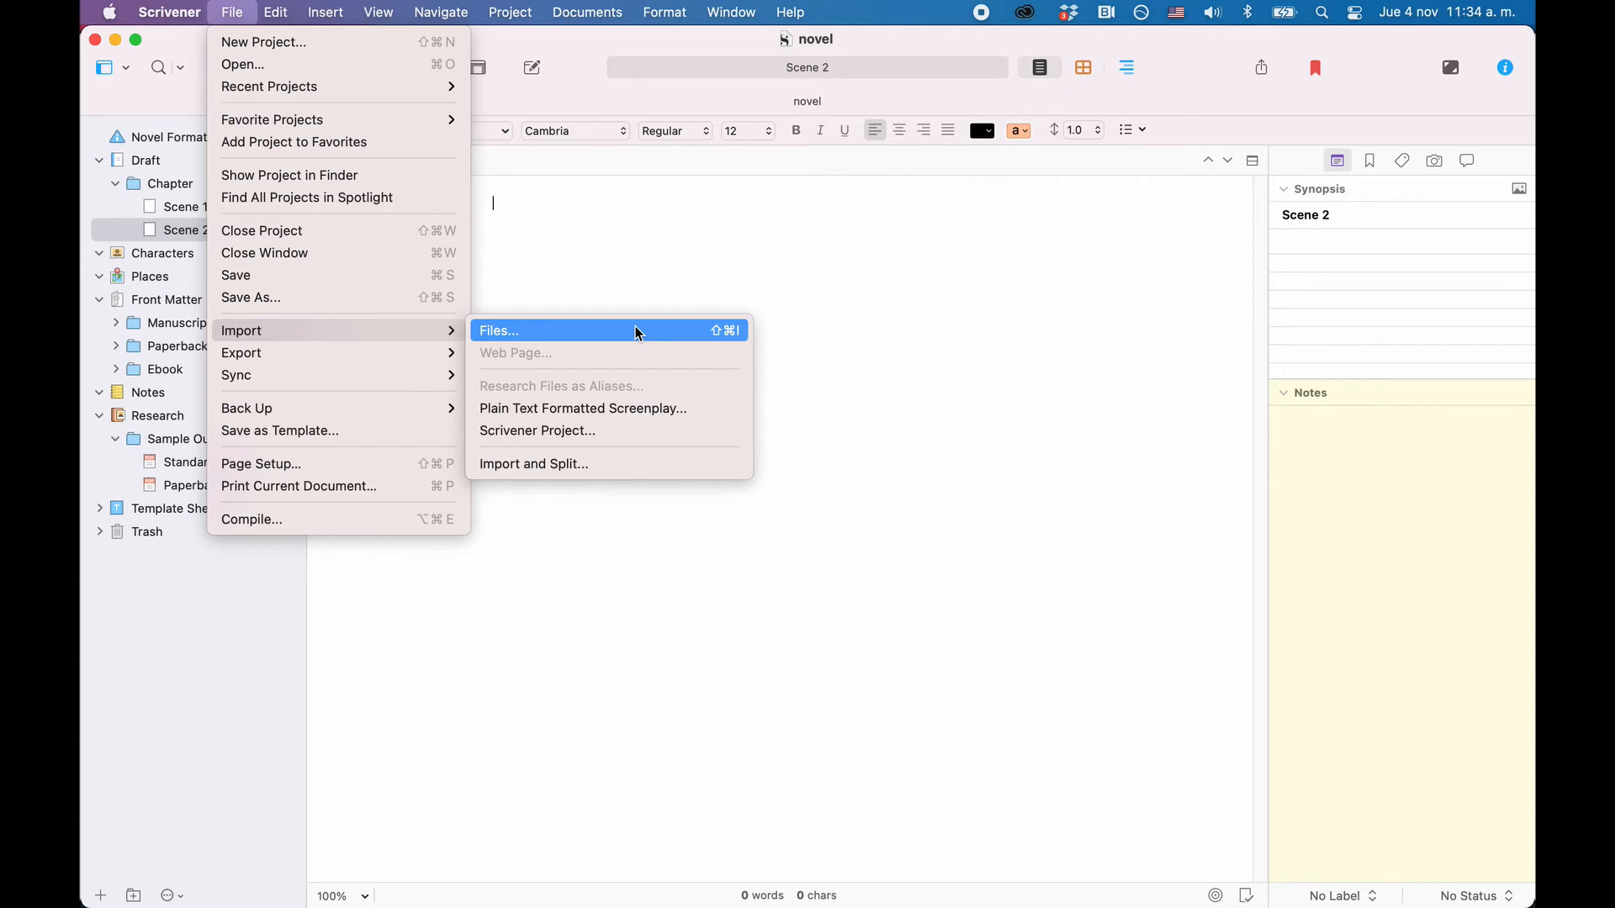
mouse_move(241, 352)
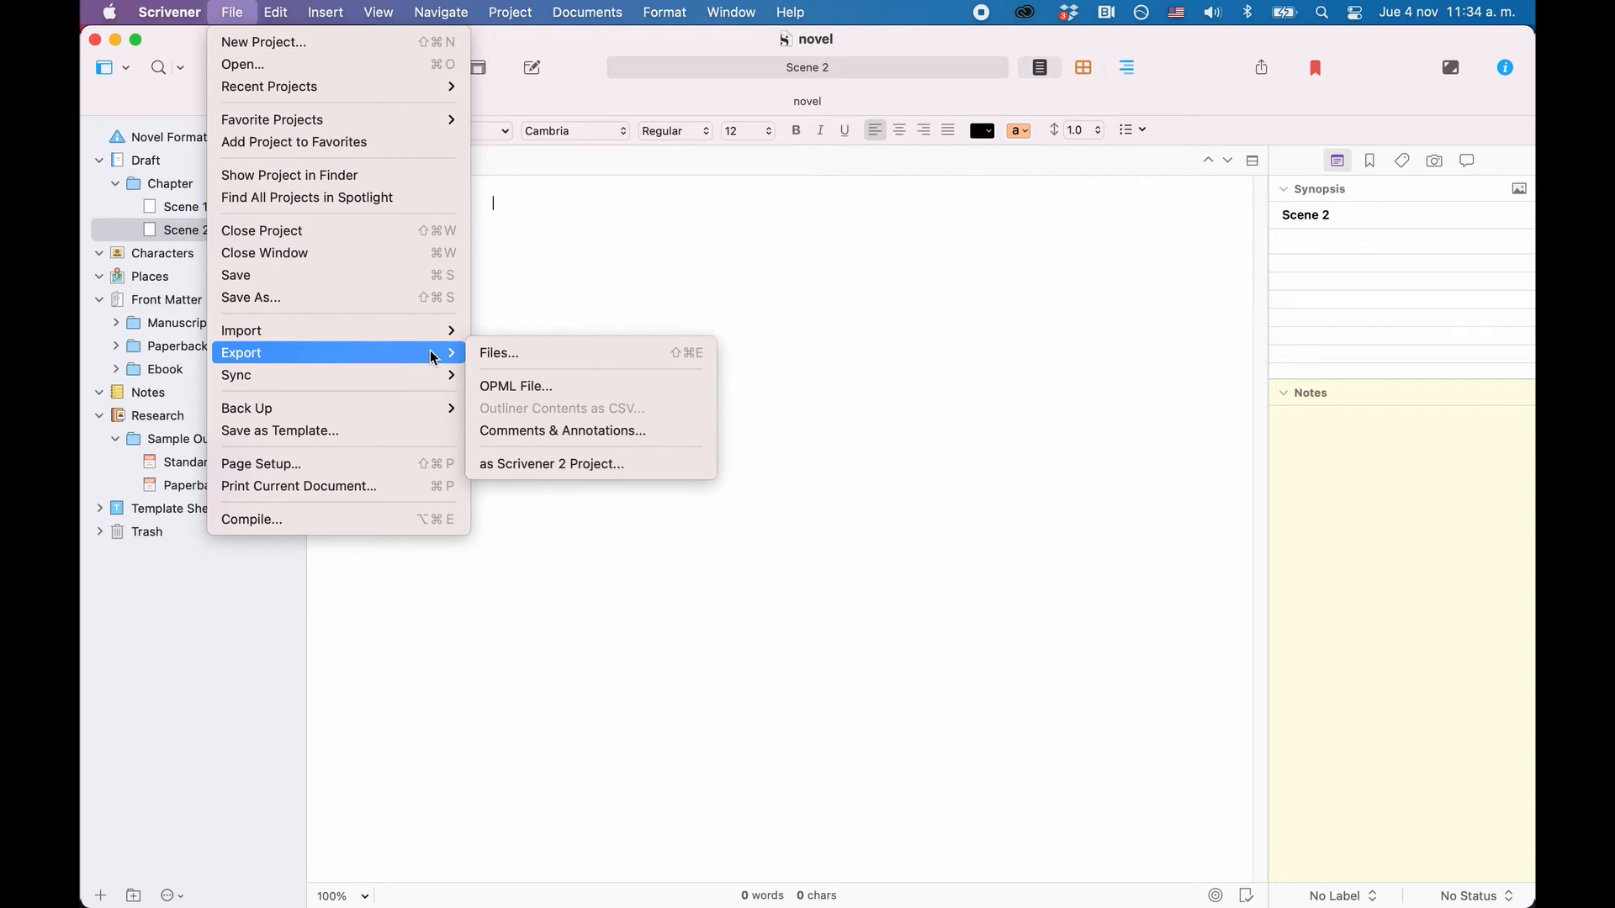
mouse_move(440, 355)
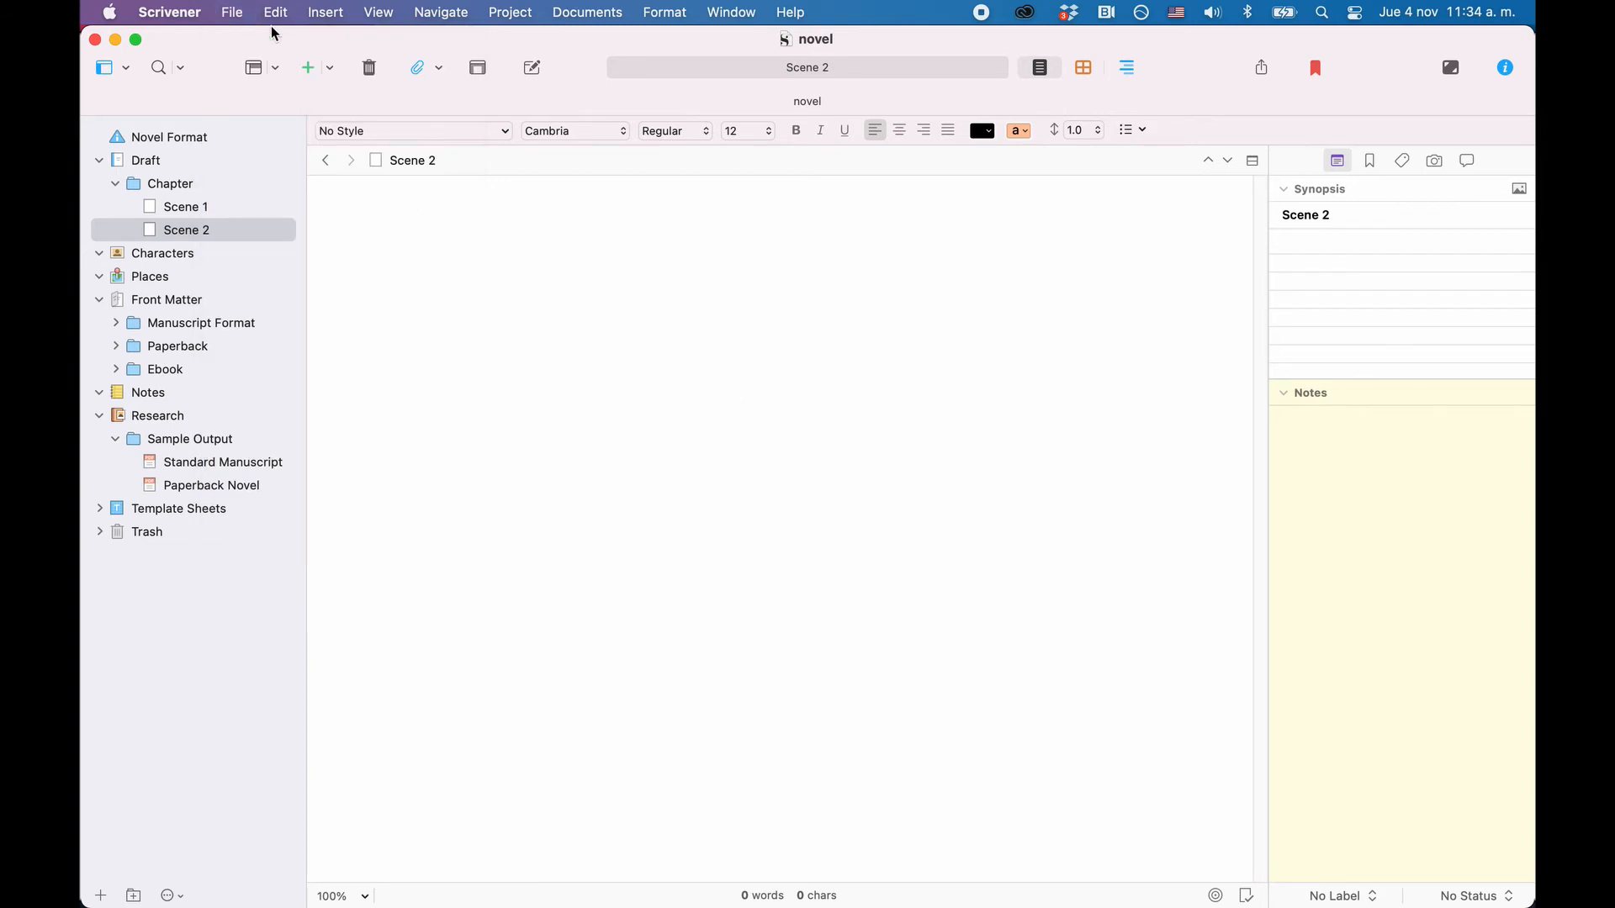
click(232, 11)
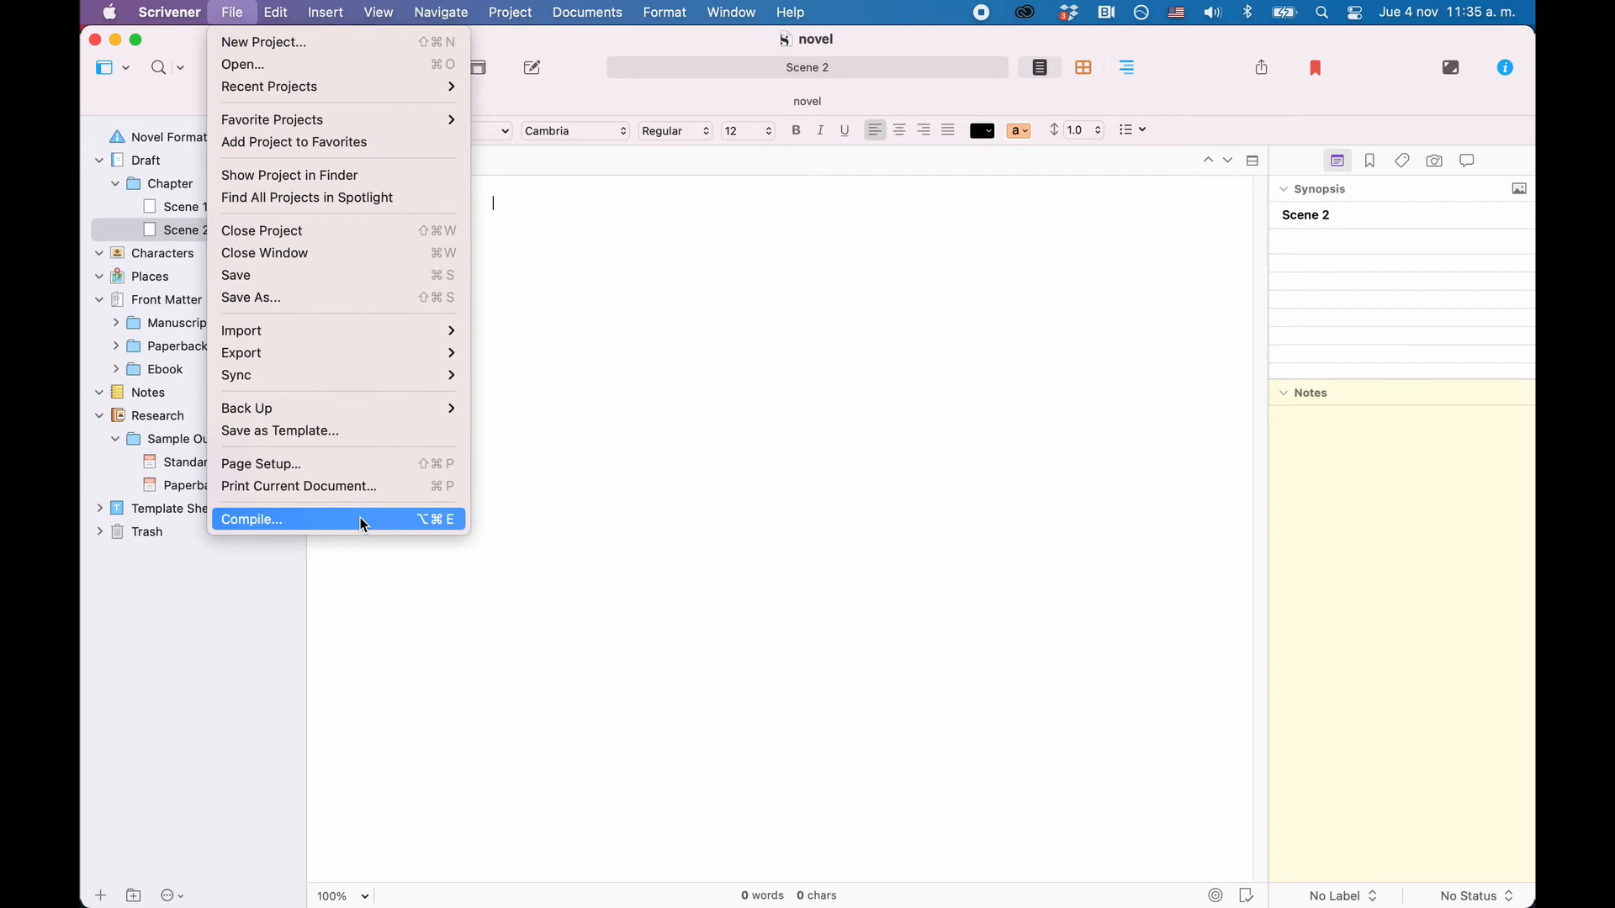
mouse_move(241, 353)
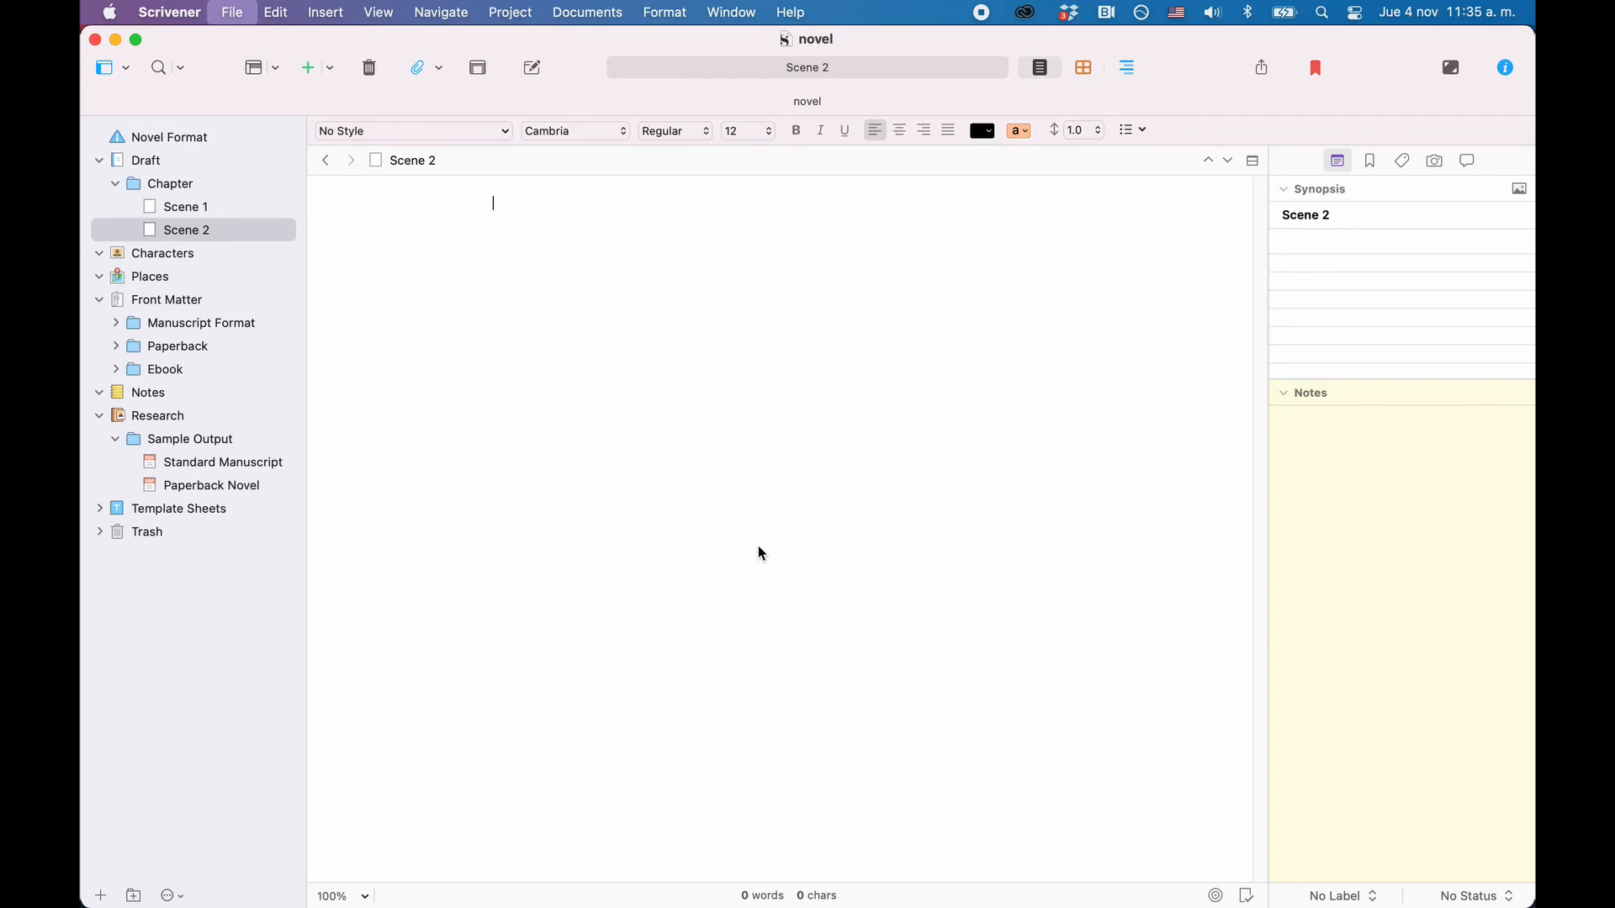
mouse_move(758, 546)
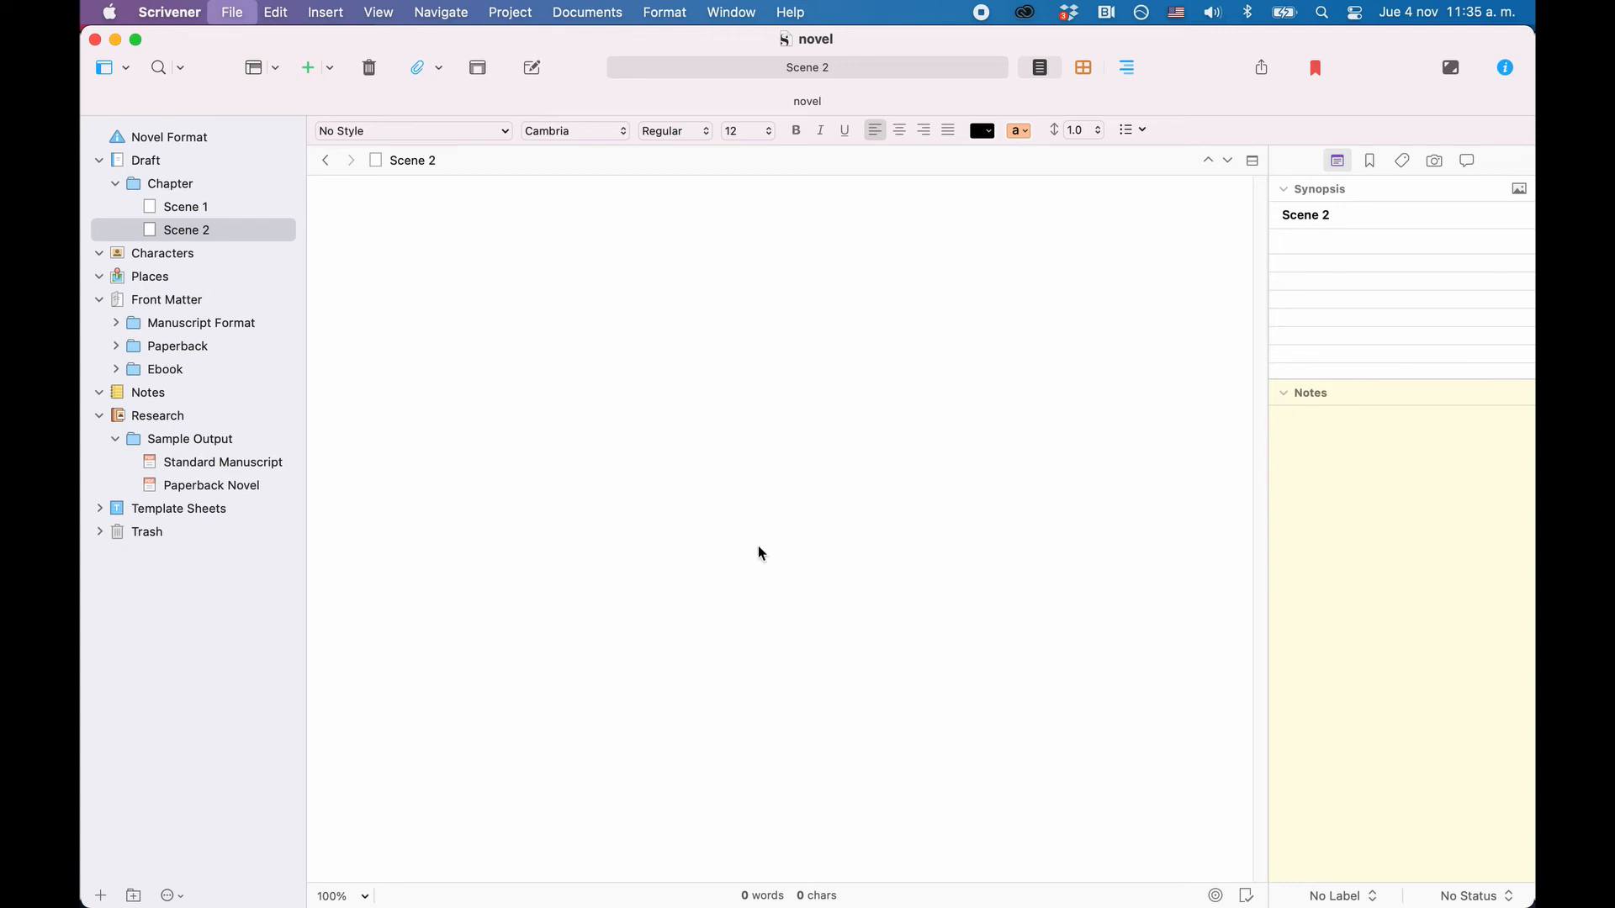
Open Compile and preview the Manuscript (Courier) and Modern formats.
click(230, 11)
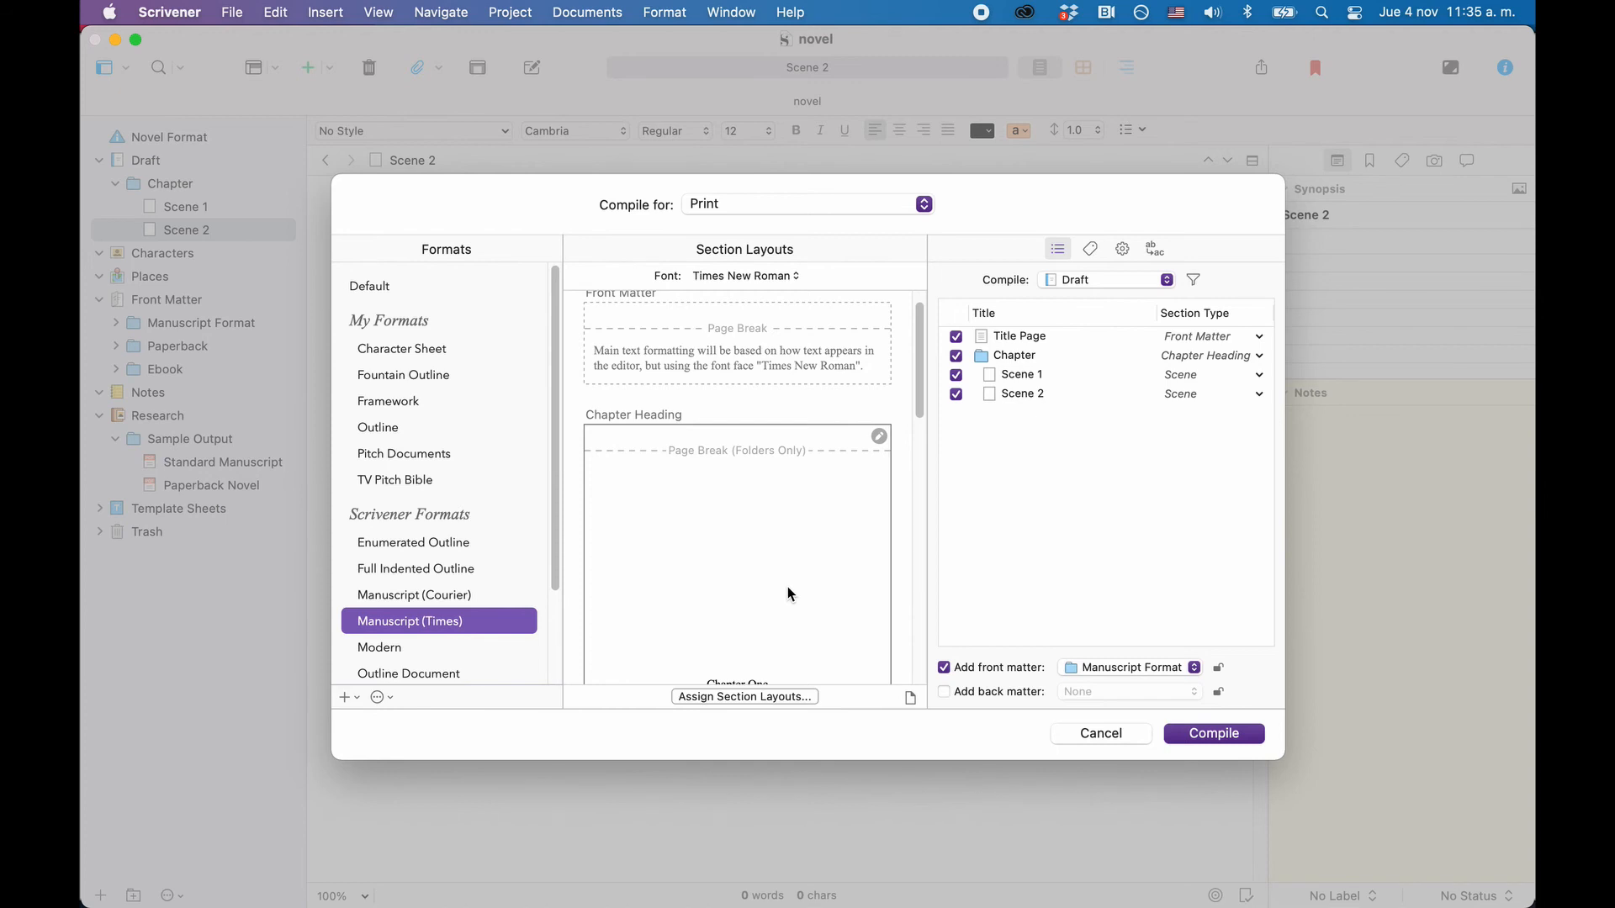
mouse_move(824, 596)
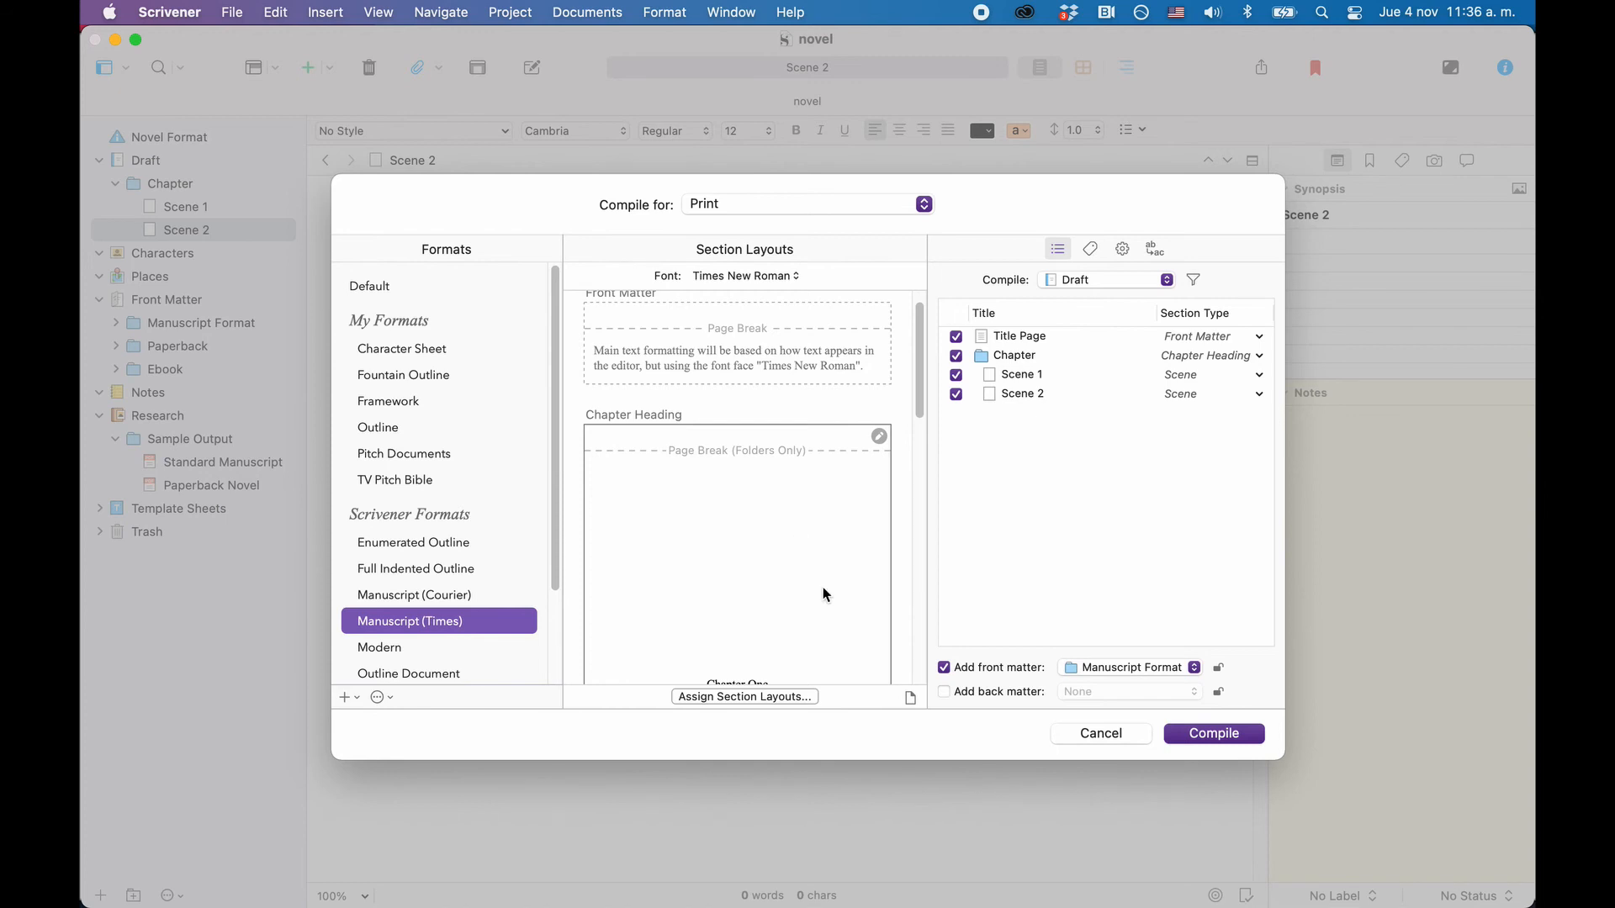
scroll(down, 3)
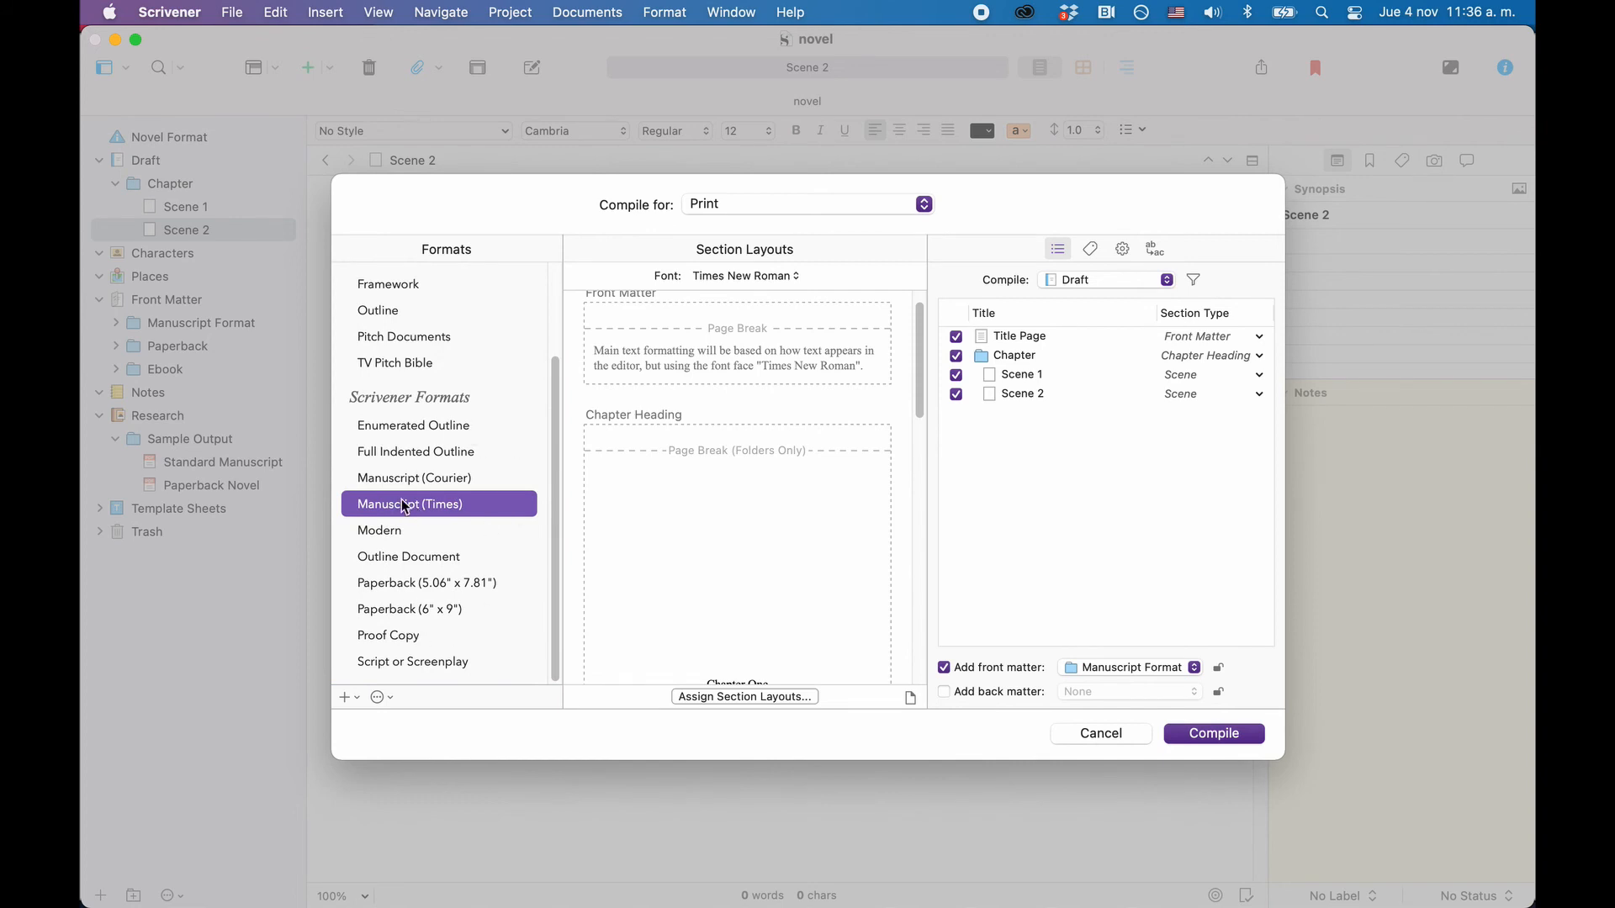
mouse_move(443, 634)
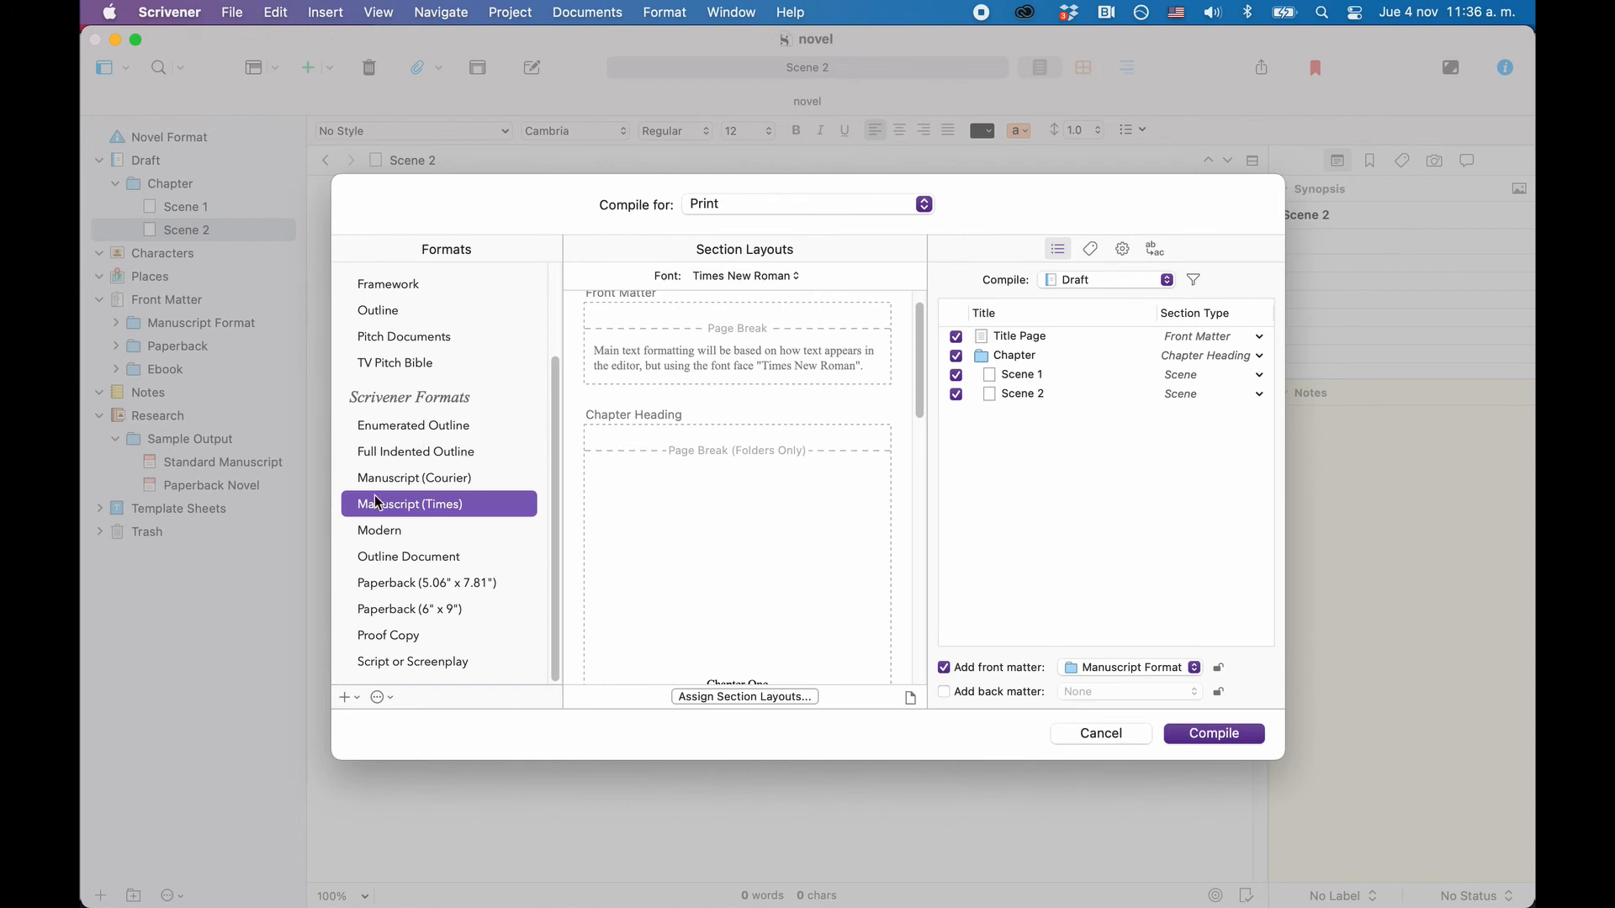
click(412, 476)
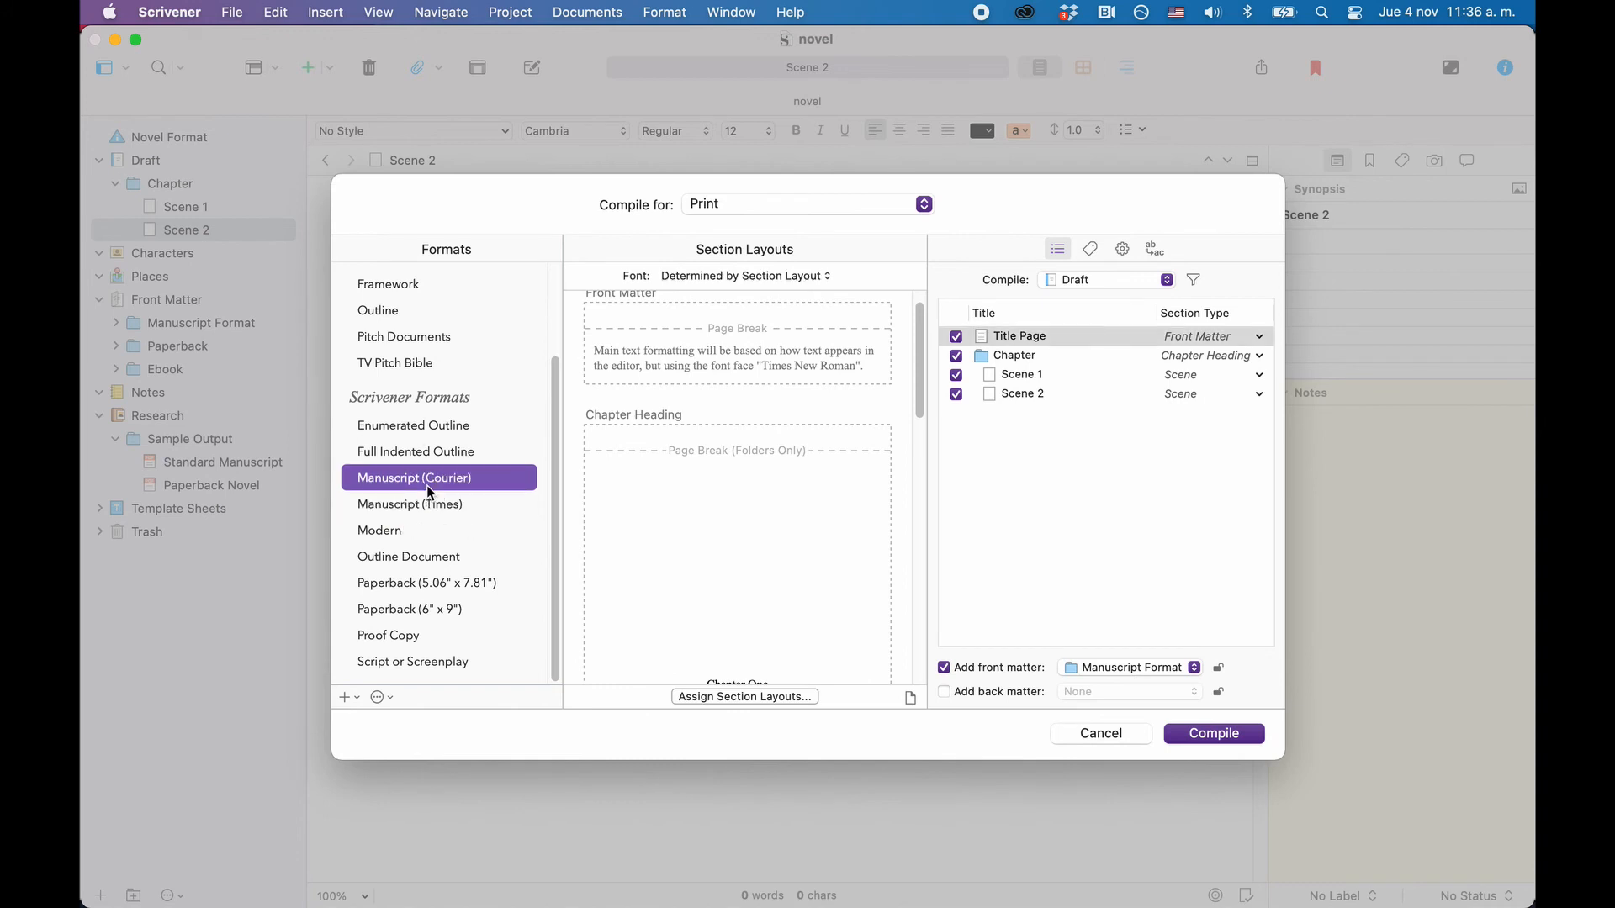
click(380, 530)
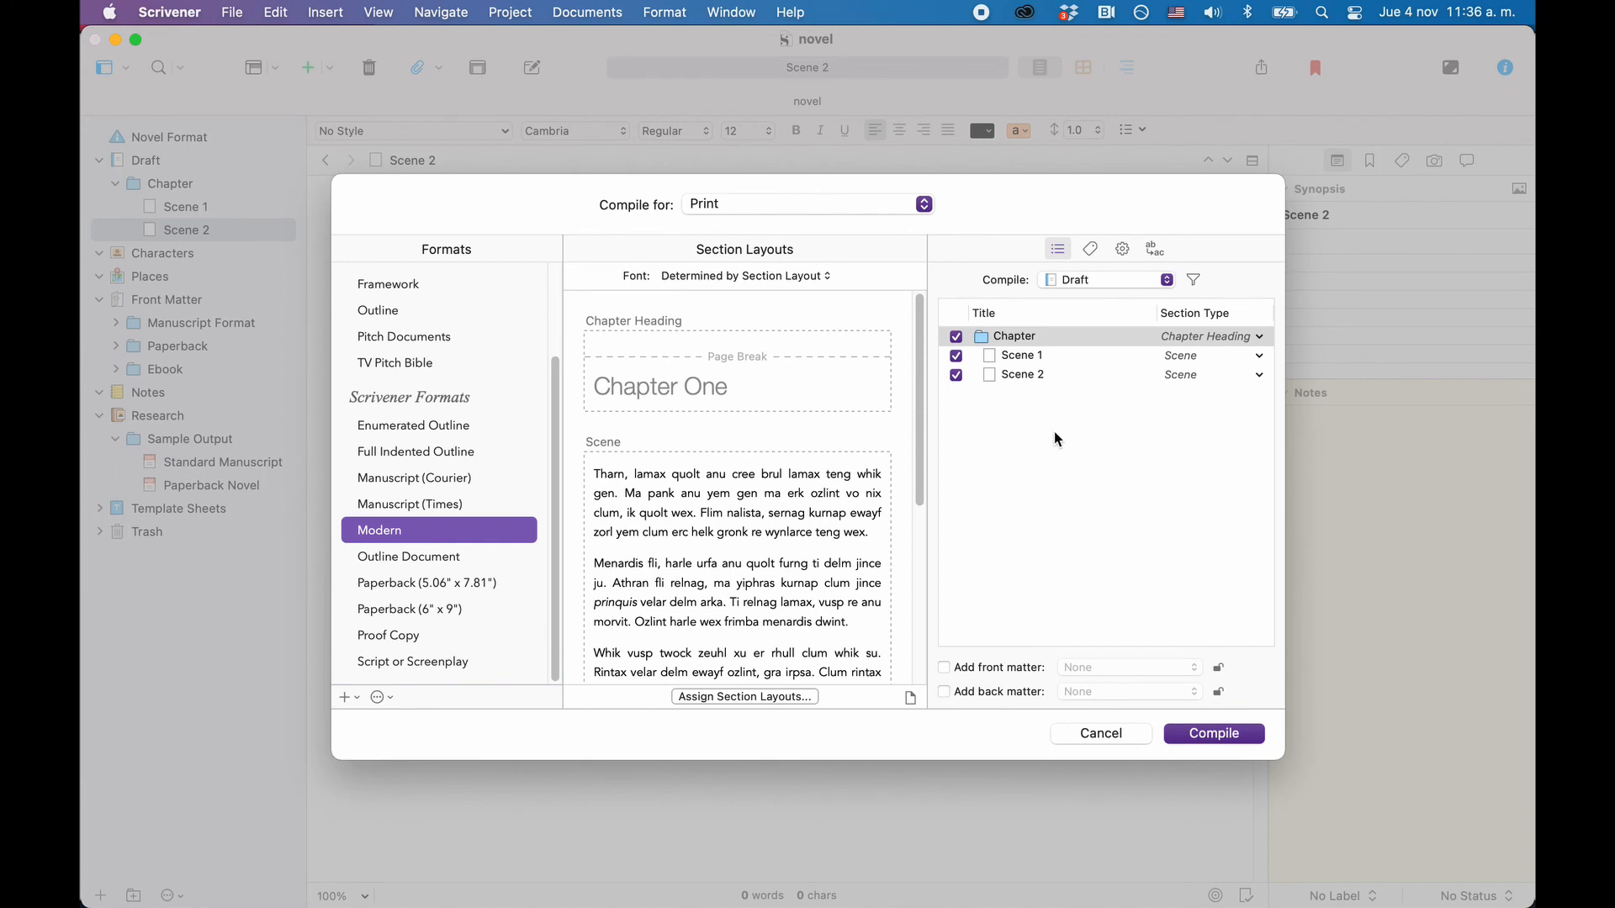
Exclude Scene 1 from the compile and keep Print as the output type.
click(954, 373)
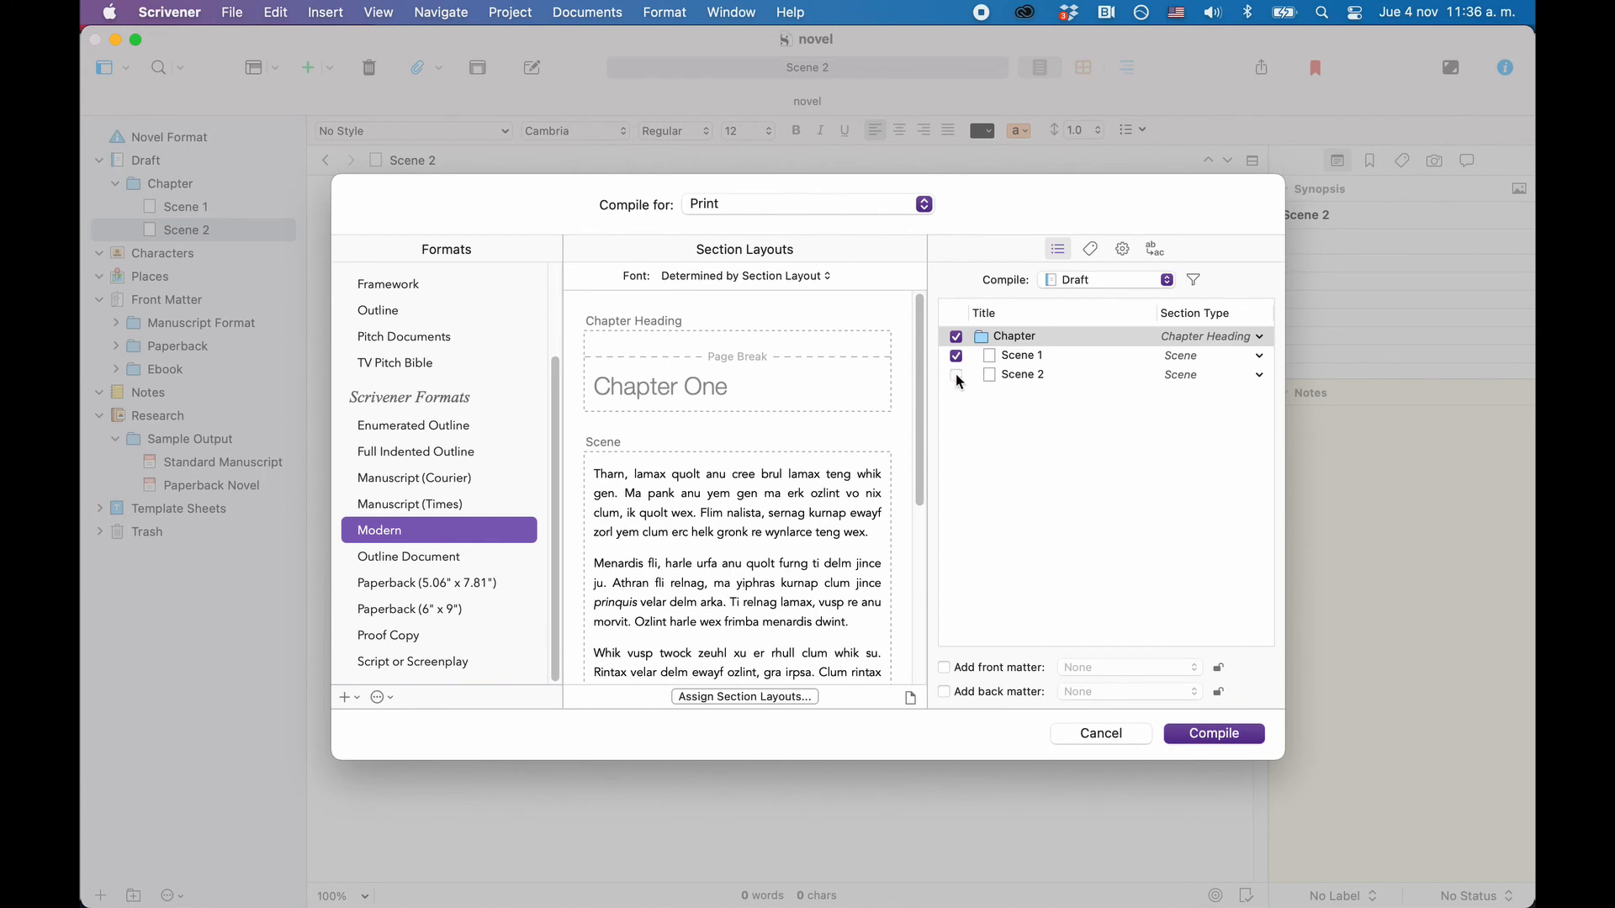
click(956, 355)
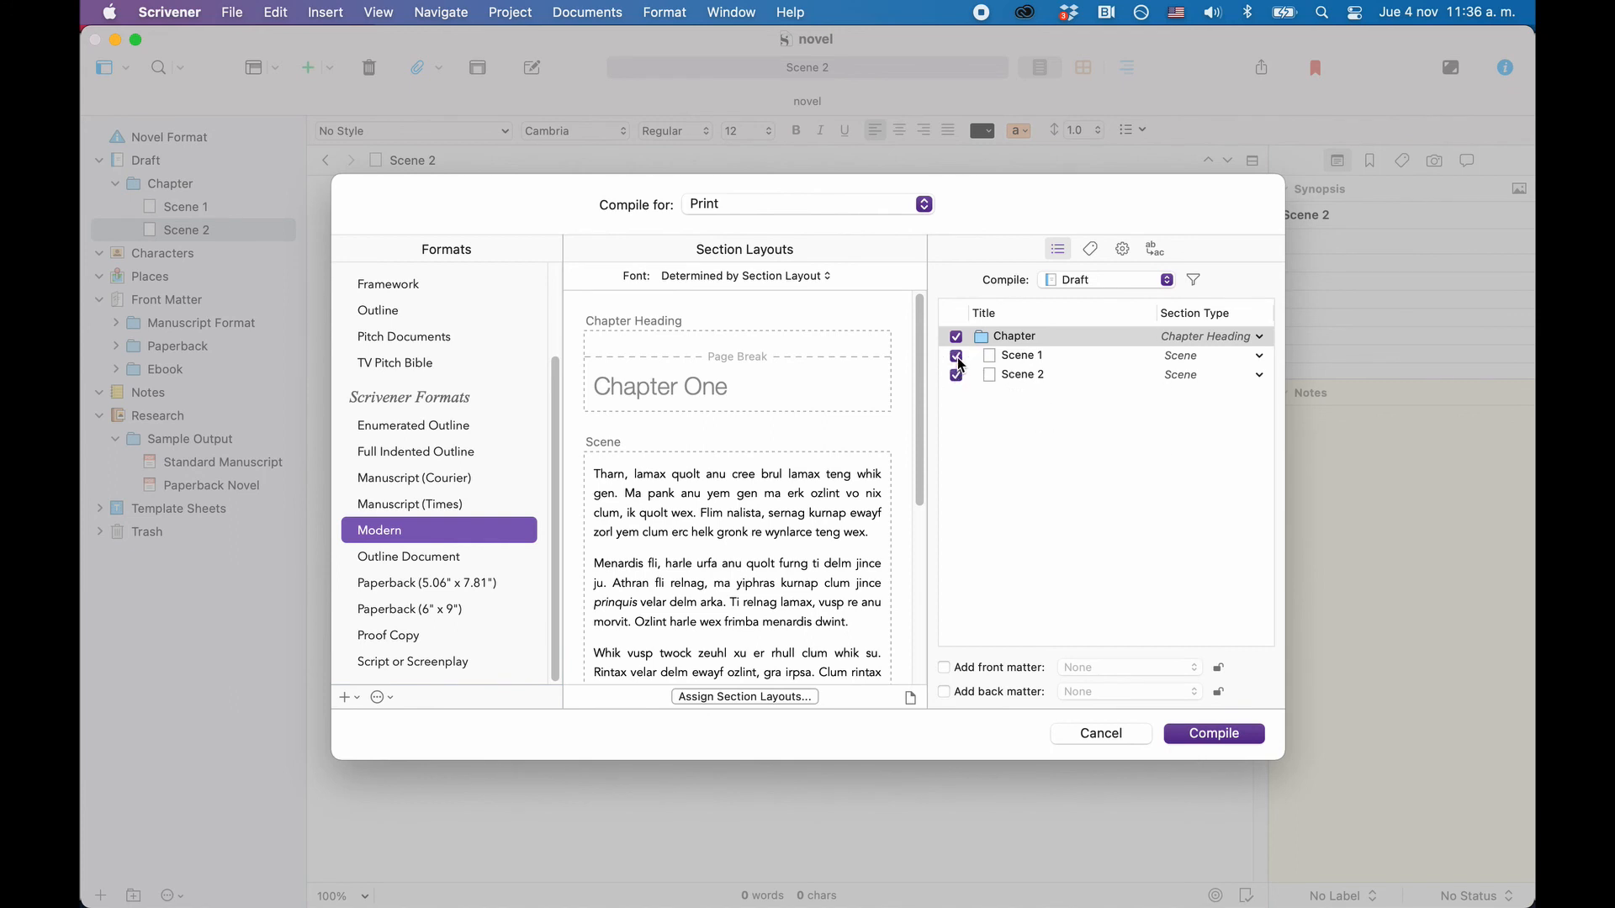
click(955, 355)
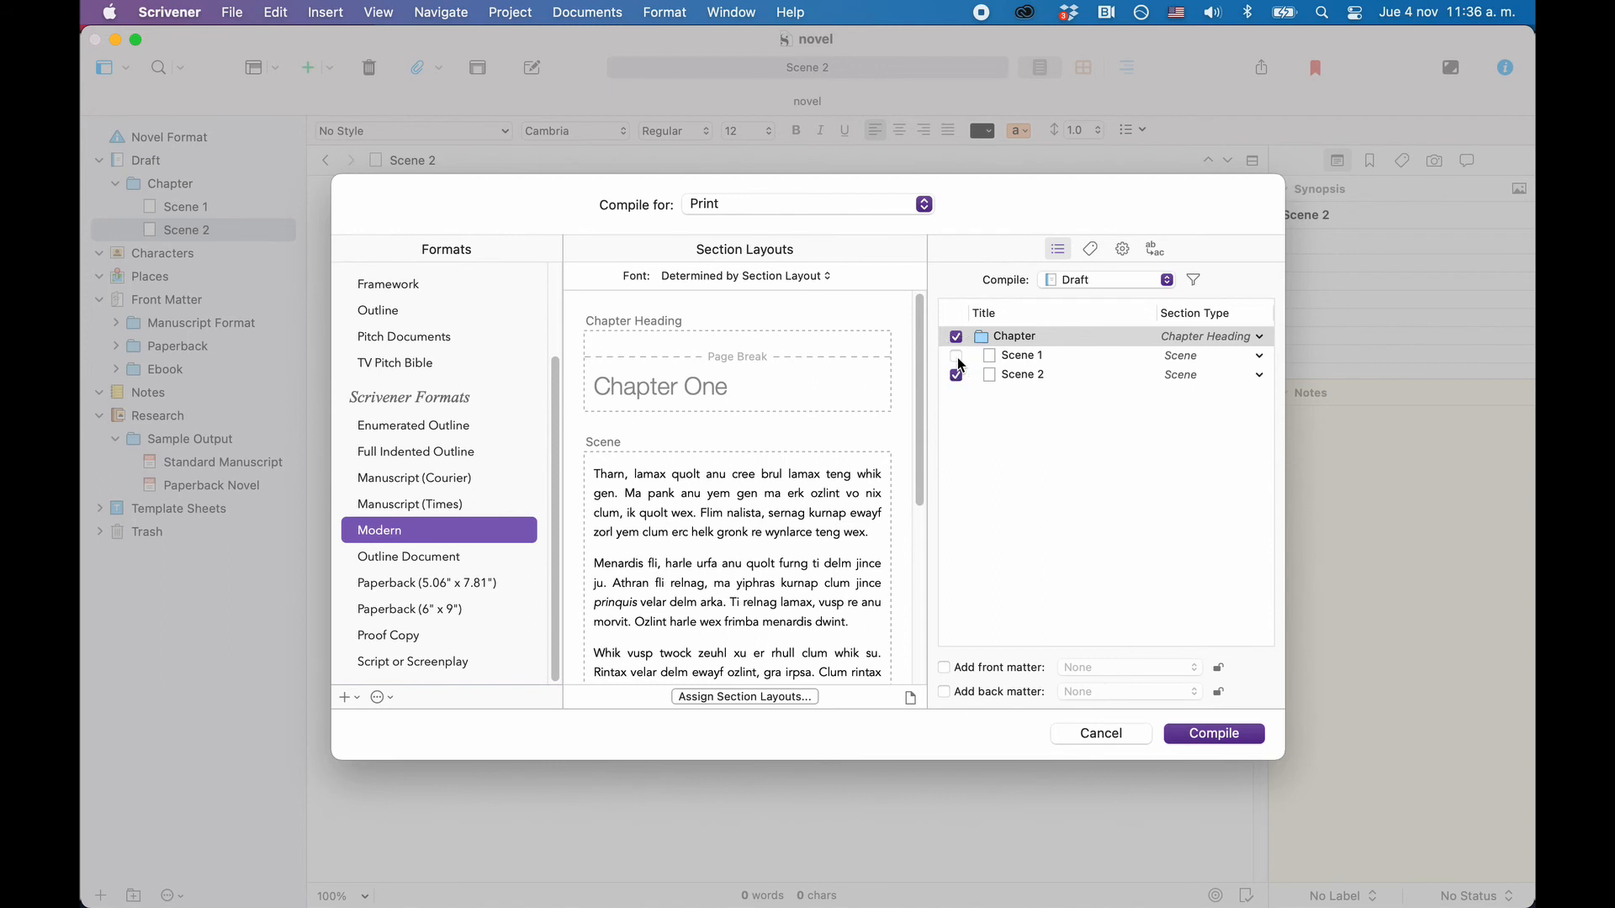
click(807, 202)
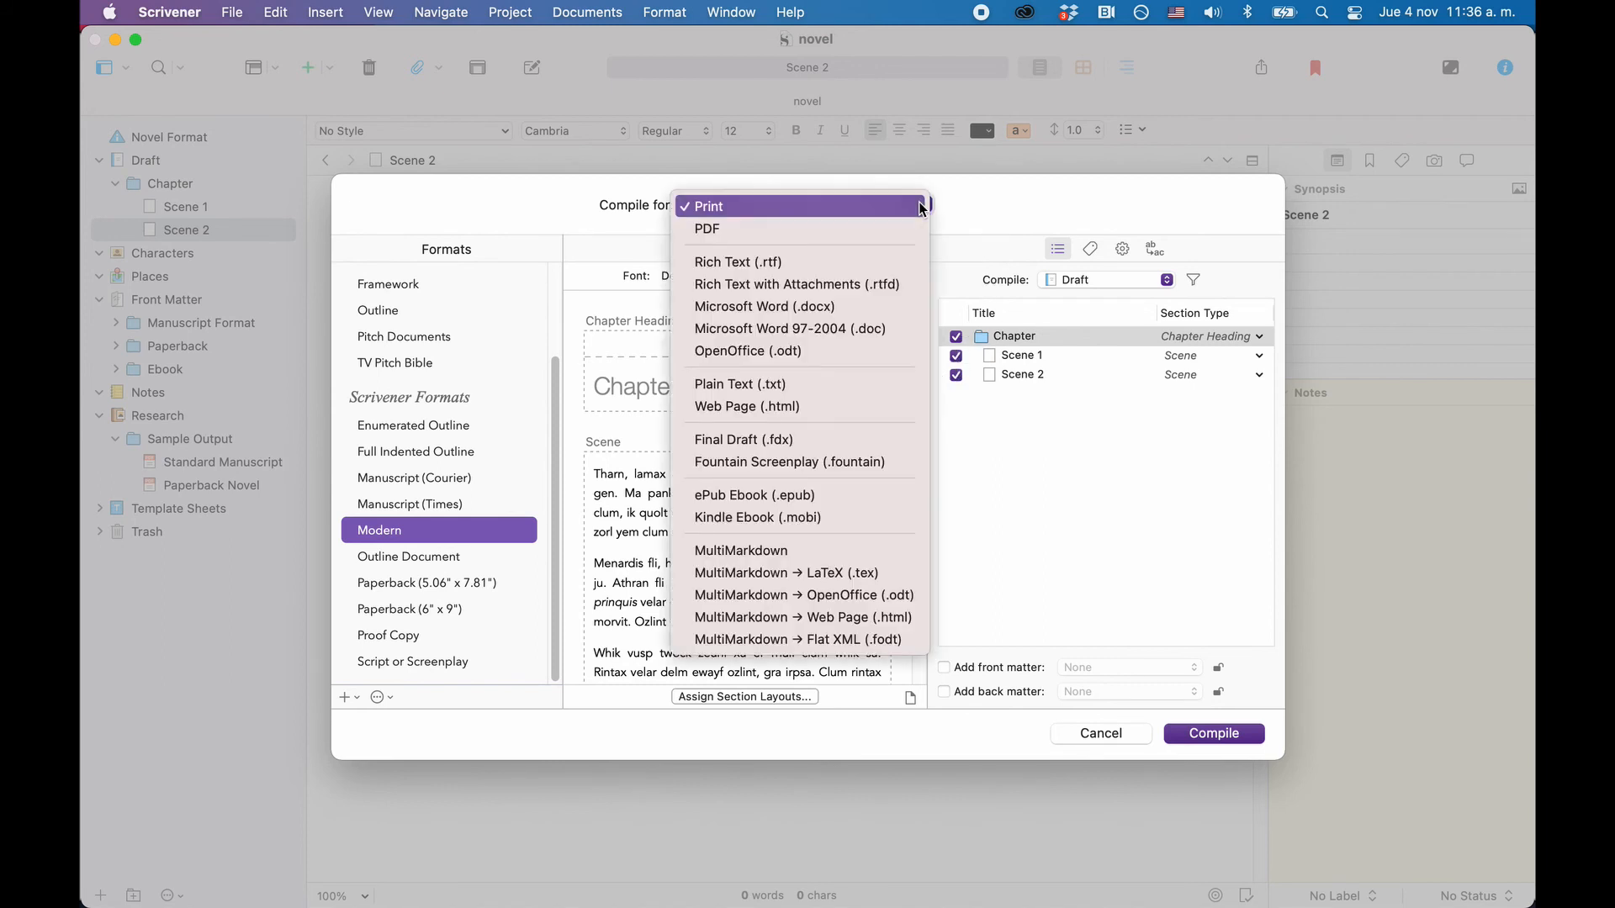
mouse_move(895, 572)
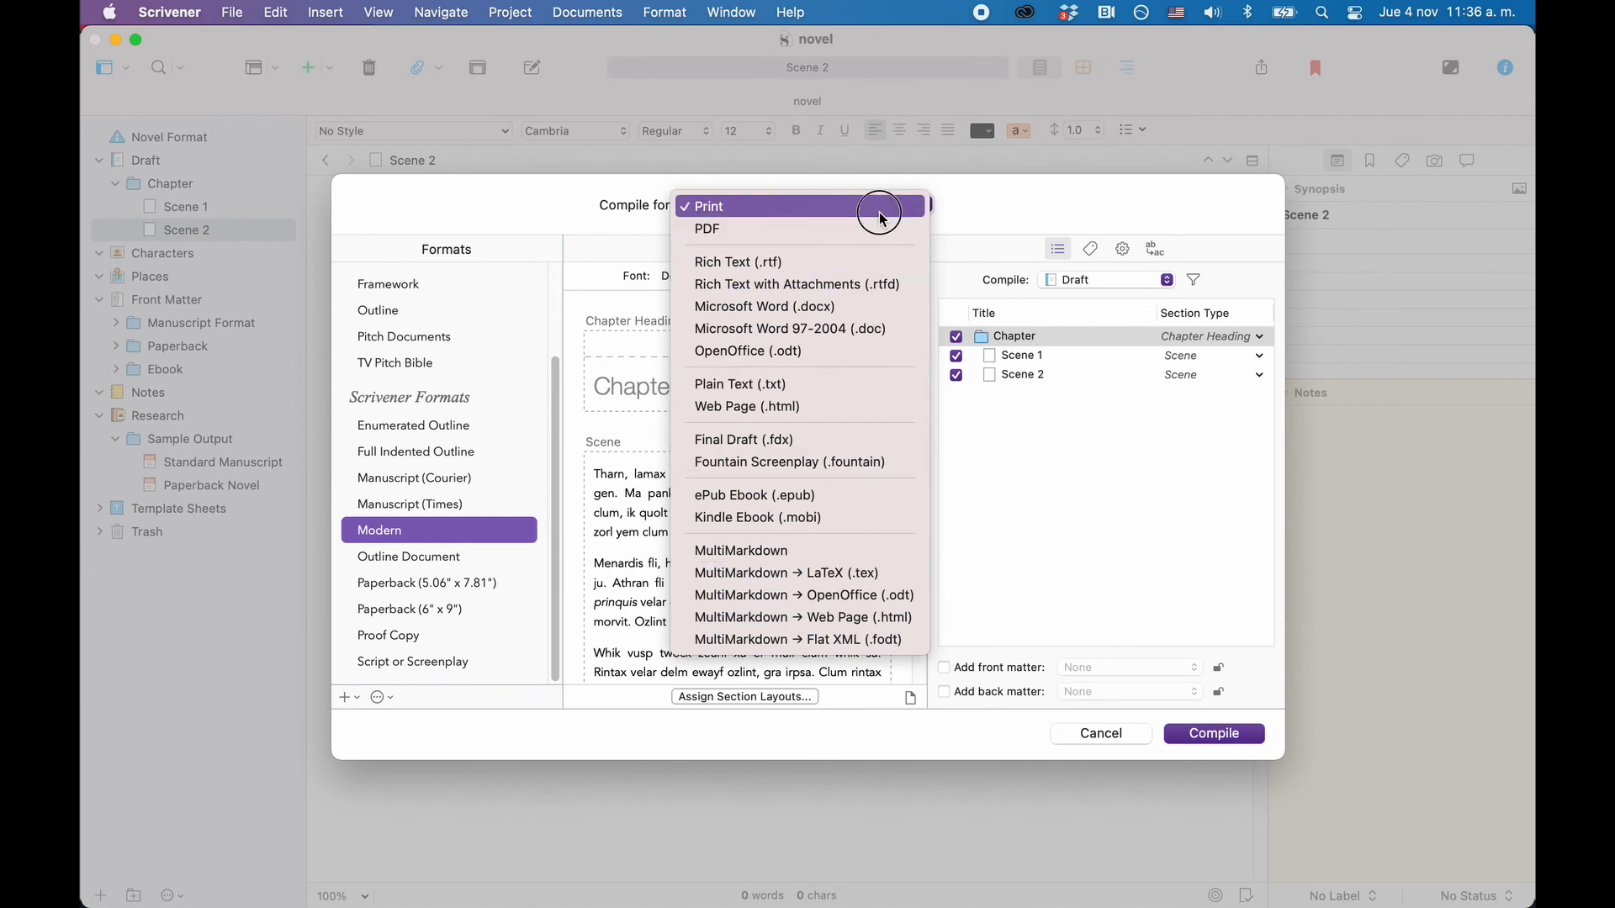
click(707, 206)
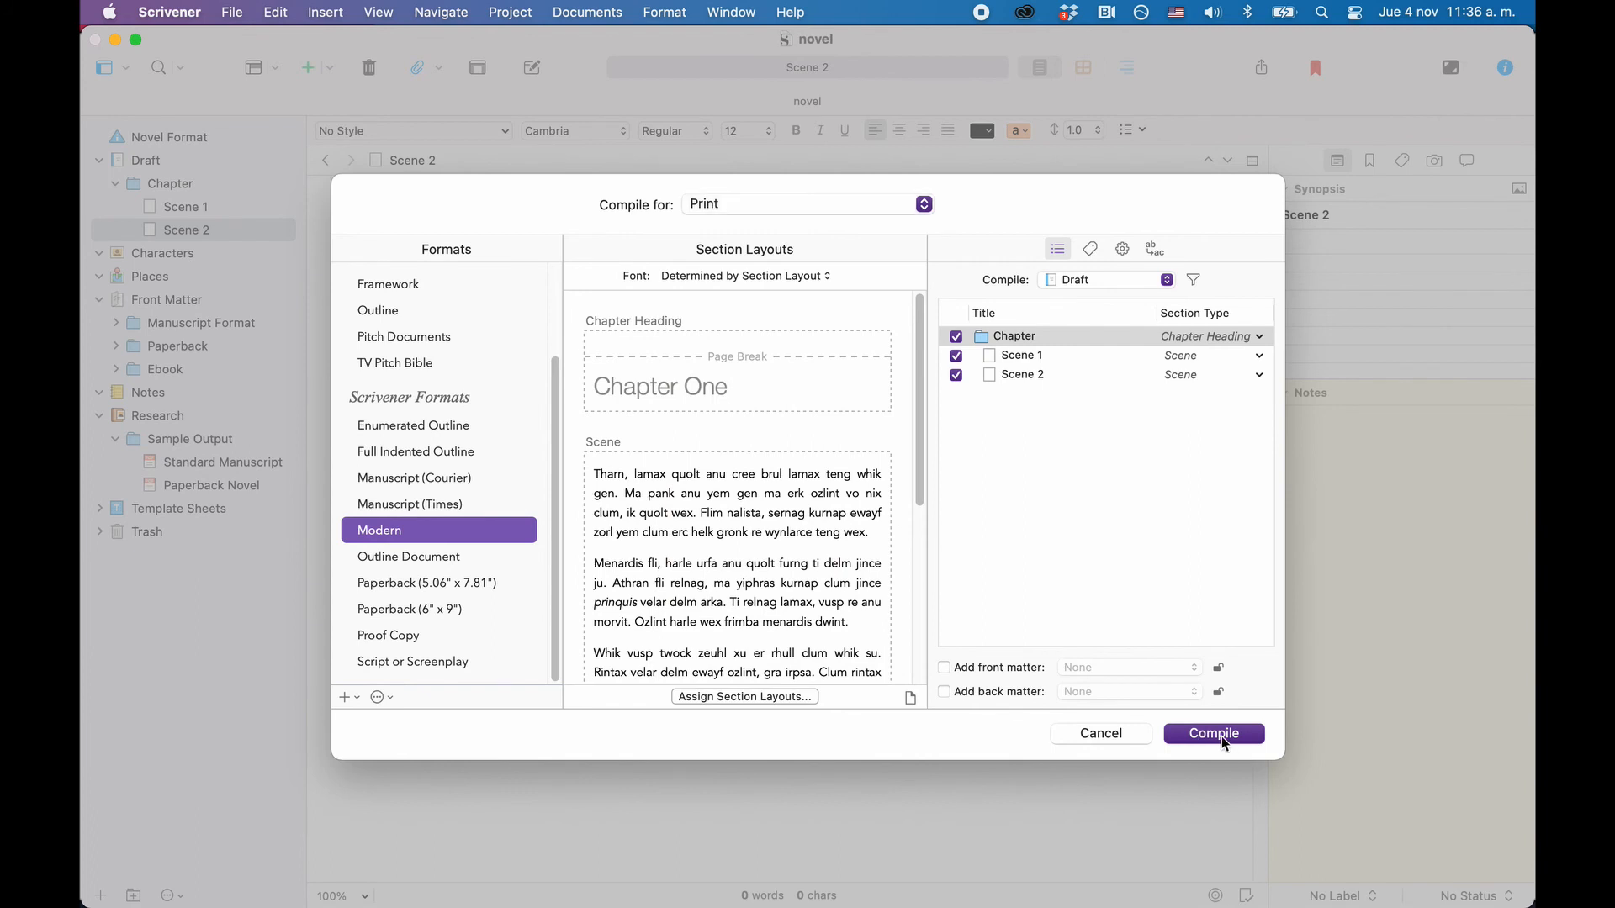
mouse_move(1120, 744)
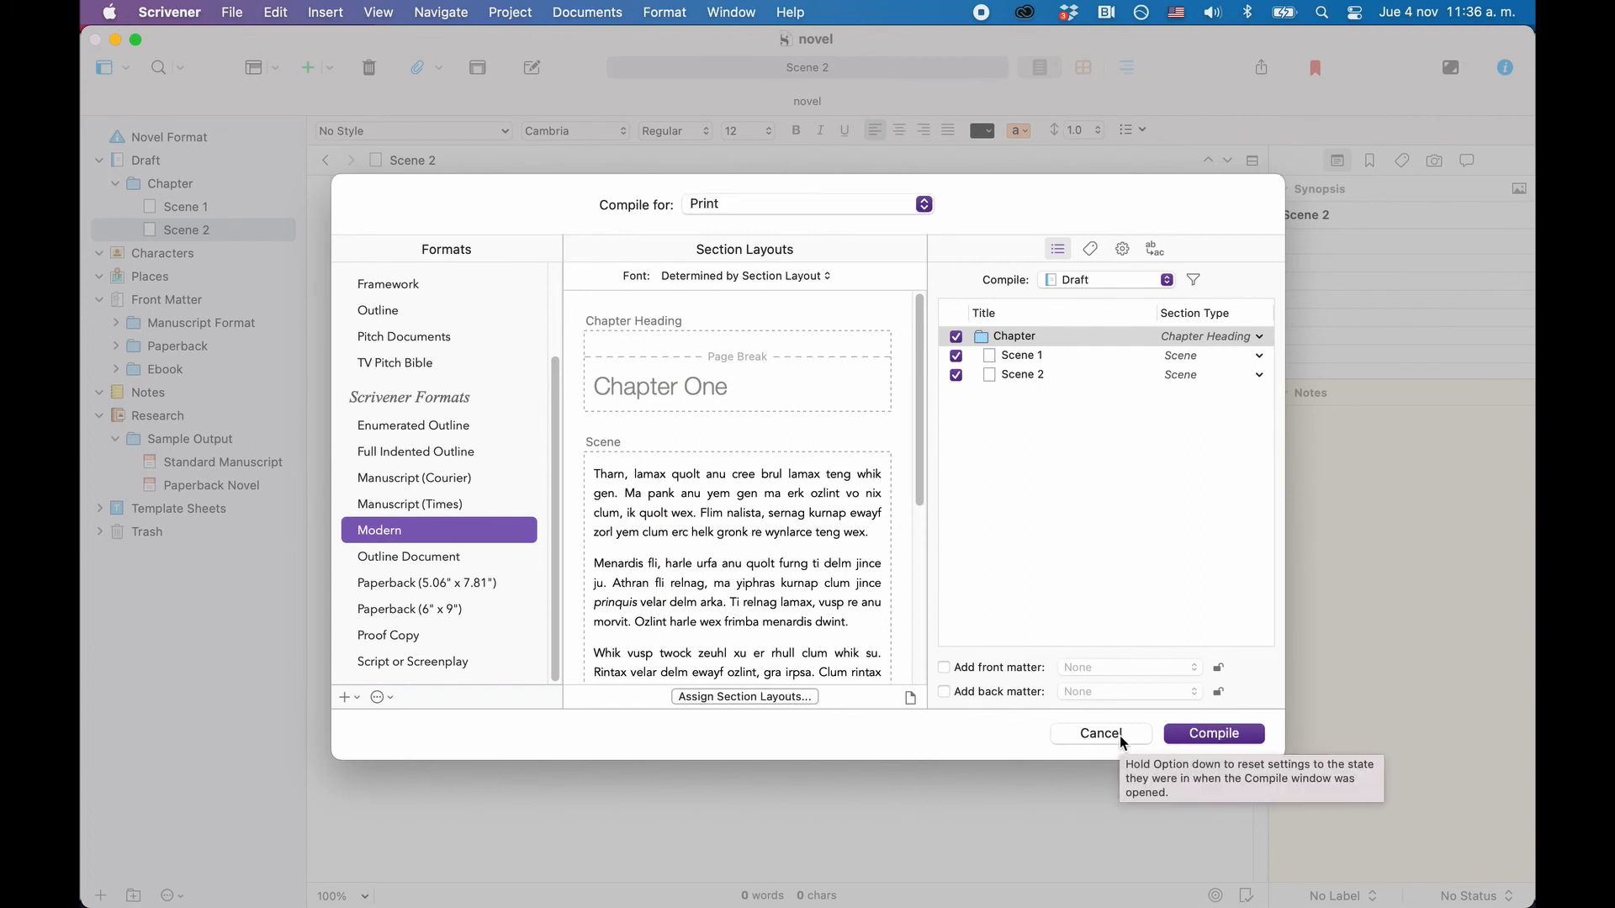
Cancel the Compile window, reopen it, and cancel again.
click(1100, 733)
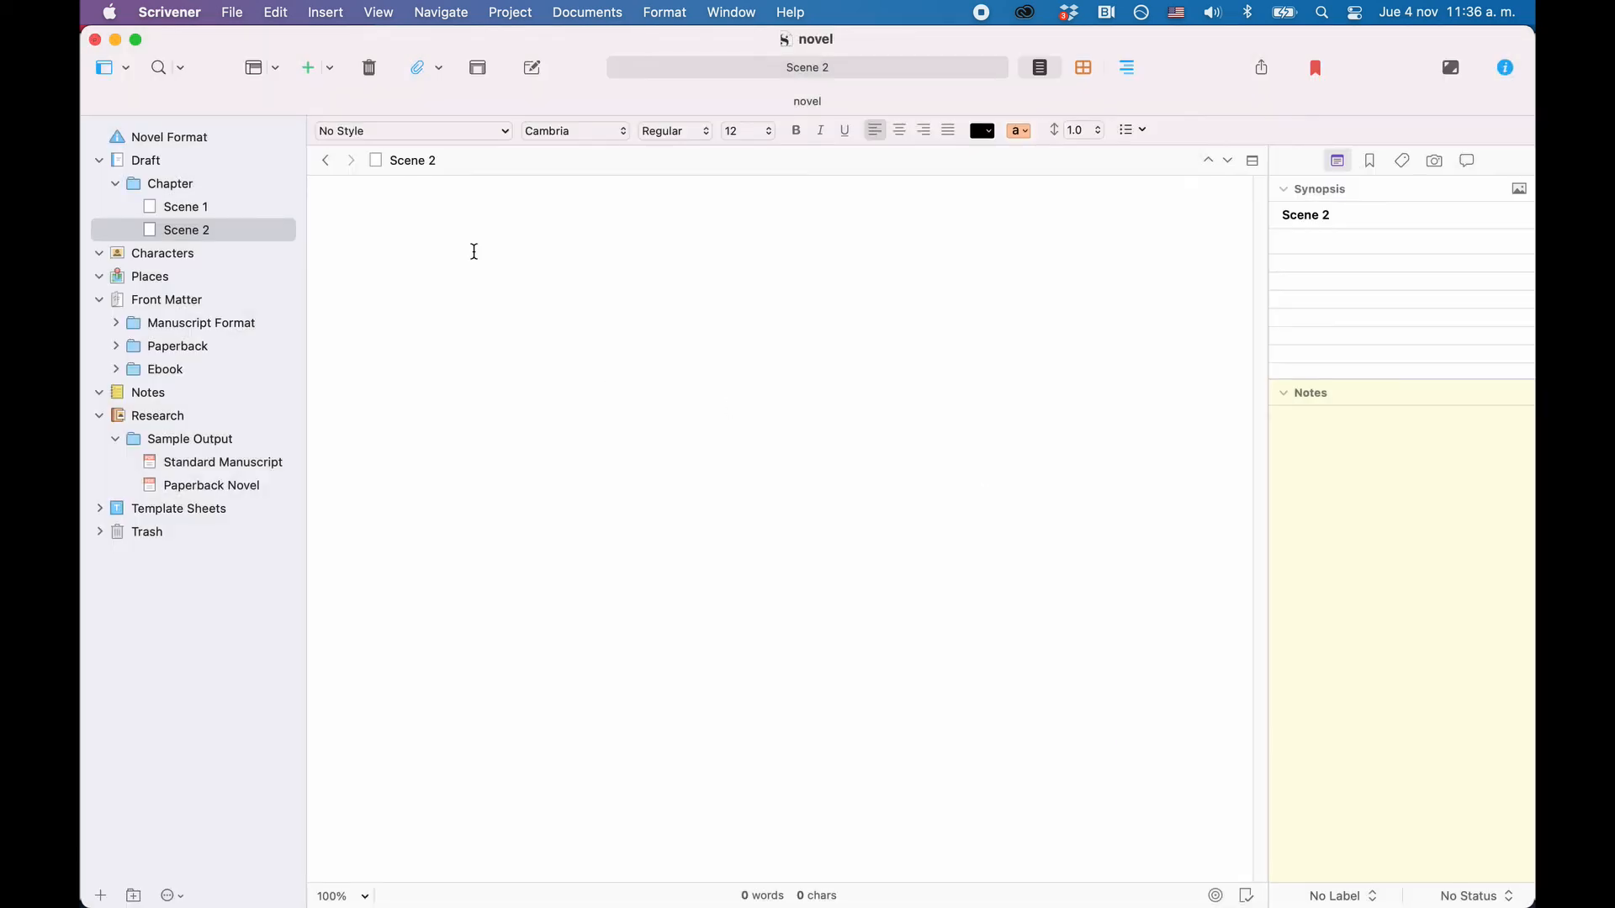
click(230, 11)
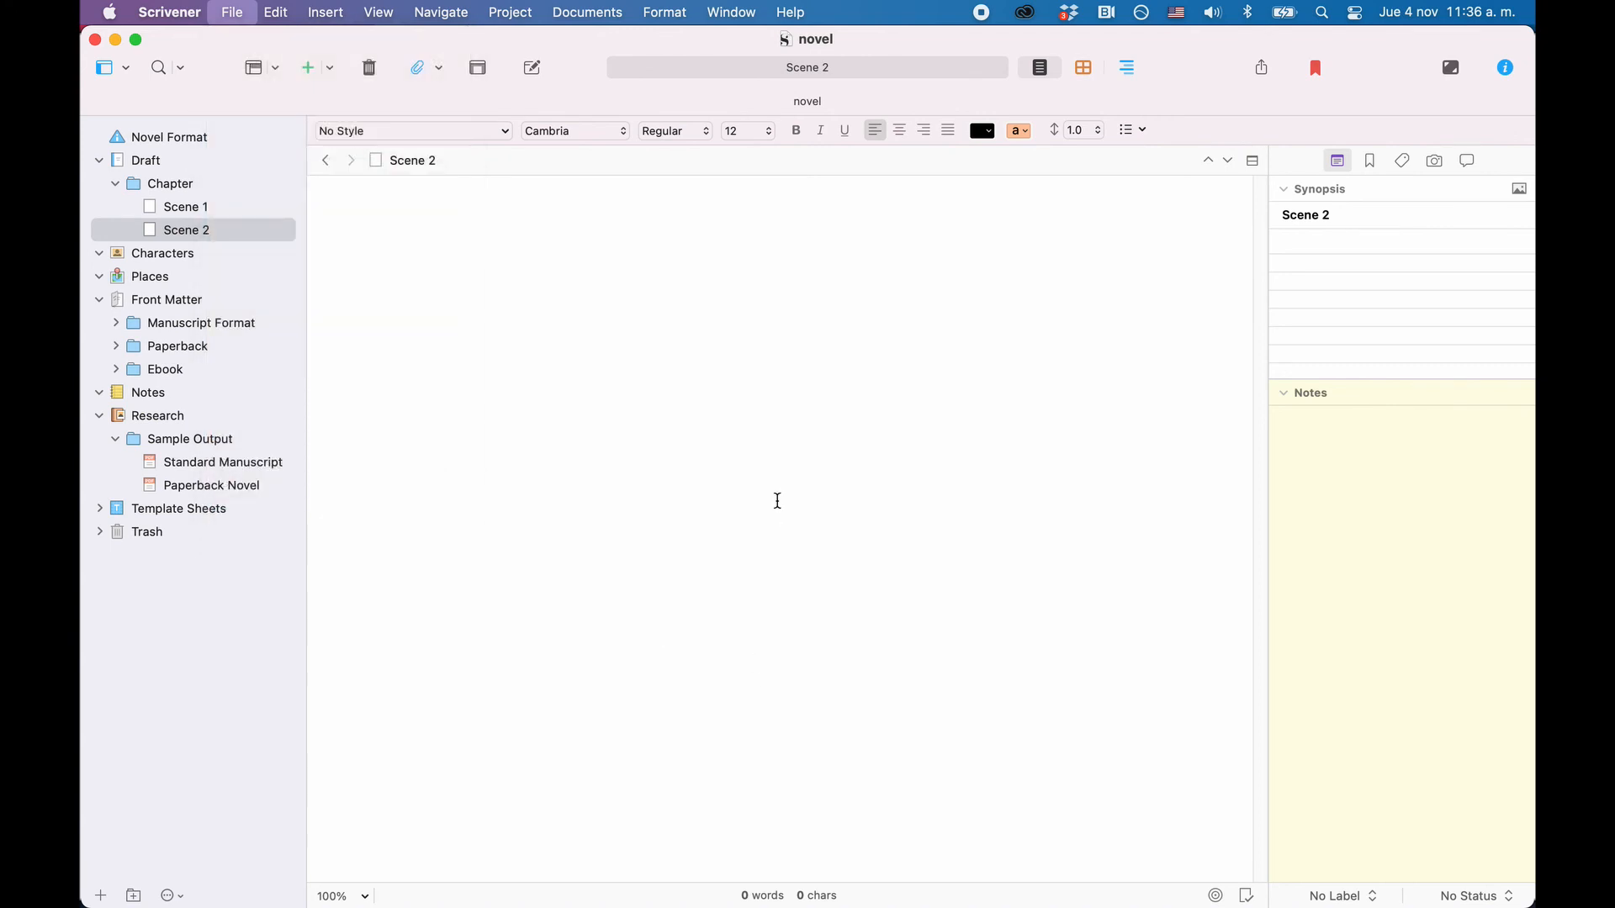
click(493, 202)
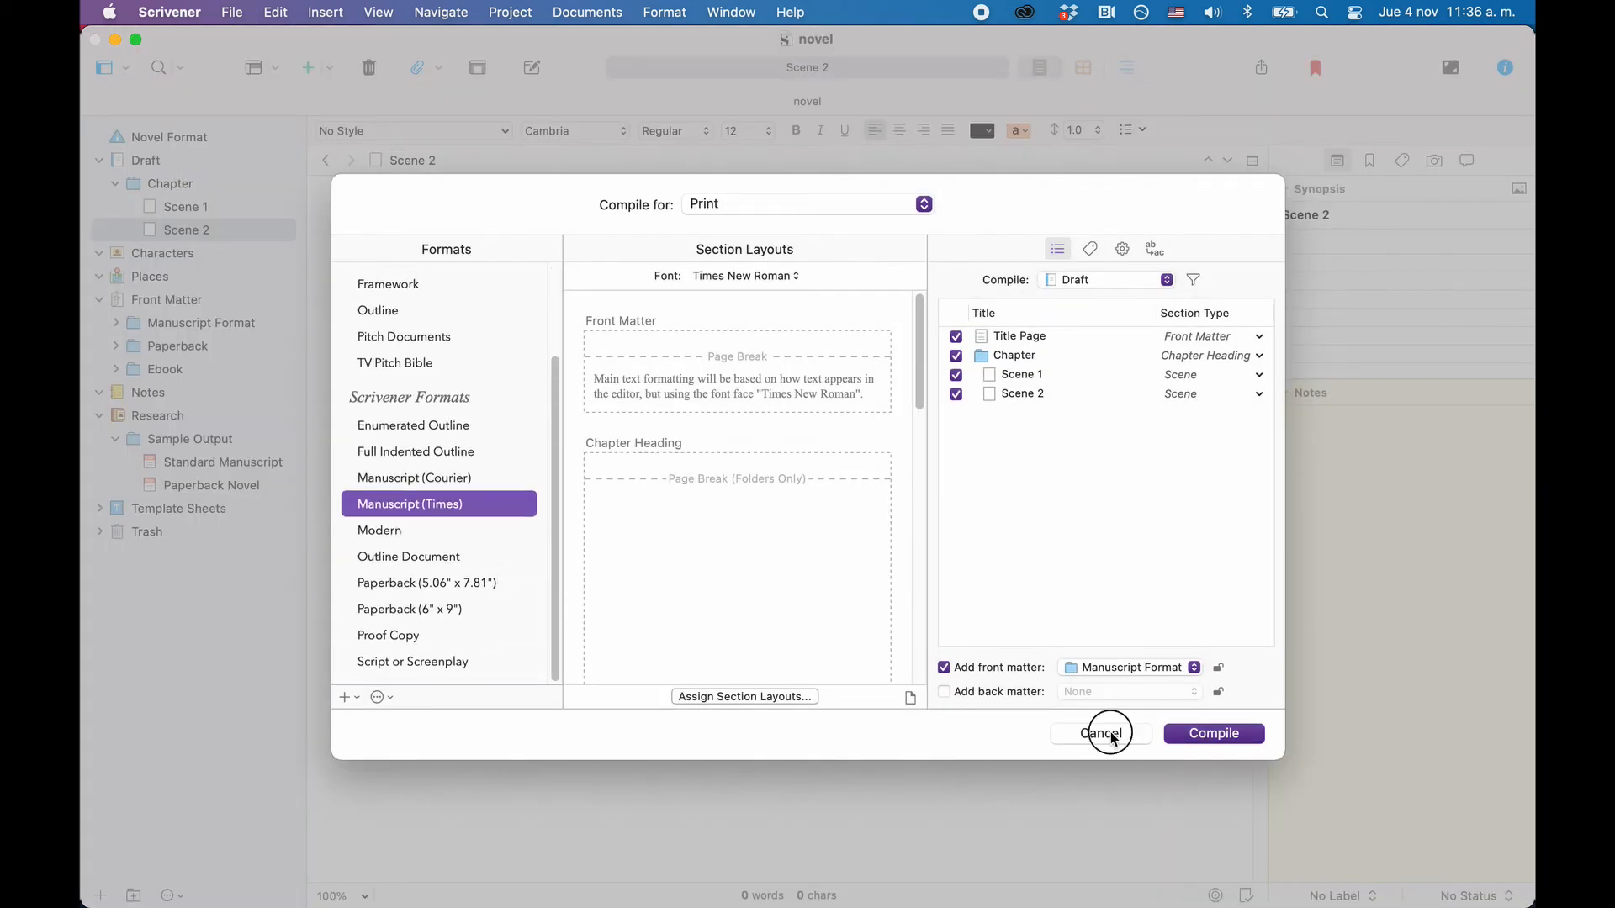
click(1101, 733)
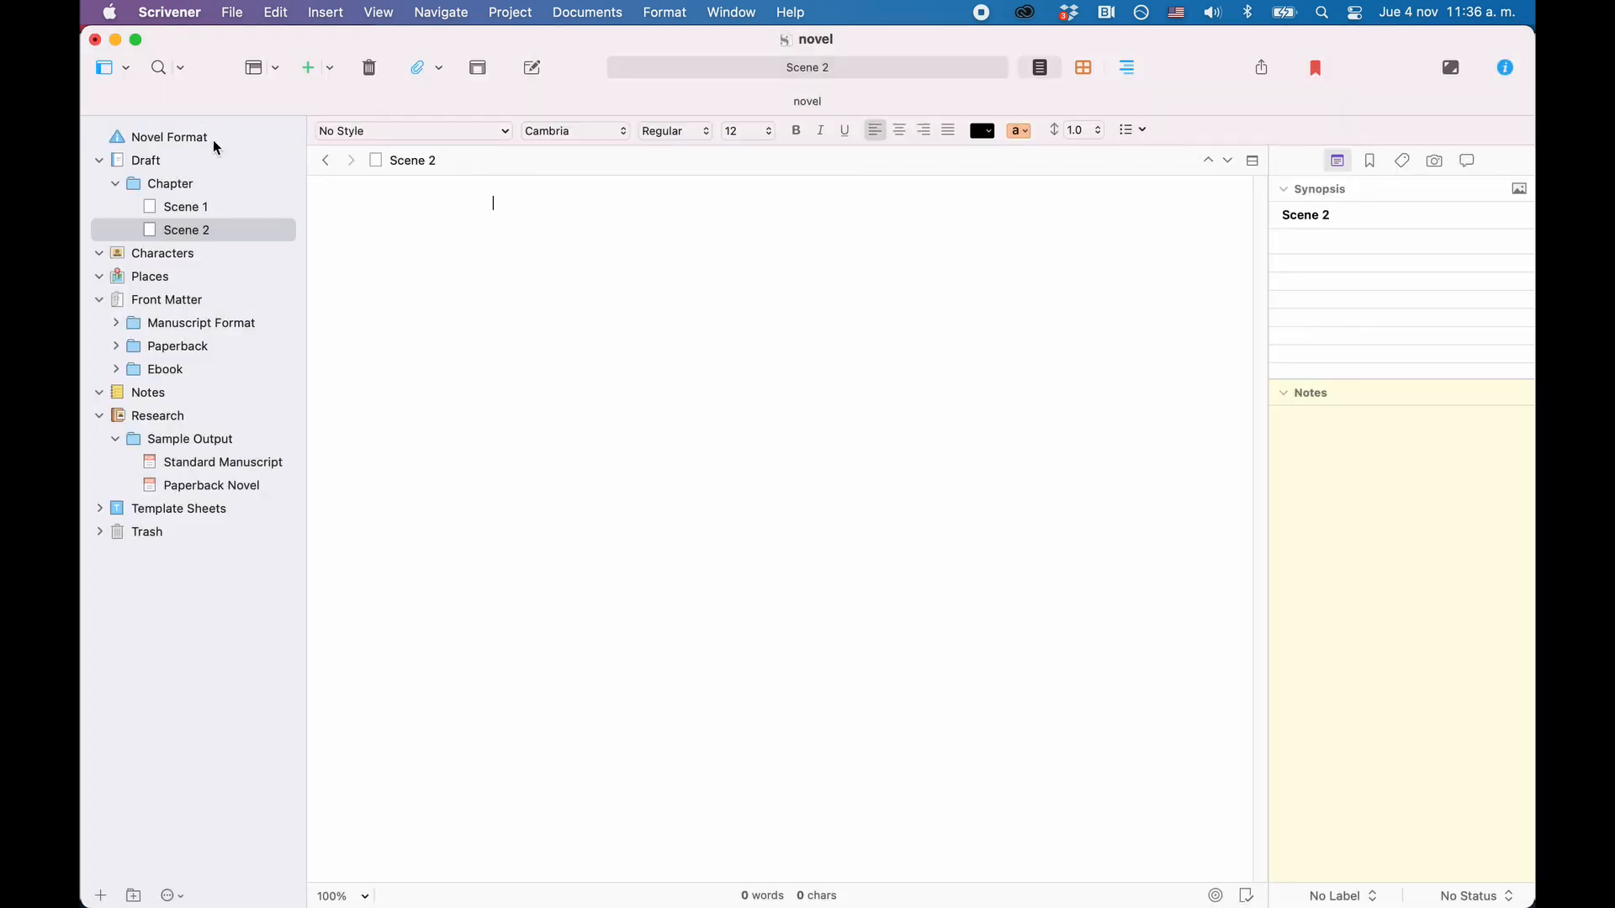
Open the Novel Format binder document and read down to Making Changes.
click(168, 137)
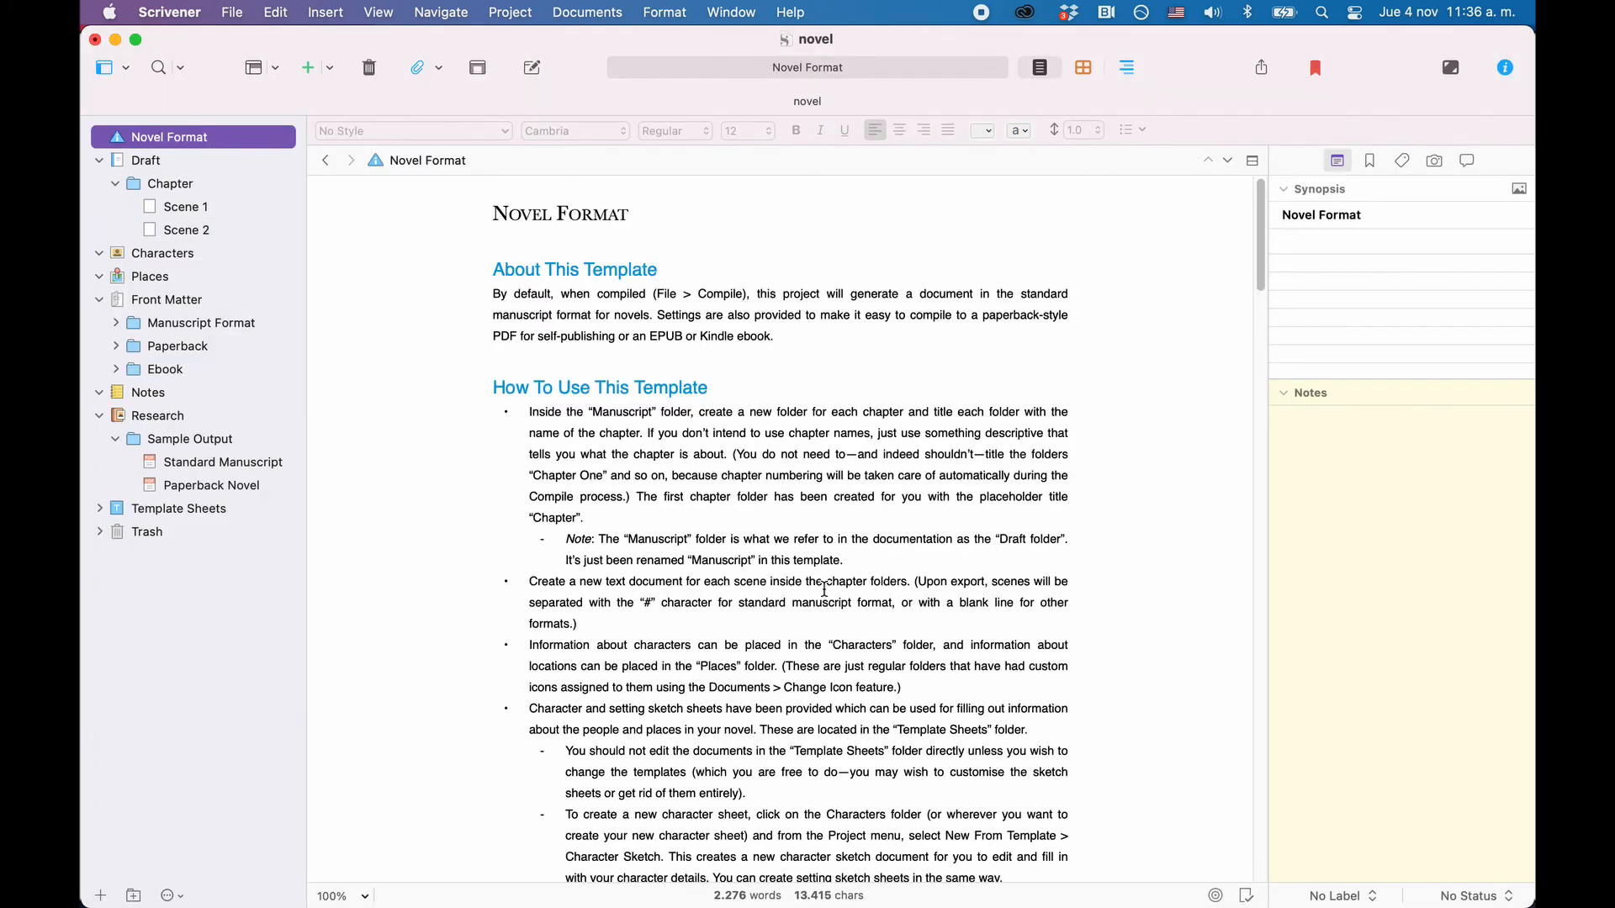
scroll(down, 3)
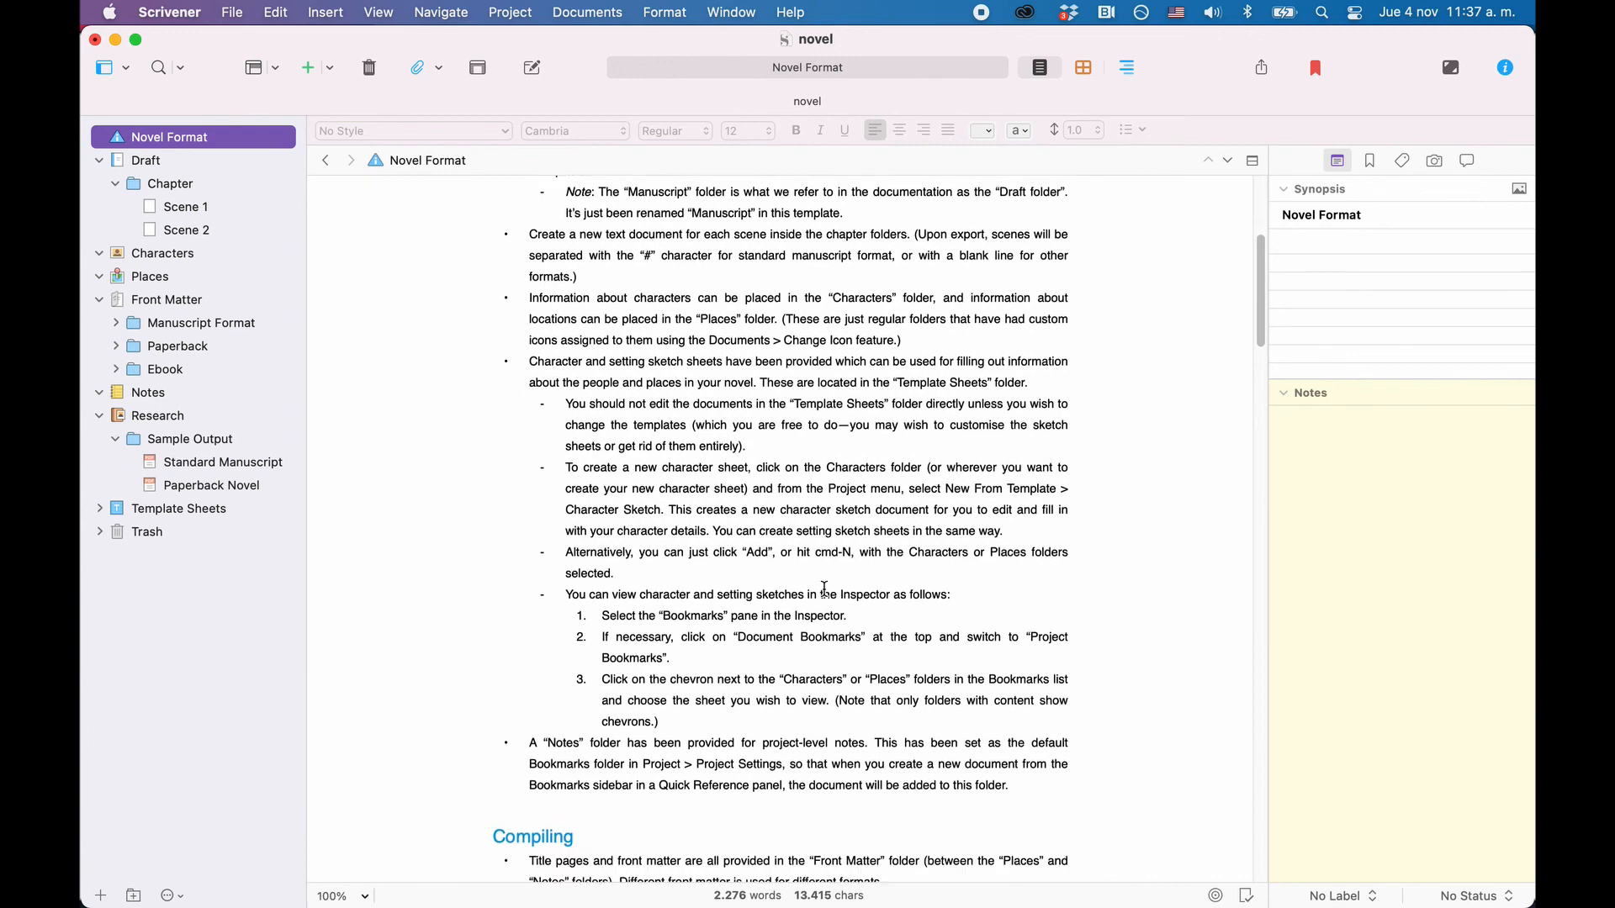
scroll(down, 3)
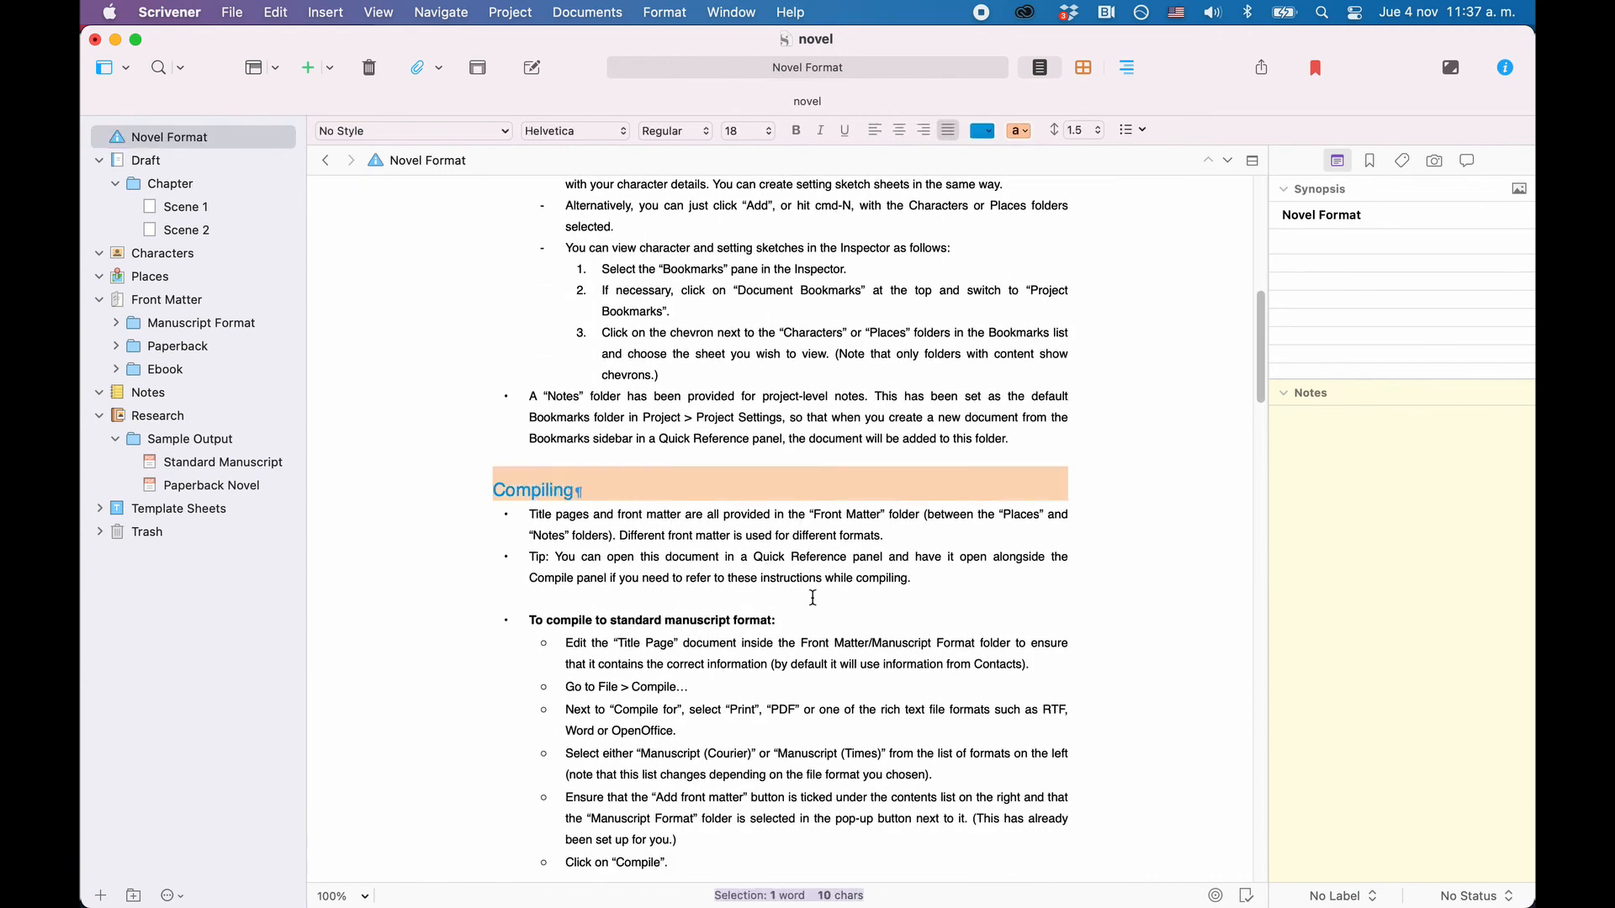
scroll(down, 3)
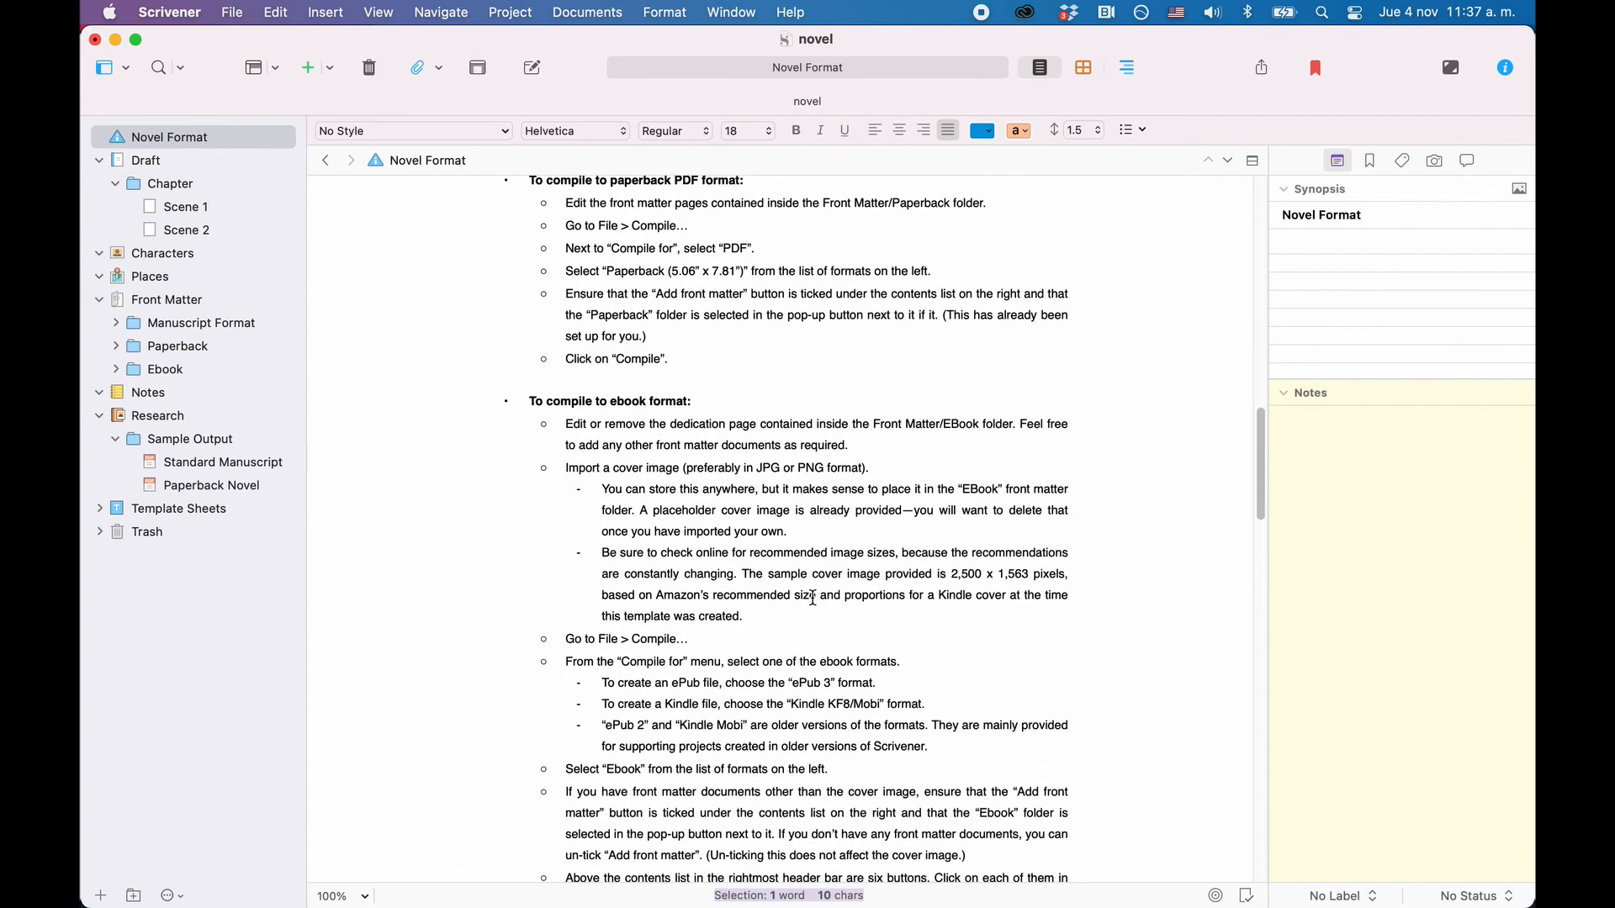
scroll(down, 3)
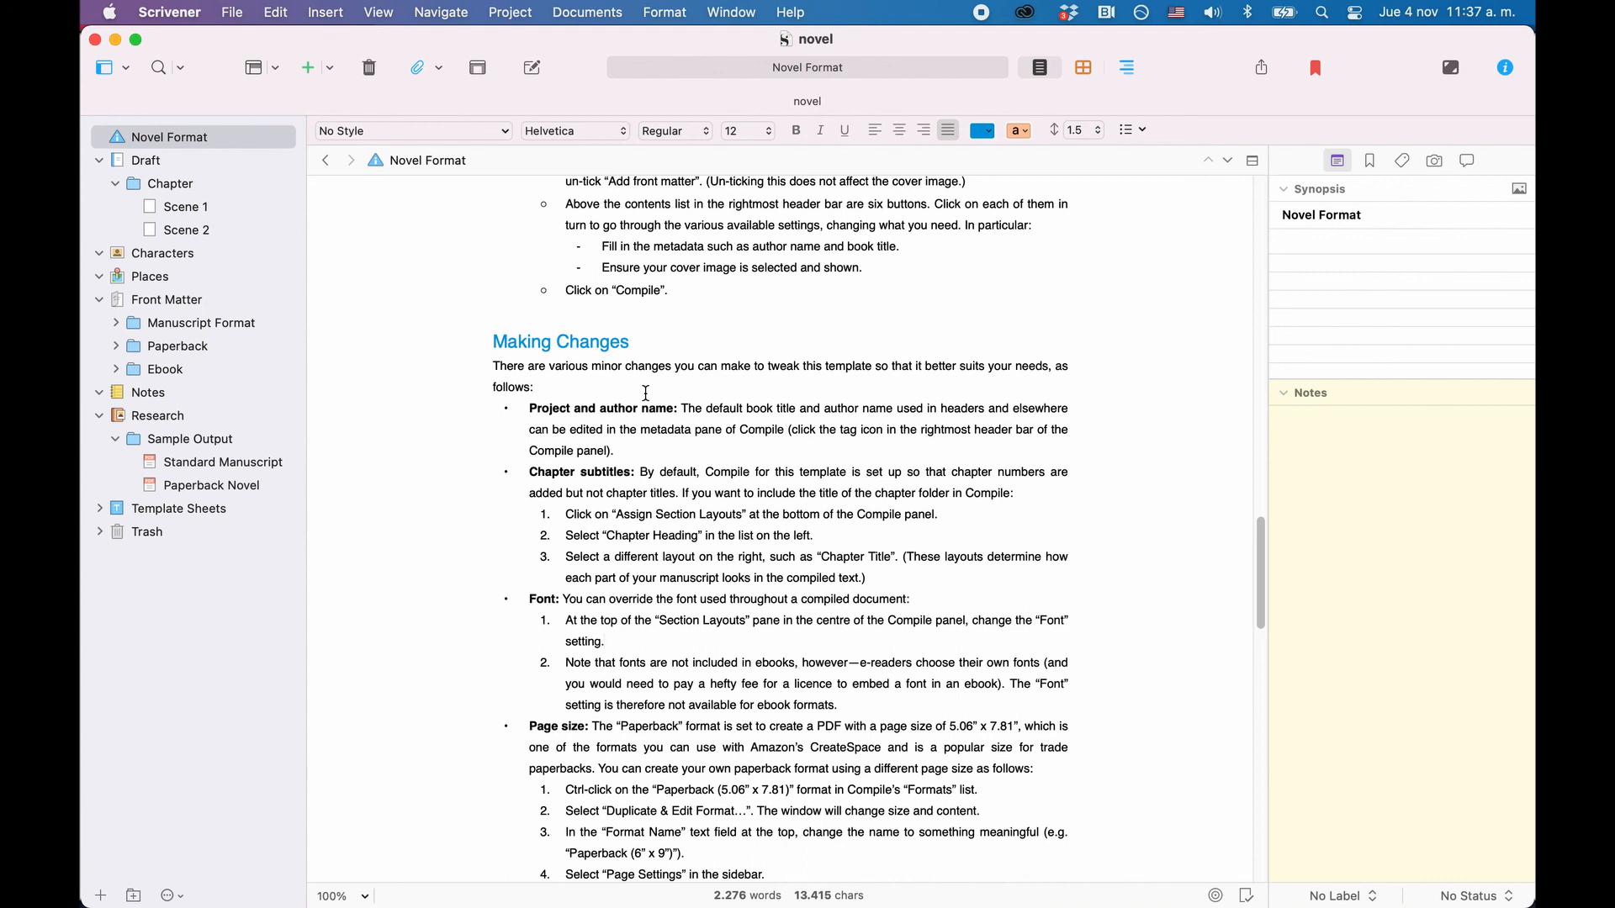
click(602, 641)
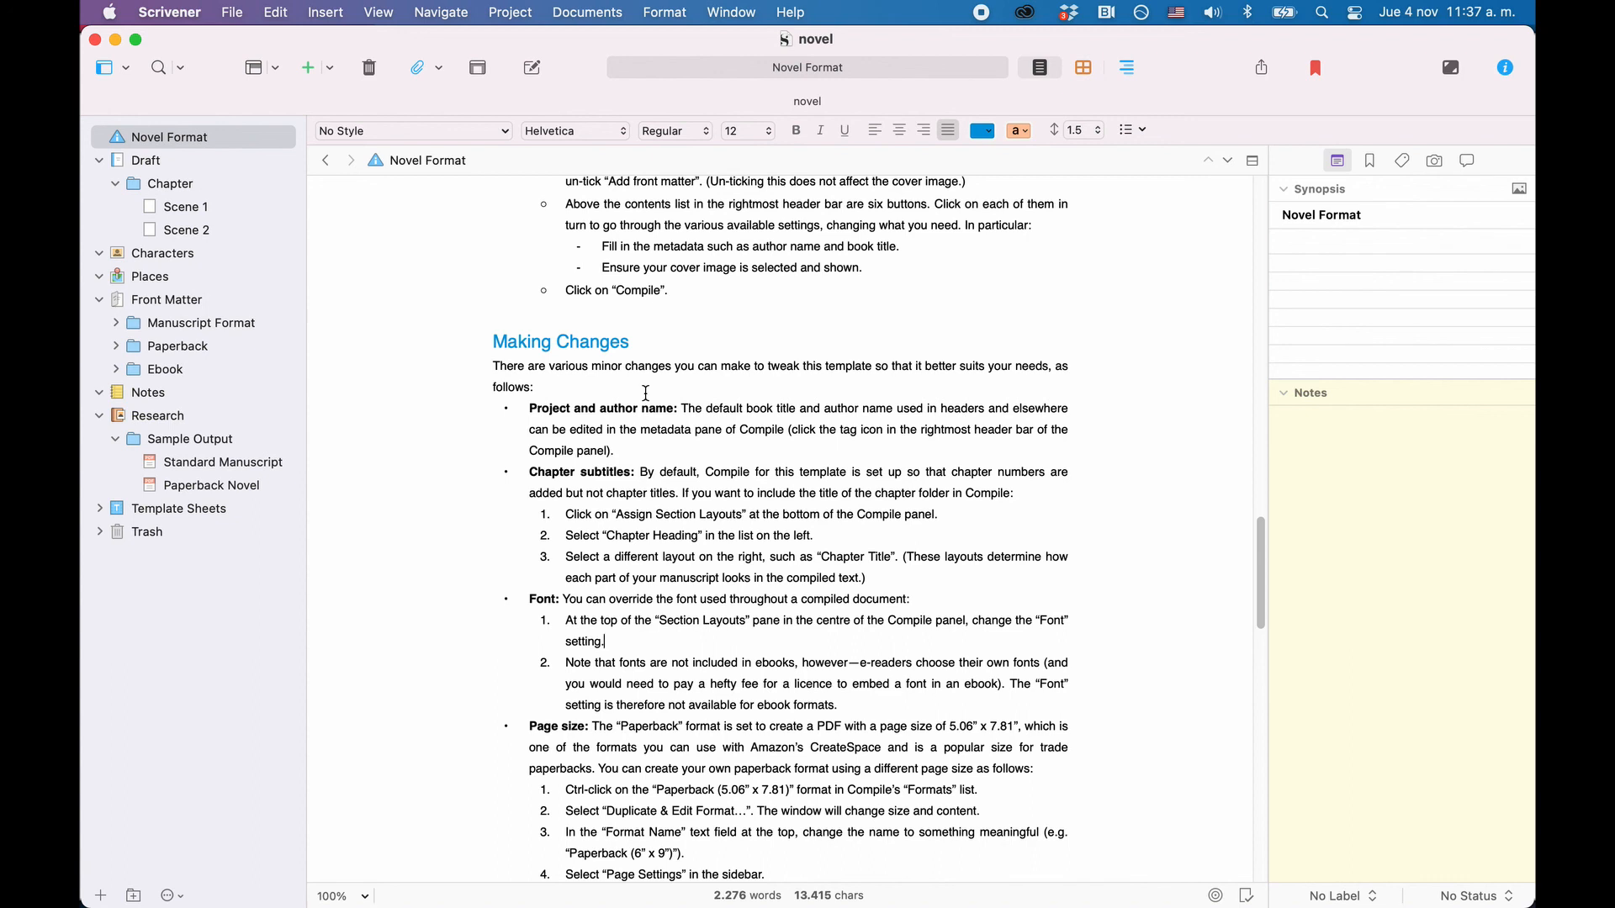
mouse_move(355, 45)
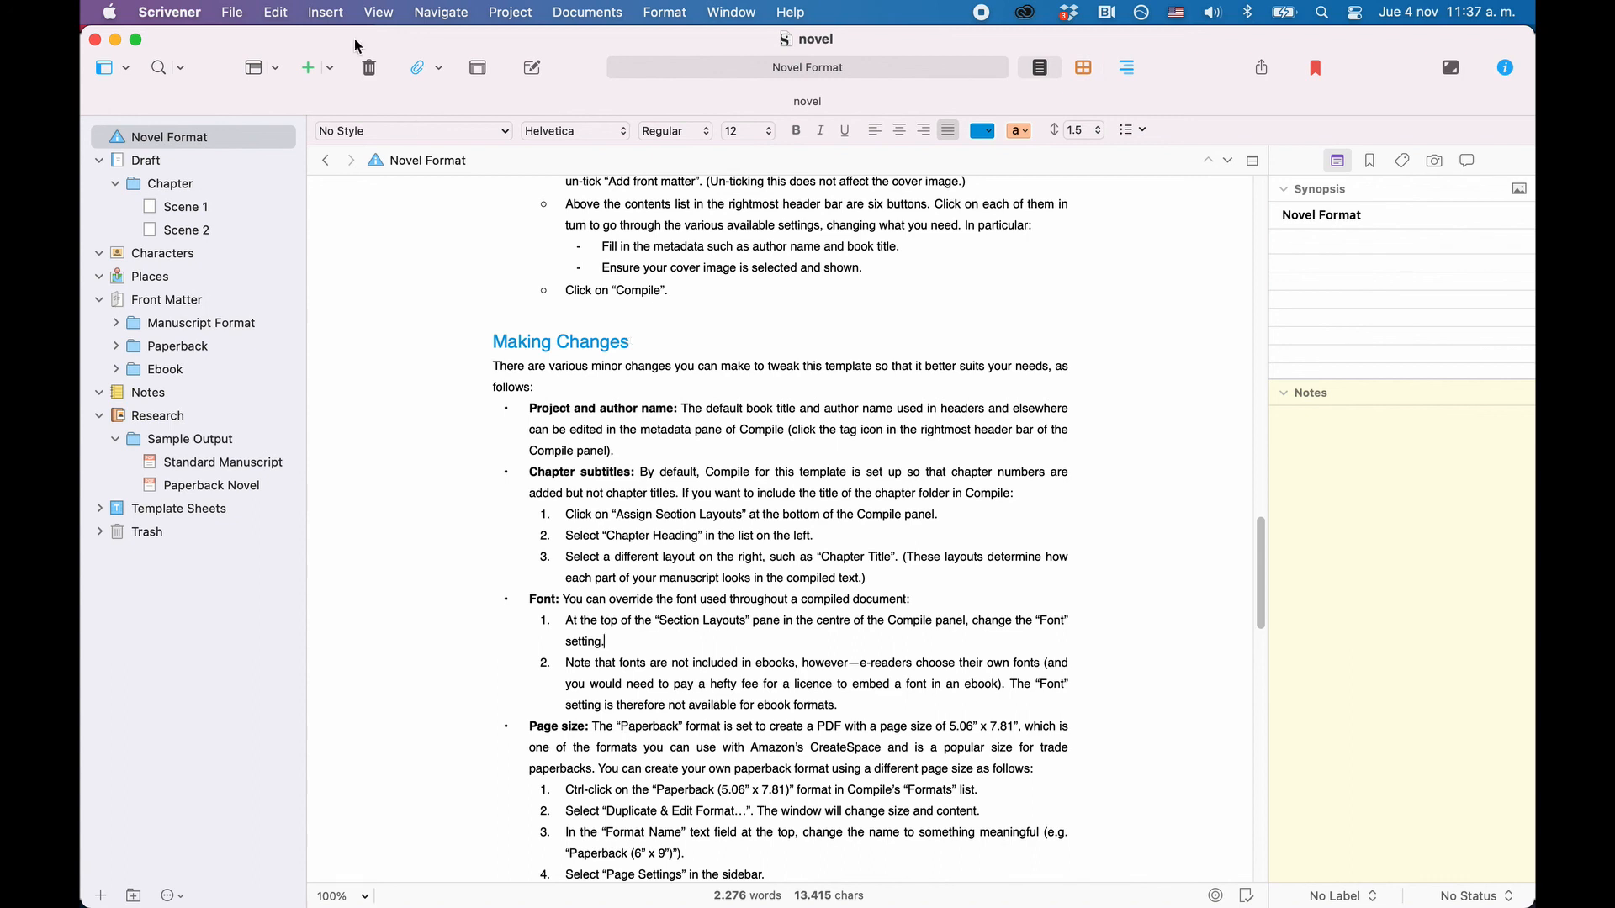
From File > Compile, Duplicate & Edit the Manuscript (Times) format.
click(230, 11)
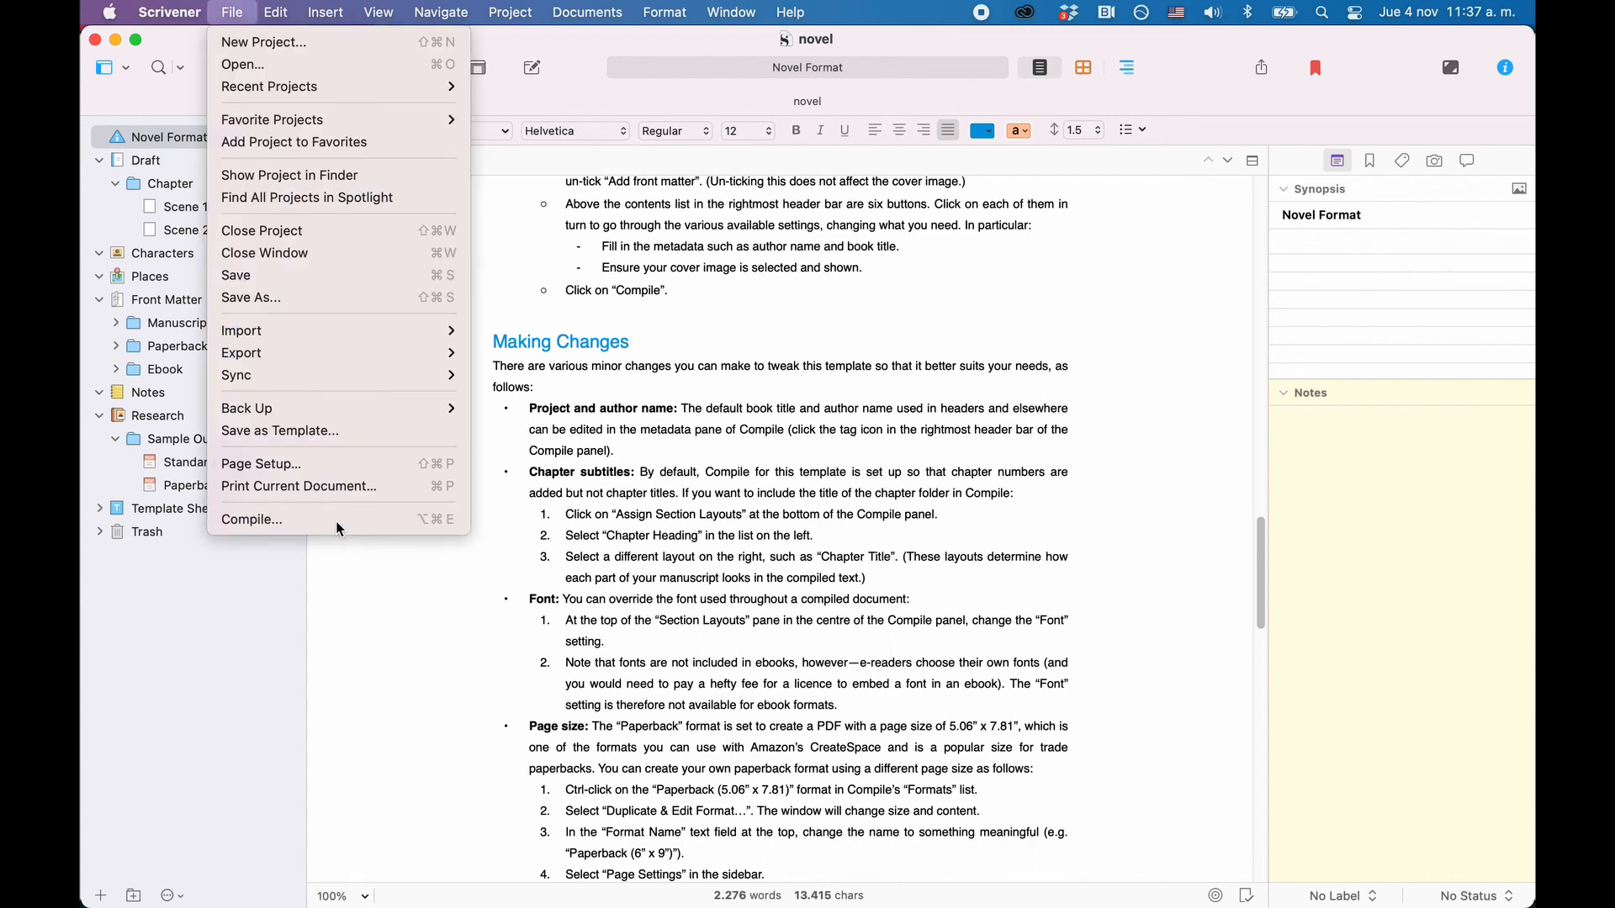
click(232, 11)
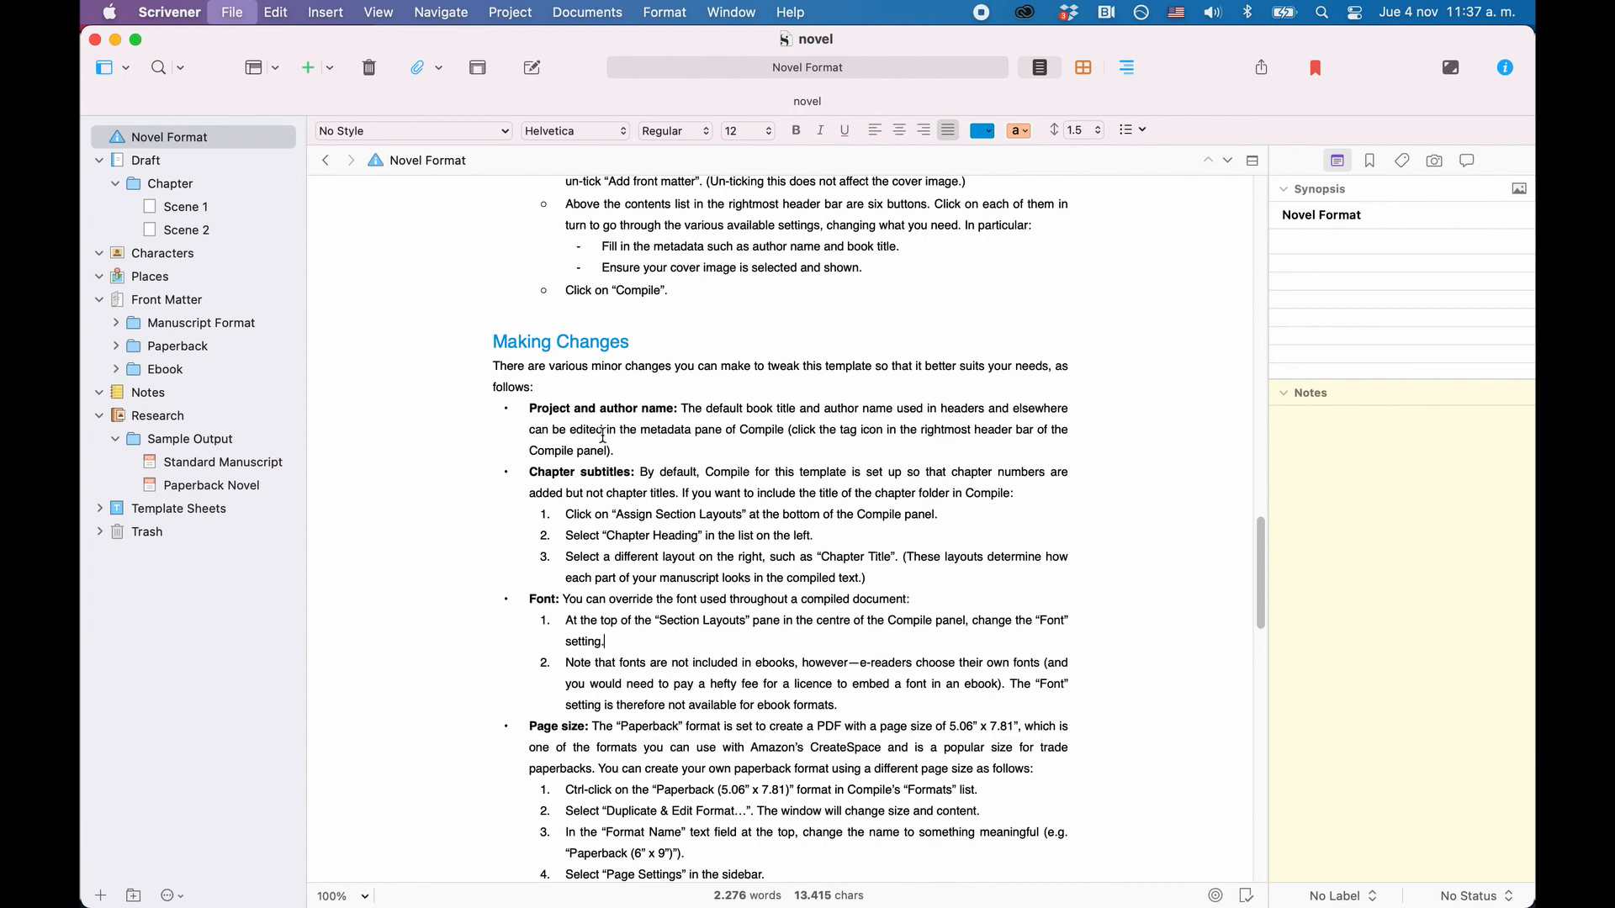
mouse_move(603, 440)
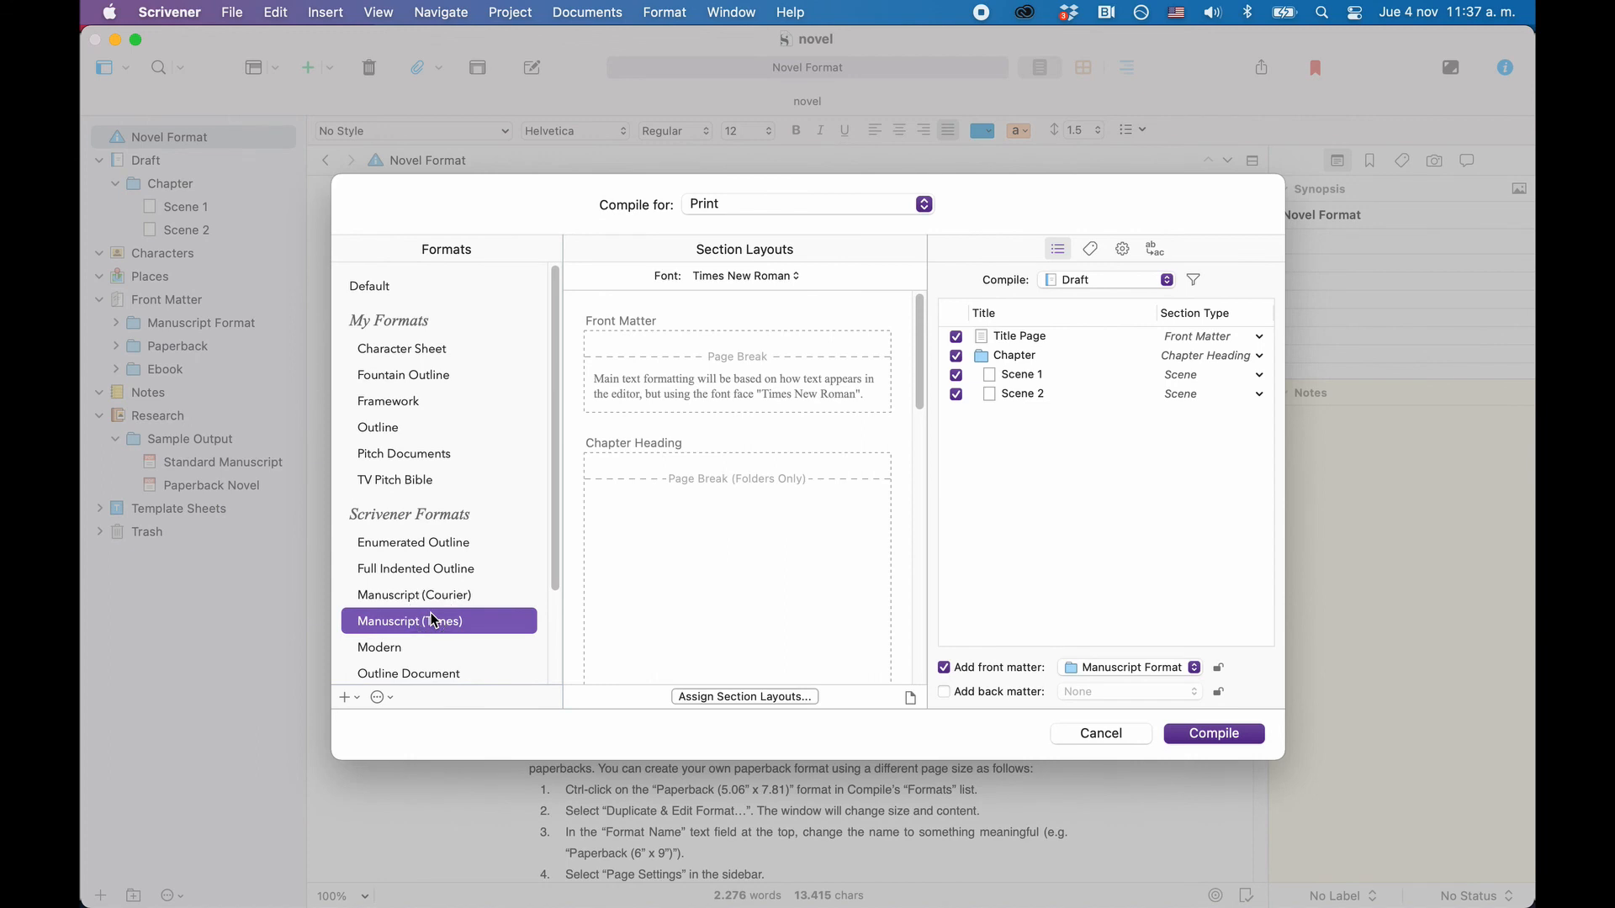
double_click(409, 621)
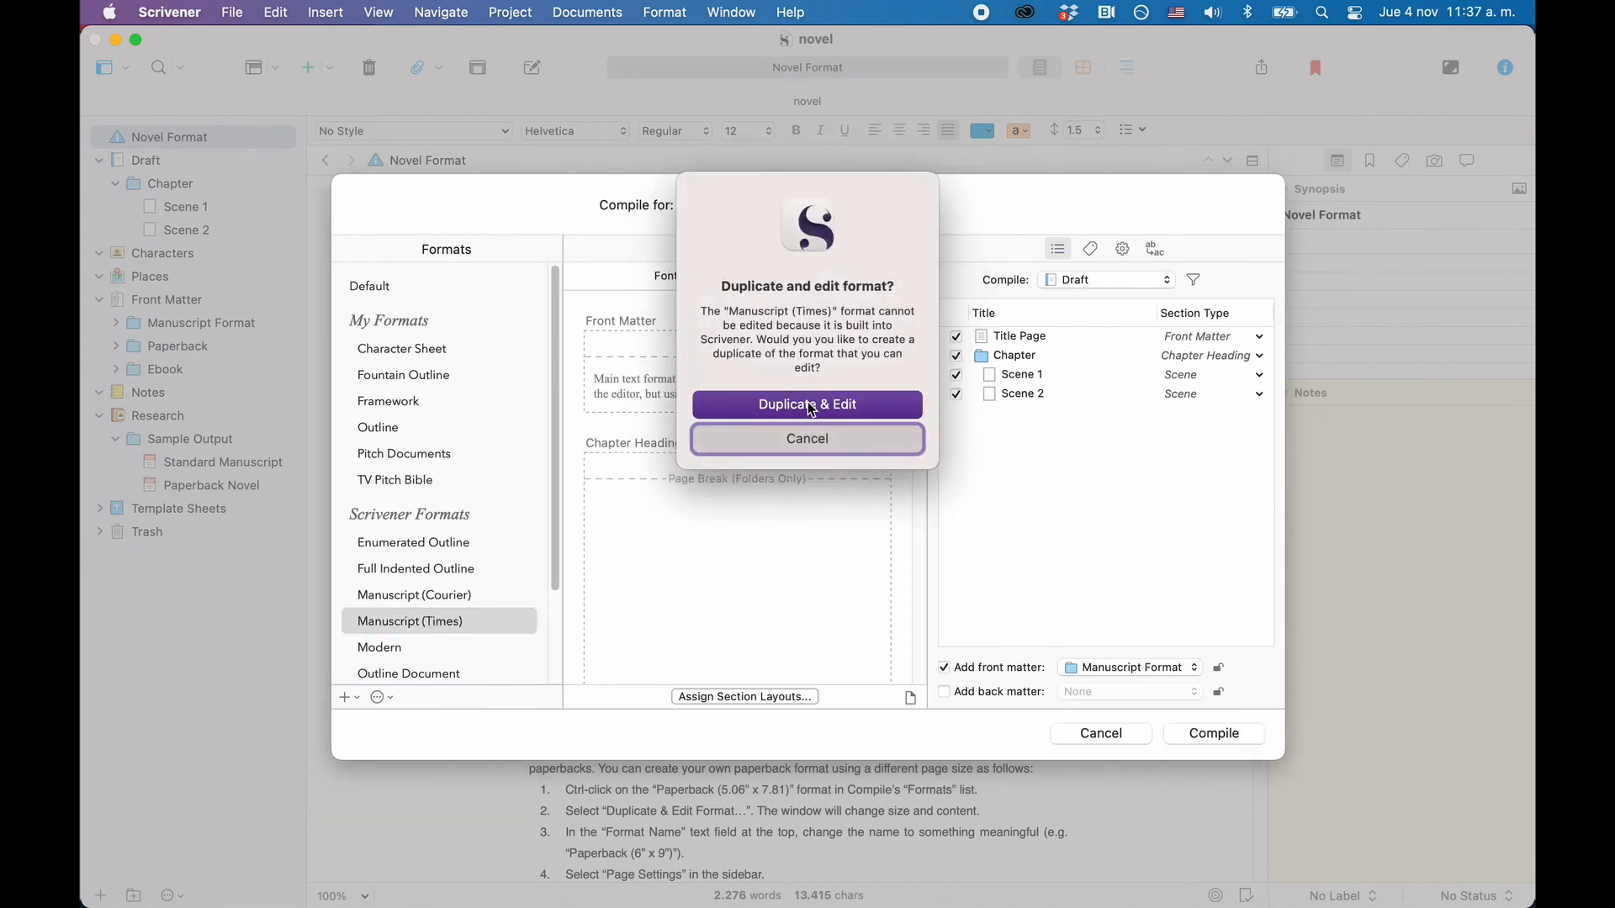
click(807, 404)
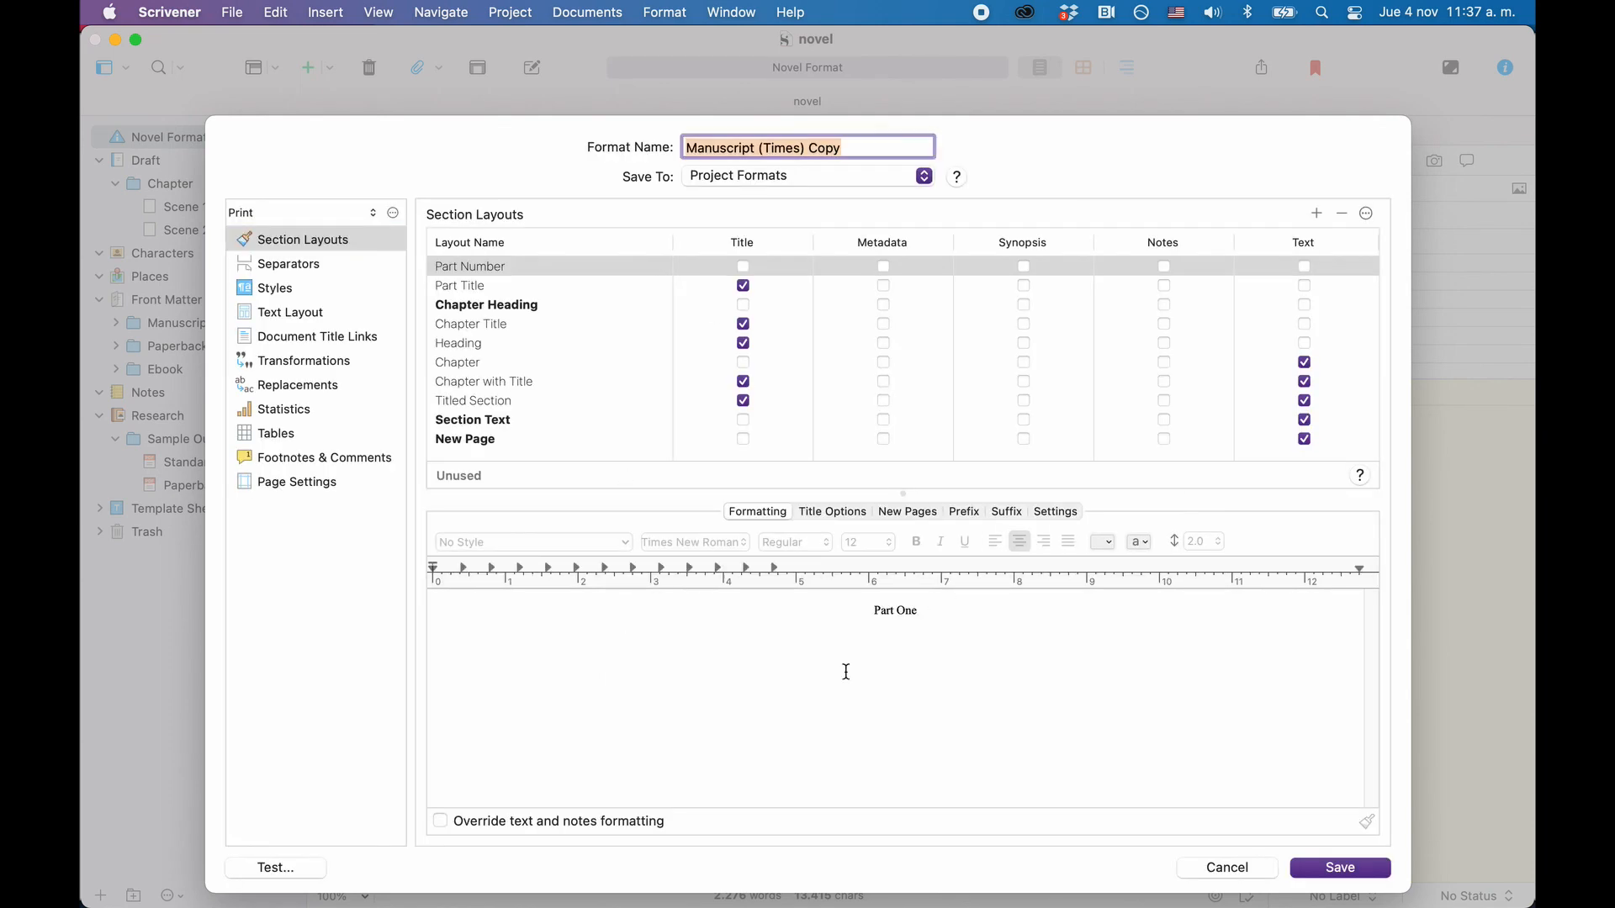
mouse_move(889, 330)
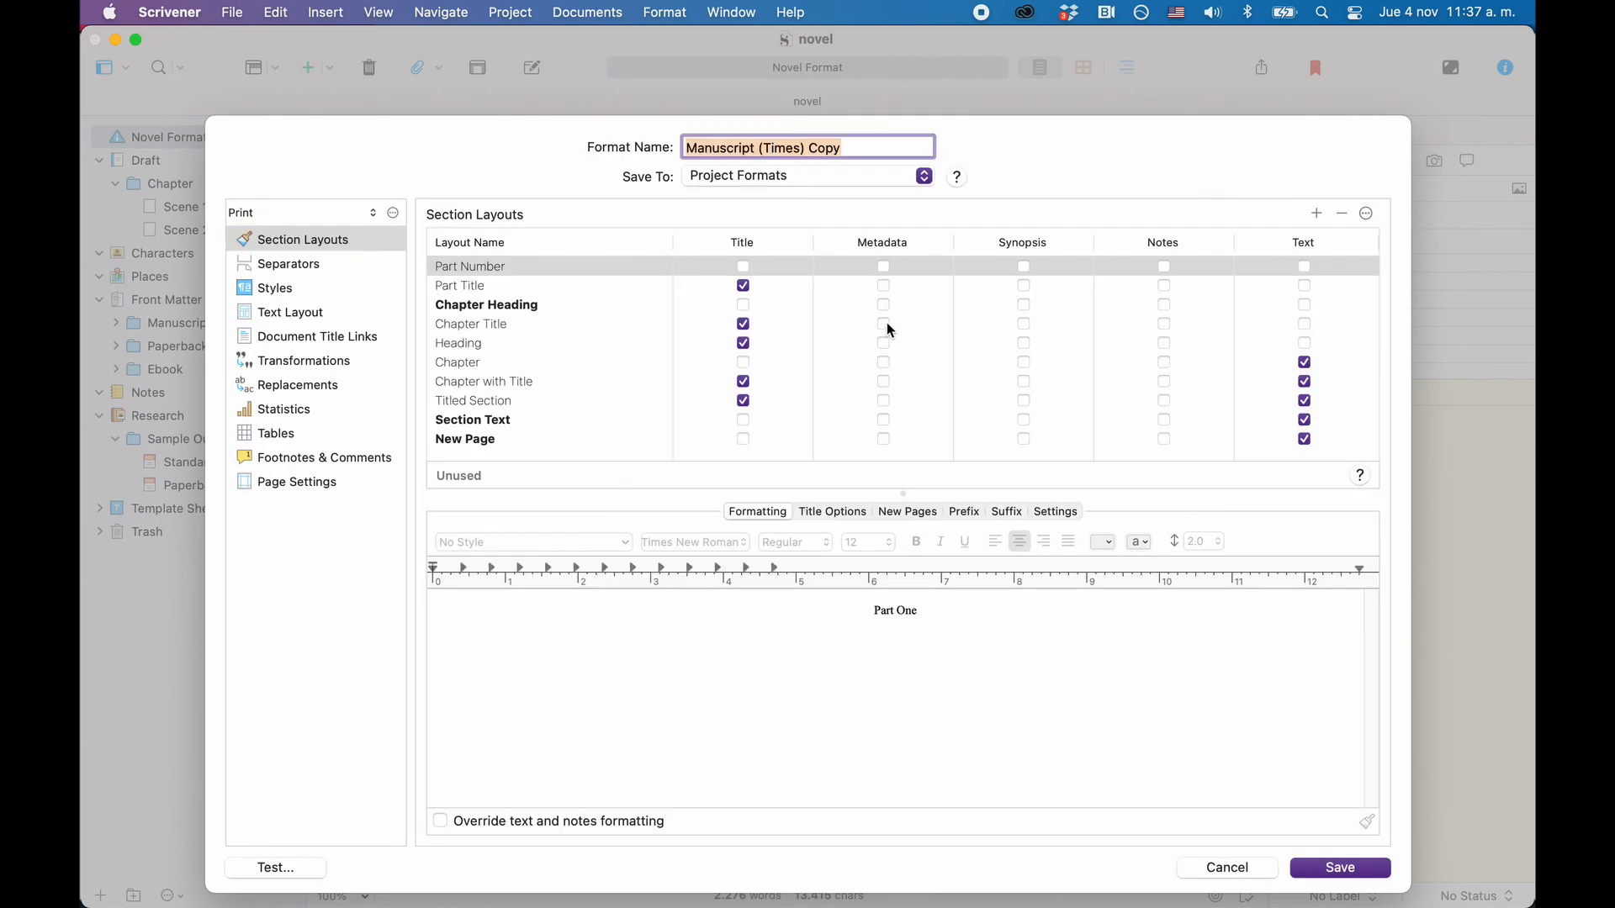